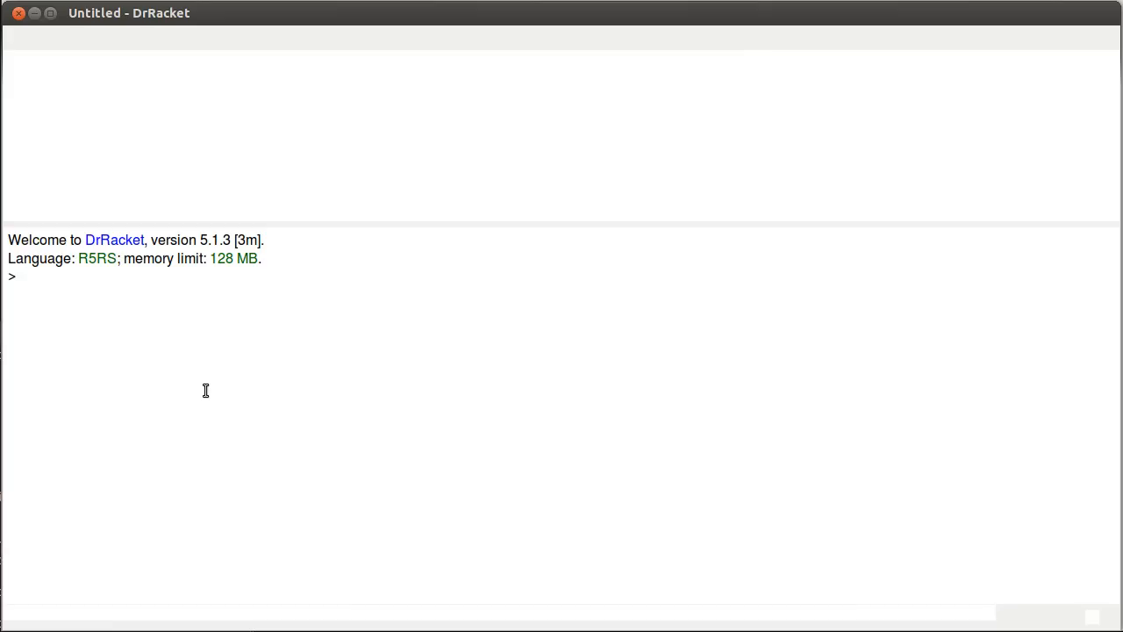
# Evaluate the quoted list '(1 2 3 4), which prints (1 2 3 4).
pyautogui.write("'(")
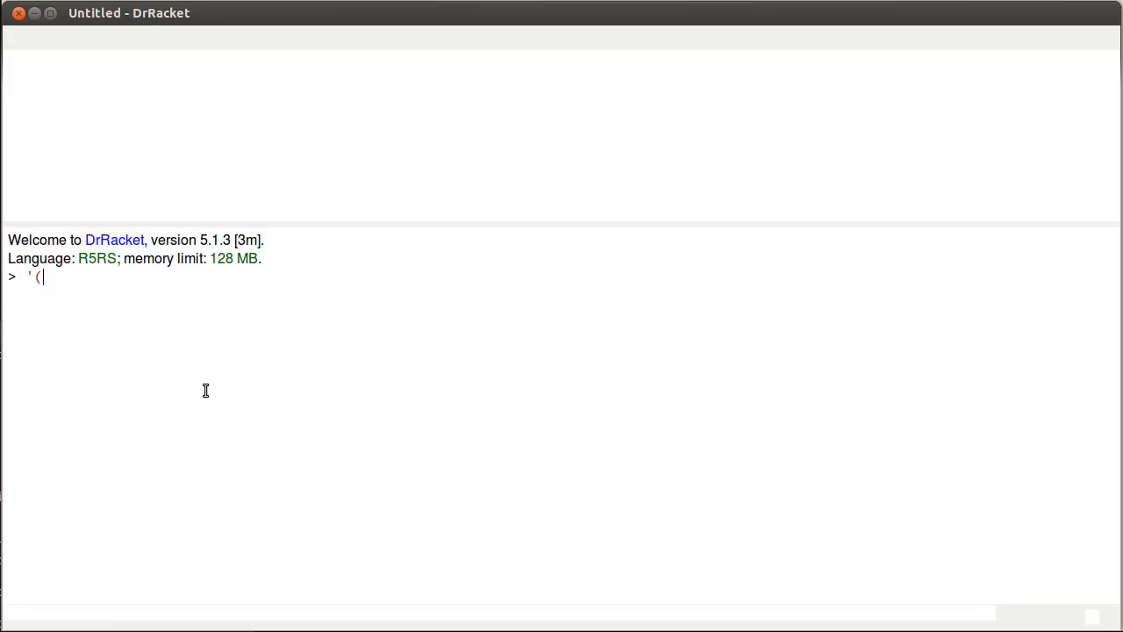
pyautogui.write('1 2 3 4)')
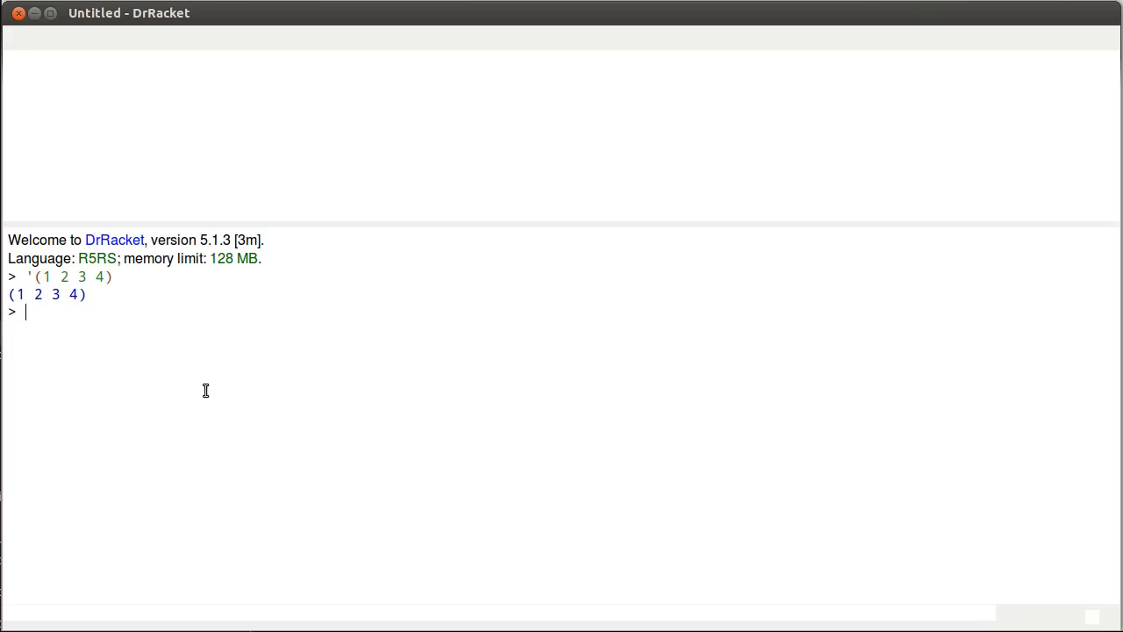
# Evaluate (+ 3 5) to get 8, then highlight the expression while explaining it.
pyautogui.write('(+')
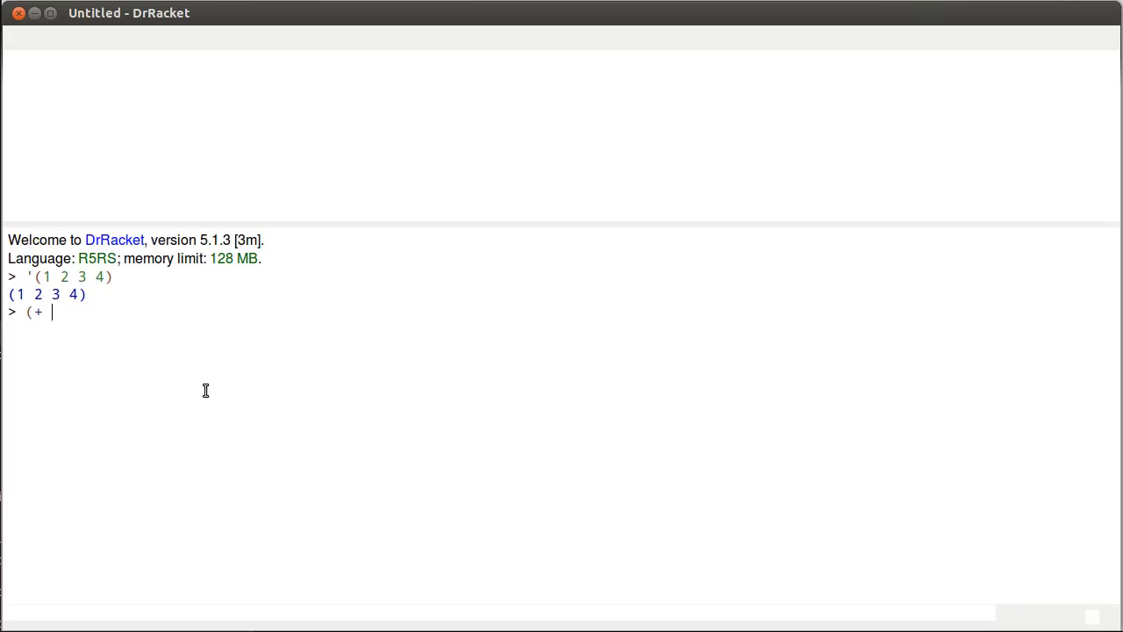
pyautogui.write('3 5)')
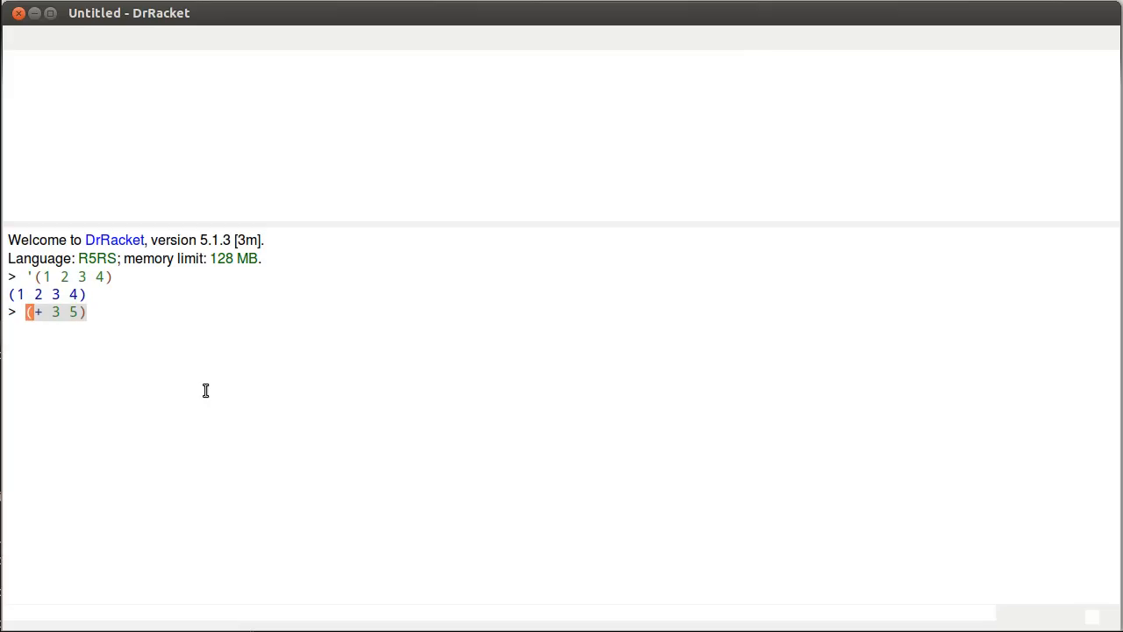
pyautogui.press('Return')
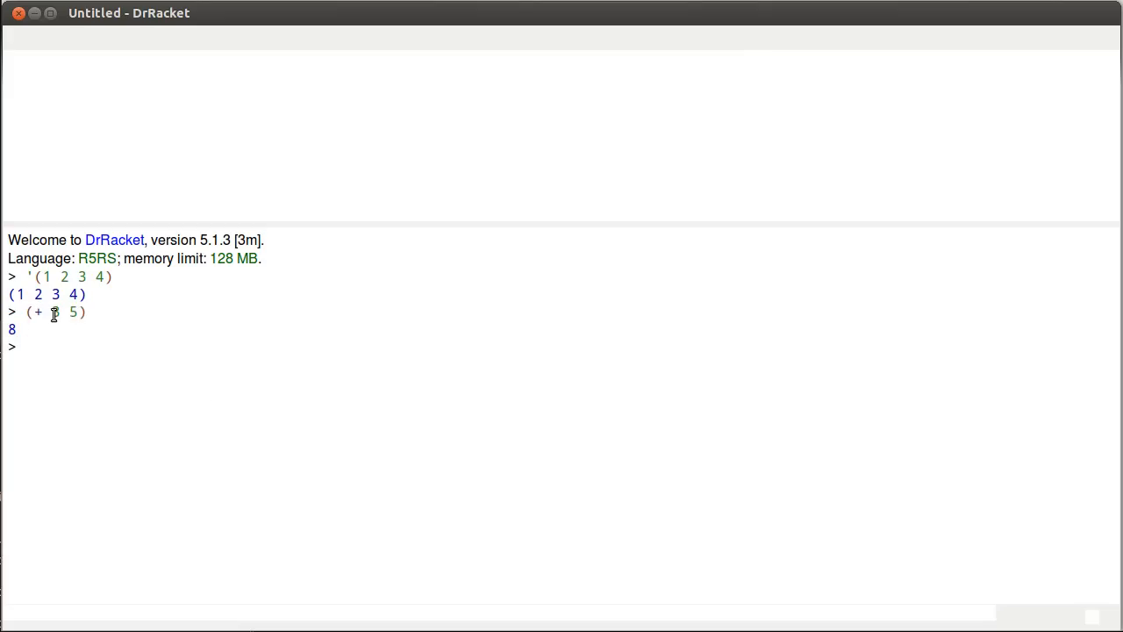
pyautogui.moveTo(66, 334)
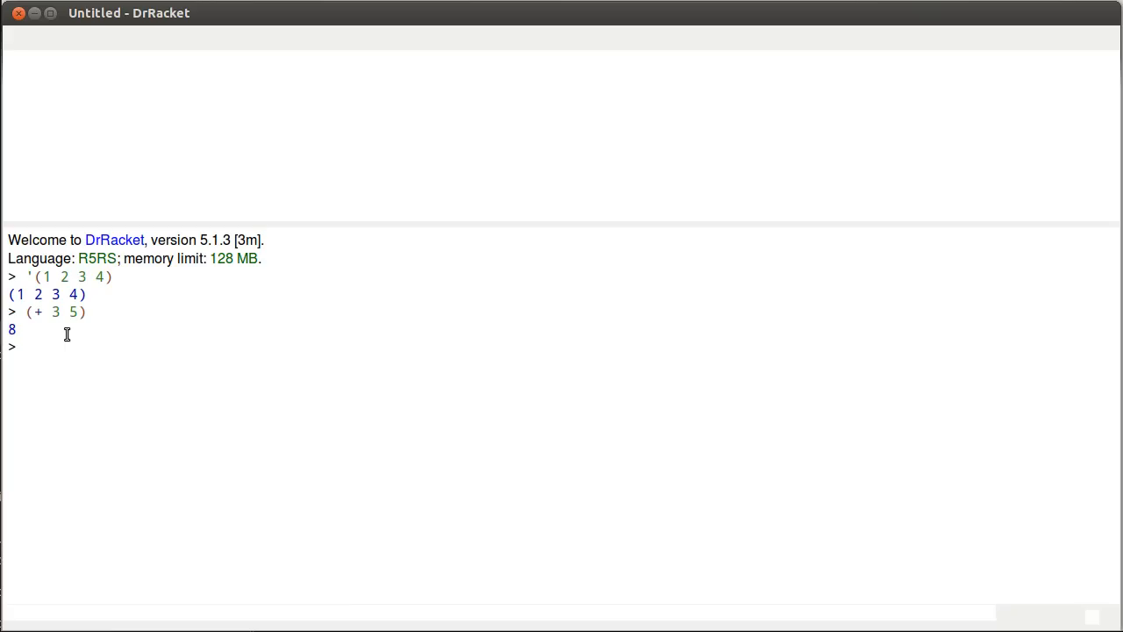
pyautogui.moveTo(26, 316)
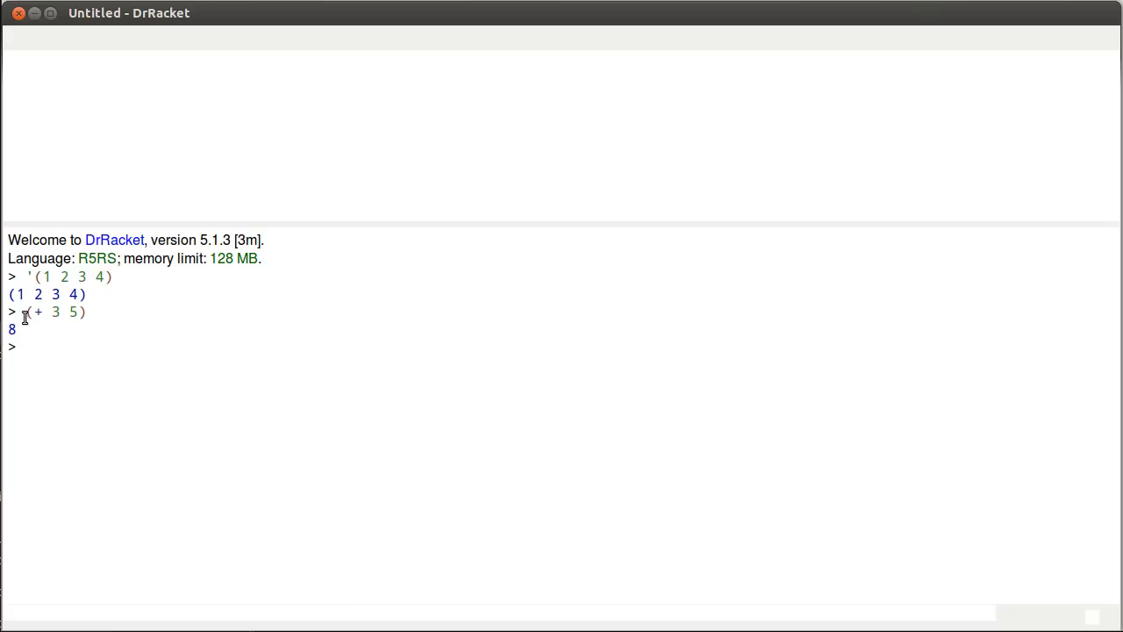
pyautogui.moveTo(25, 312); pyautogui.dragTo(83, 311)
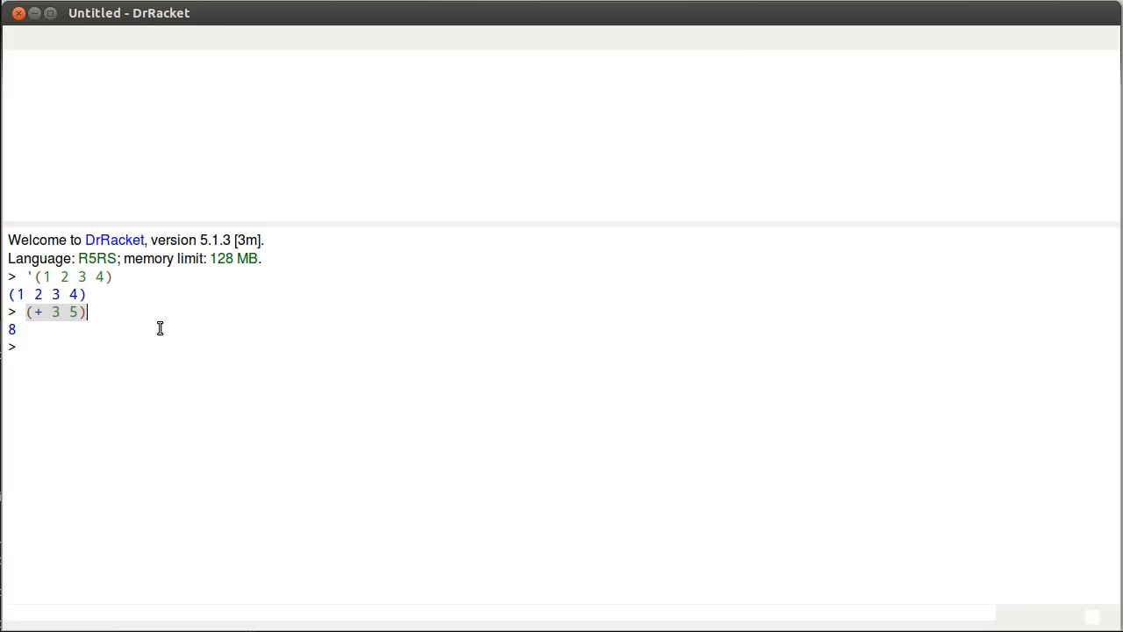
pyautogui.moveTo(193, 393)
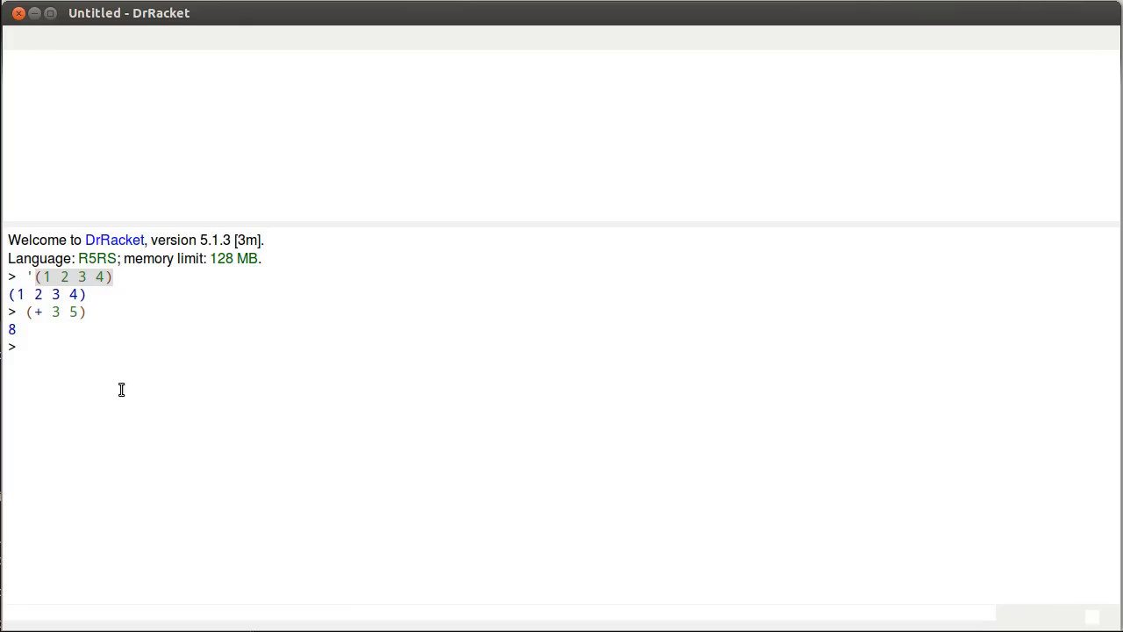
# Try (quote 1 2 3 4) for a bad-syntax error, then (quote (1 2 3 4)); point out the + in (+ 3 5).
pyautogui.write('(q')
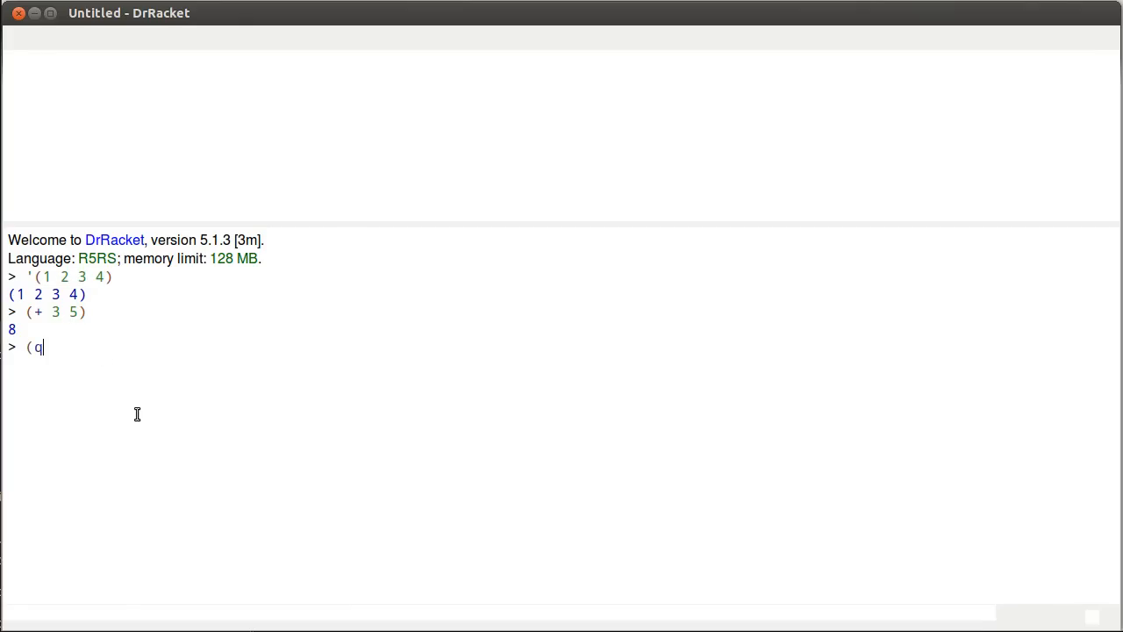
pyautogui.write('uote 1 2 3 4')
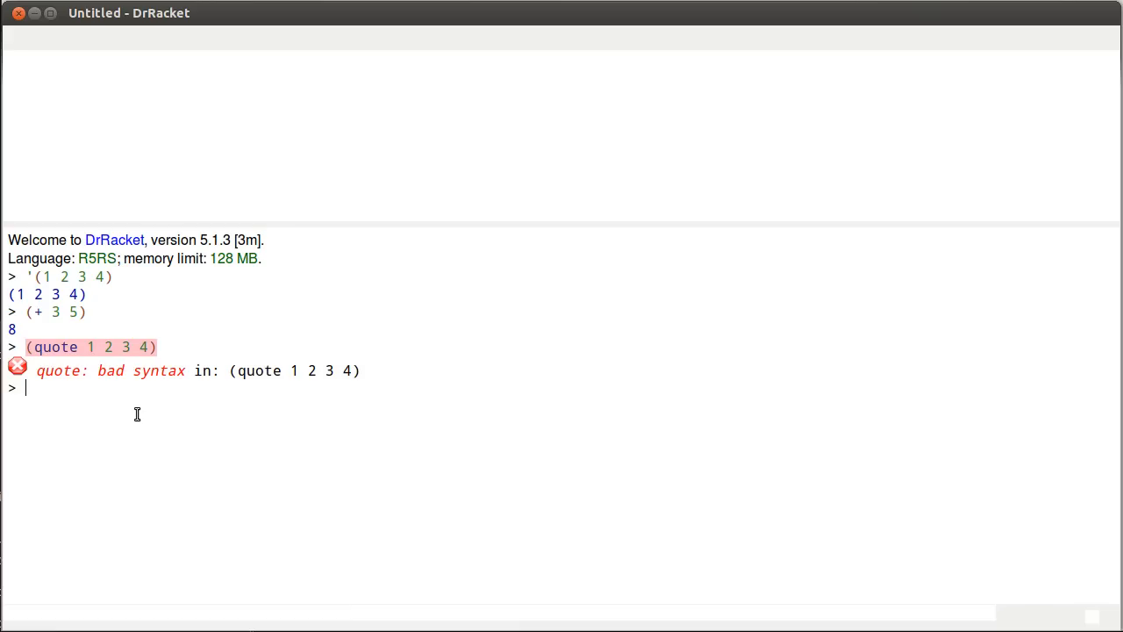
pyautogui.write('(quote 1 2 3 4)')
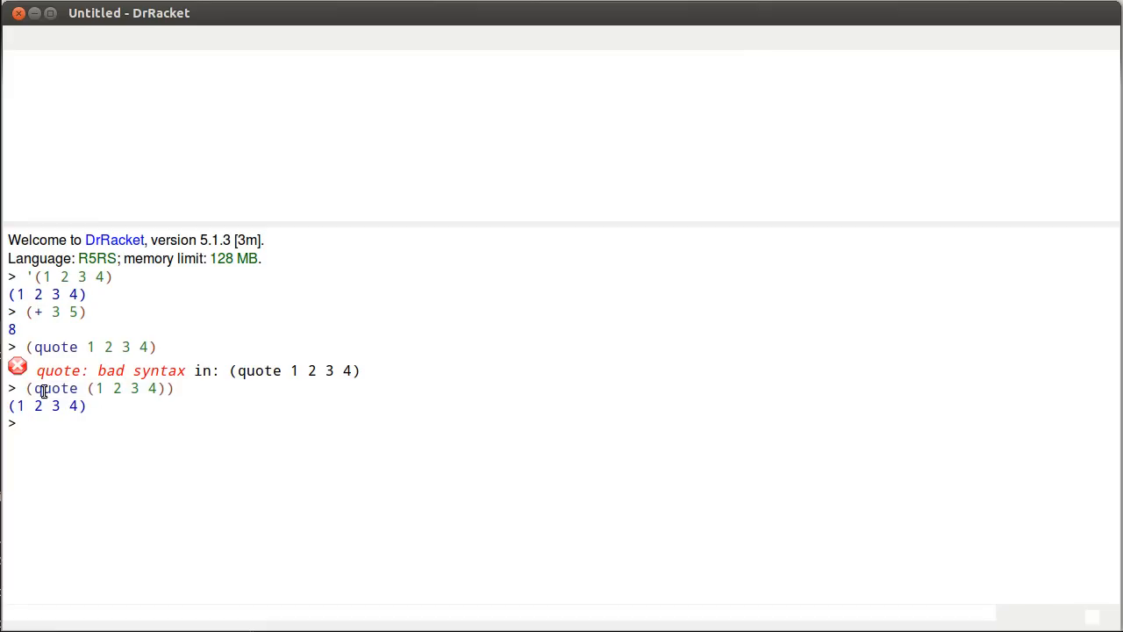
pyautogui.moveTo(26, 312)
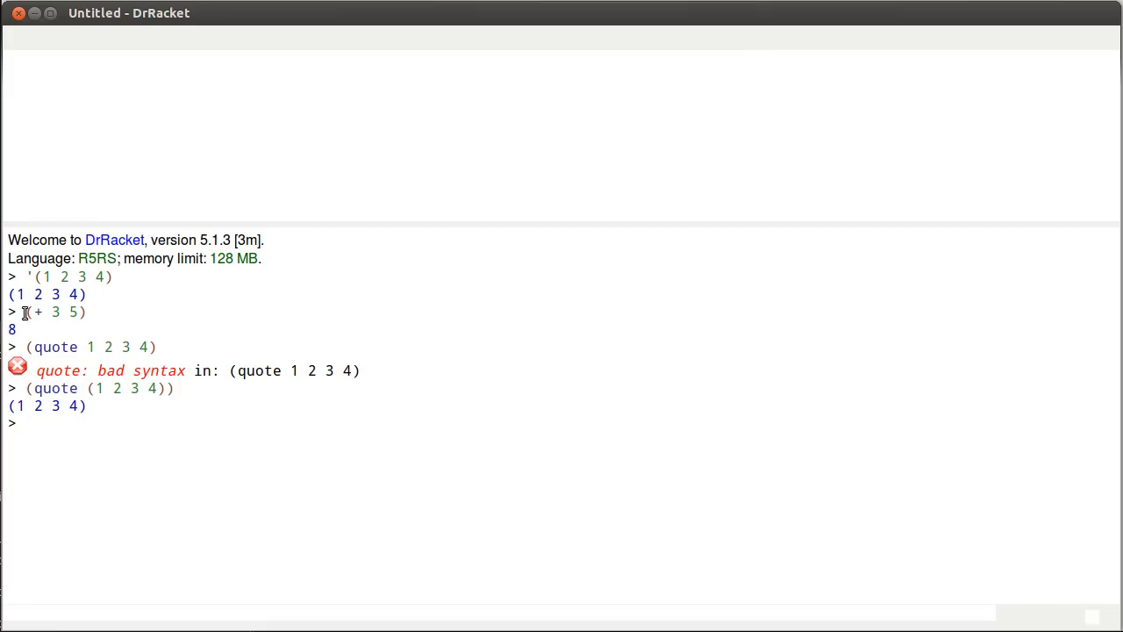
pyautogui.moveTo(25, 312); pyautogui.dragTo(86, 312)
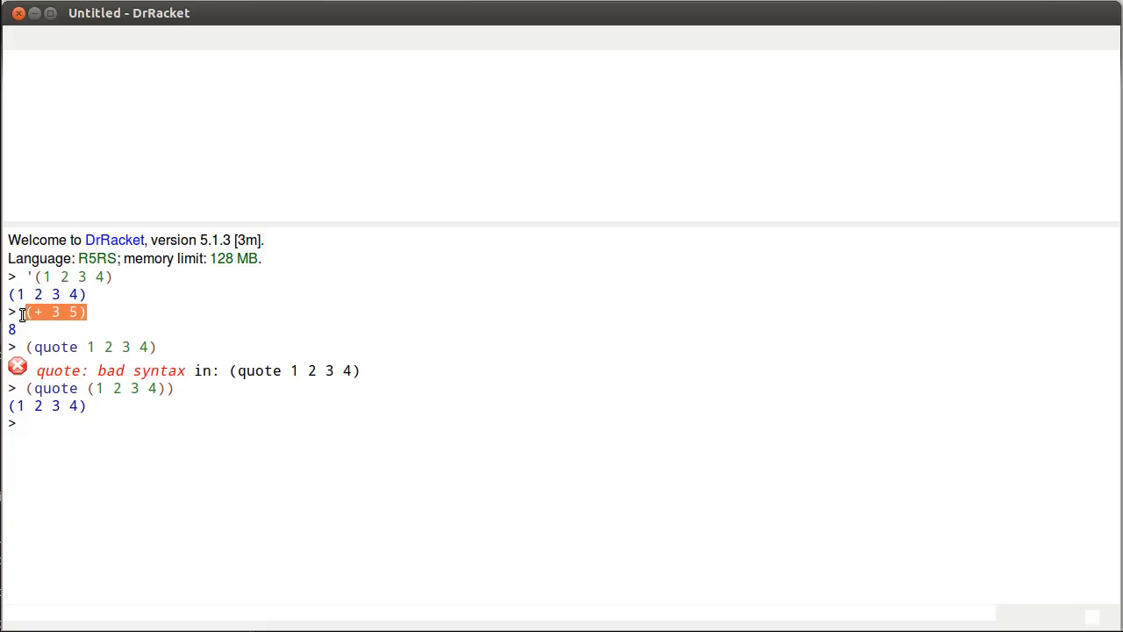
pyautogui.moveTo(117, 305)
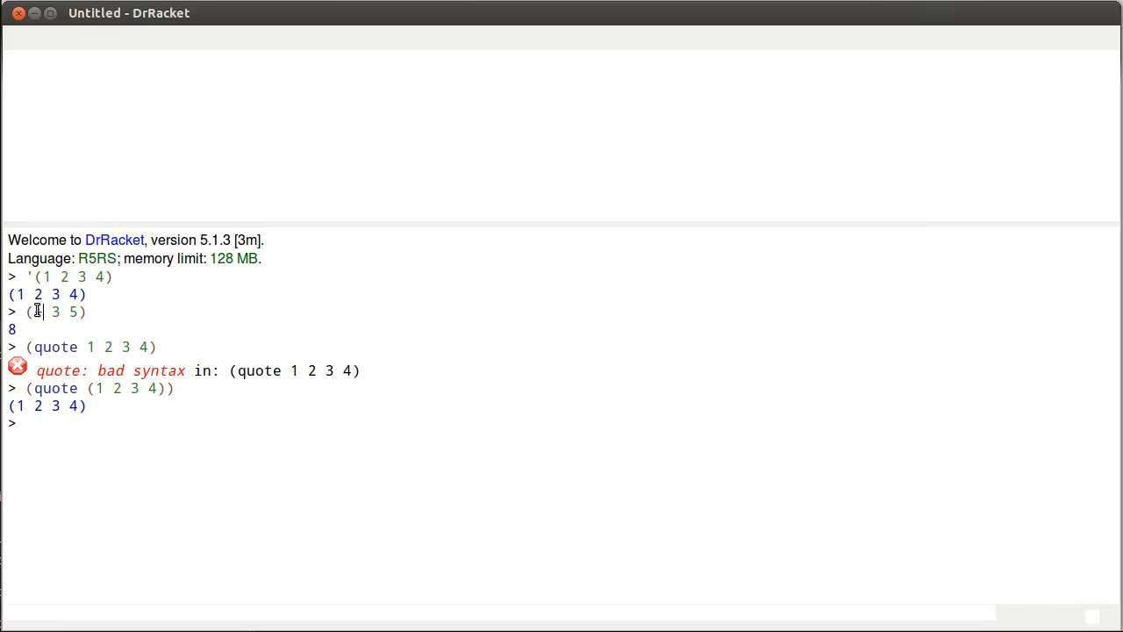
pyautogui.doubleClick(37, 312)
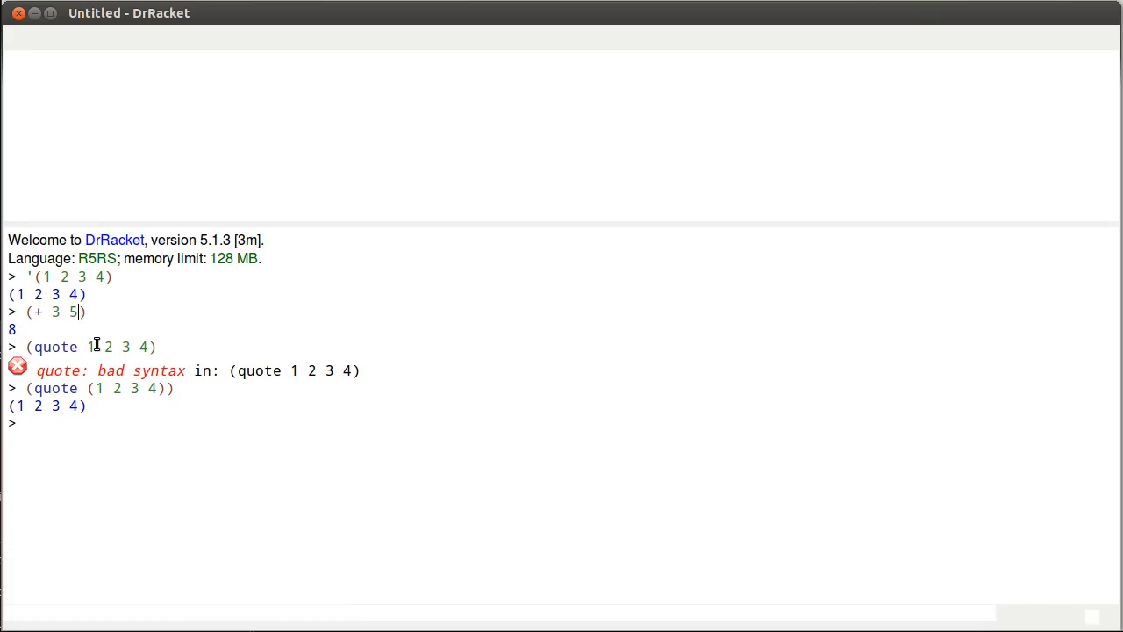
pyautogui.moveTo(88, 446)
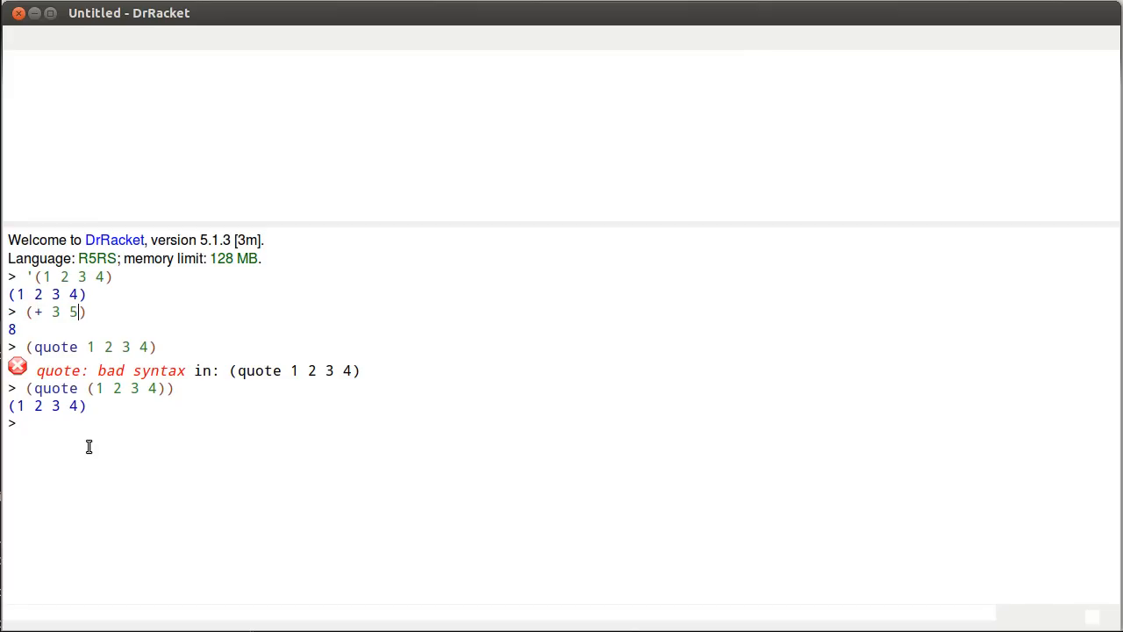
# Evaluate the unquoted (1 2 3 4) and point at the 1 that isn't a procedure.
pyautogui.write('(1 2 3')
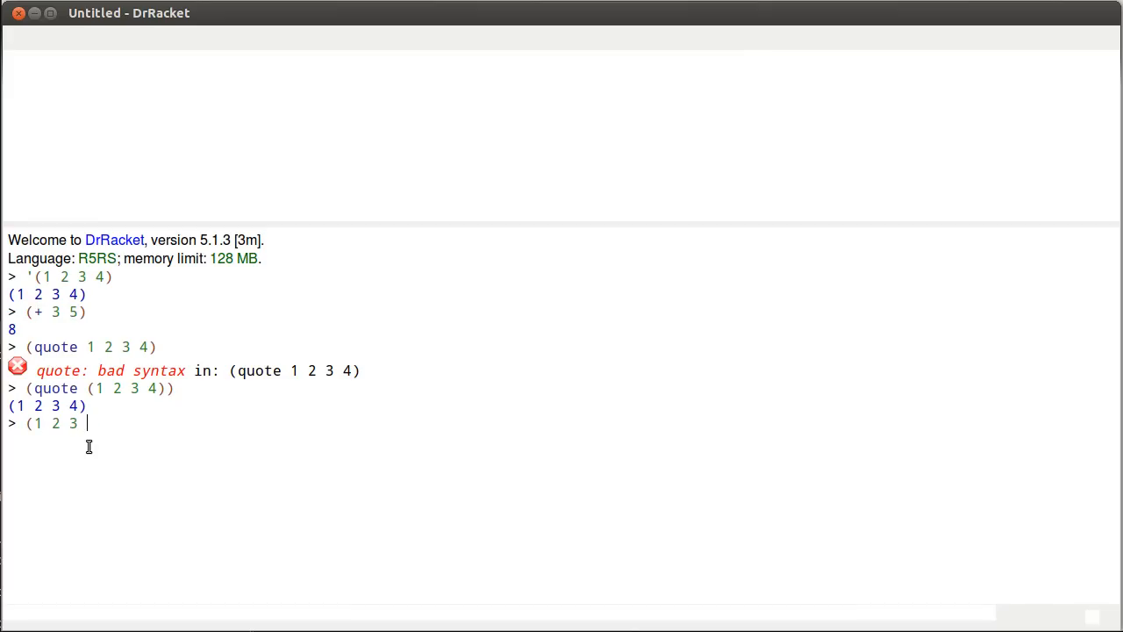
pyautogui.press('Return')
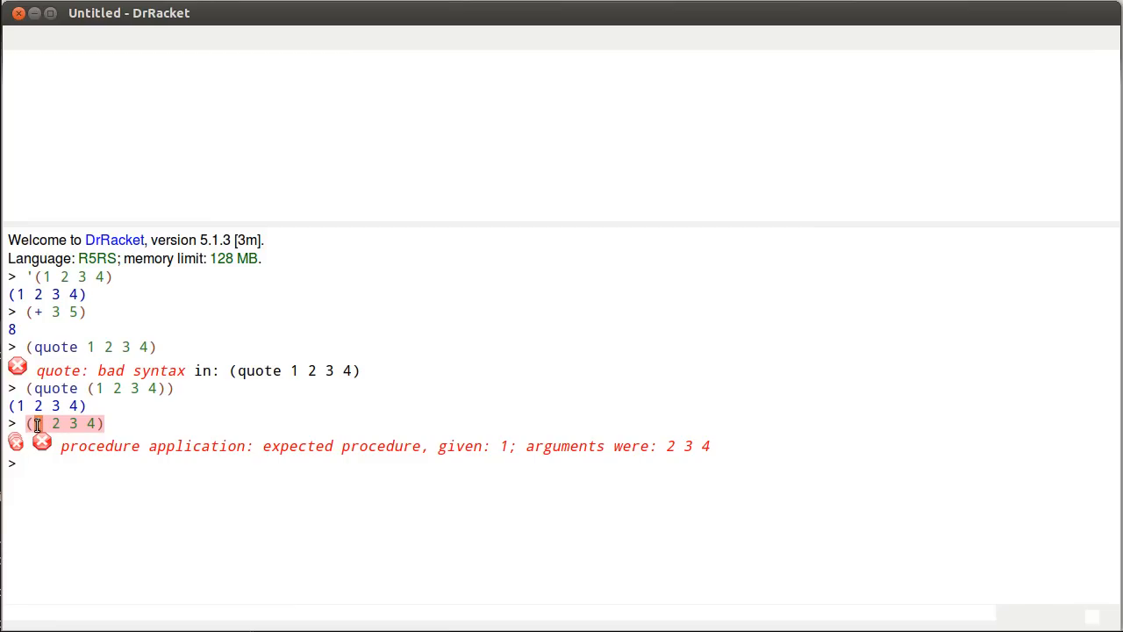
pyautogui.moveTo(121, 427)
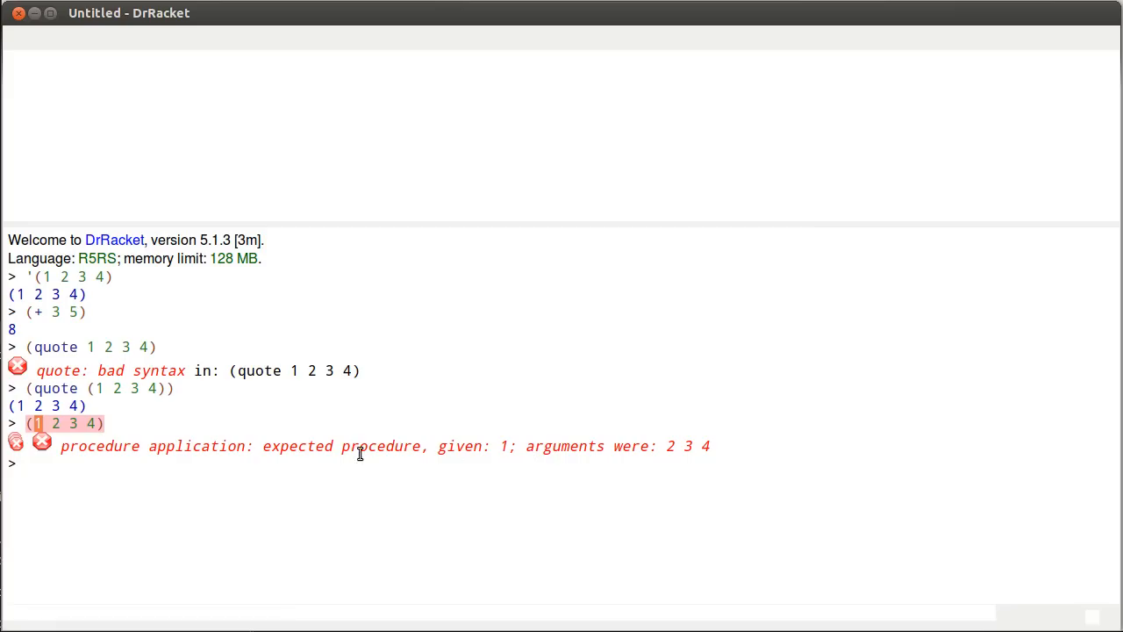
pyautogui.doubleClick(381, 445)
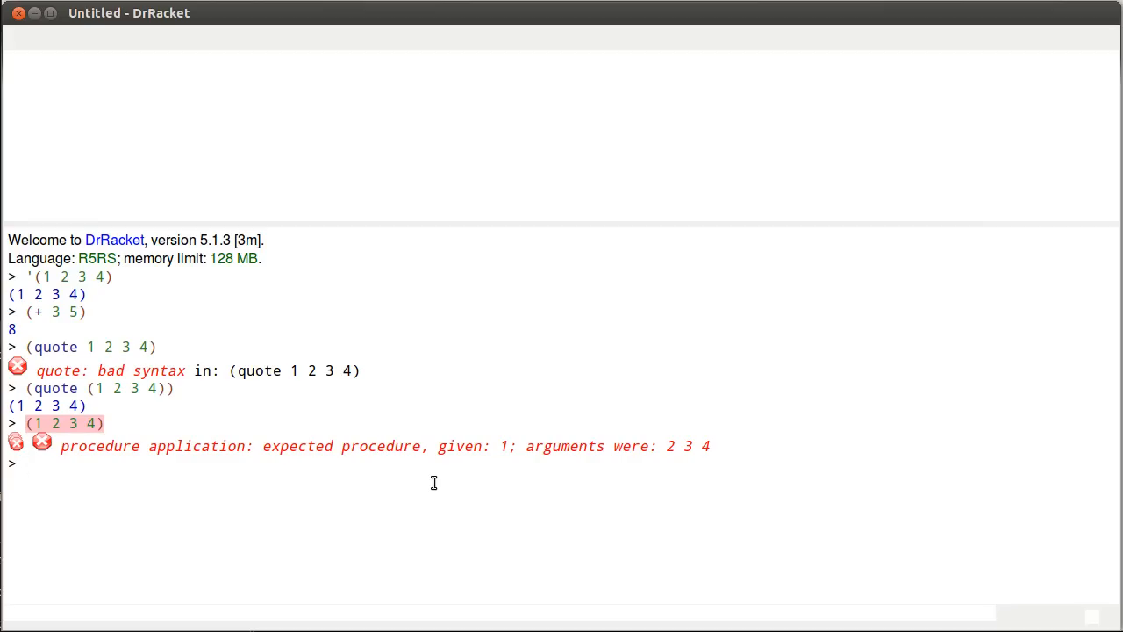
pyautogui.write("'")
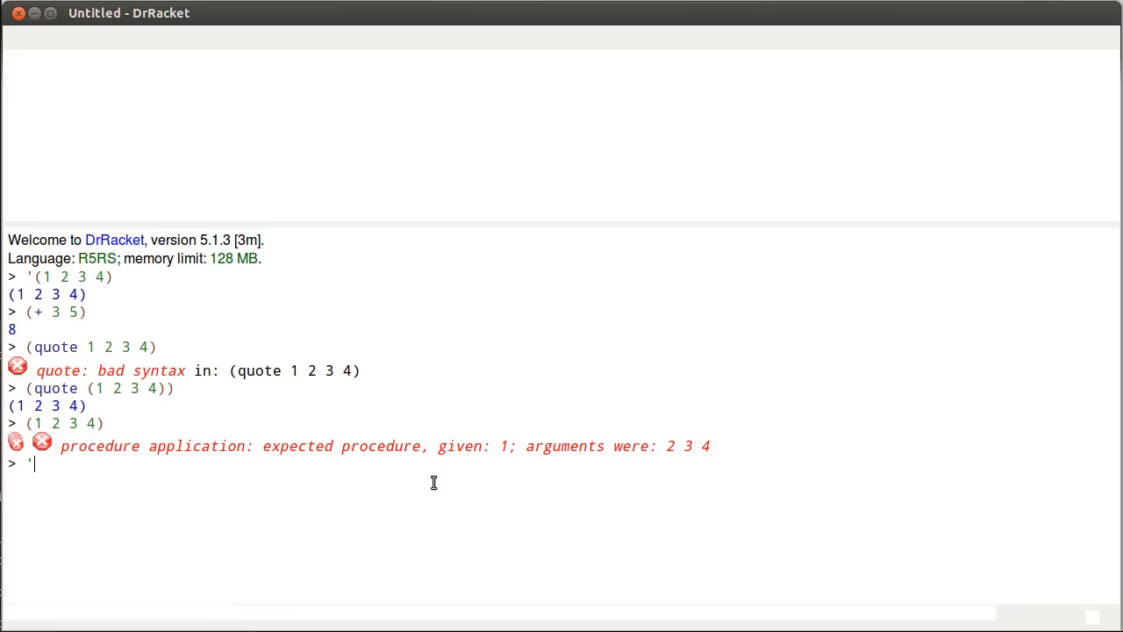
pyautogui.doubleClick(53, 387)
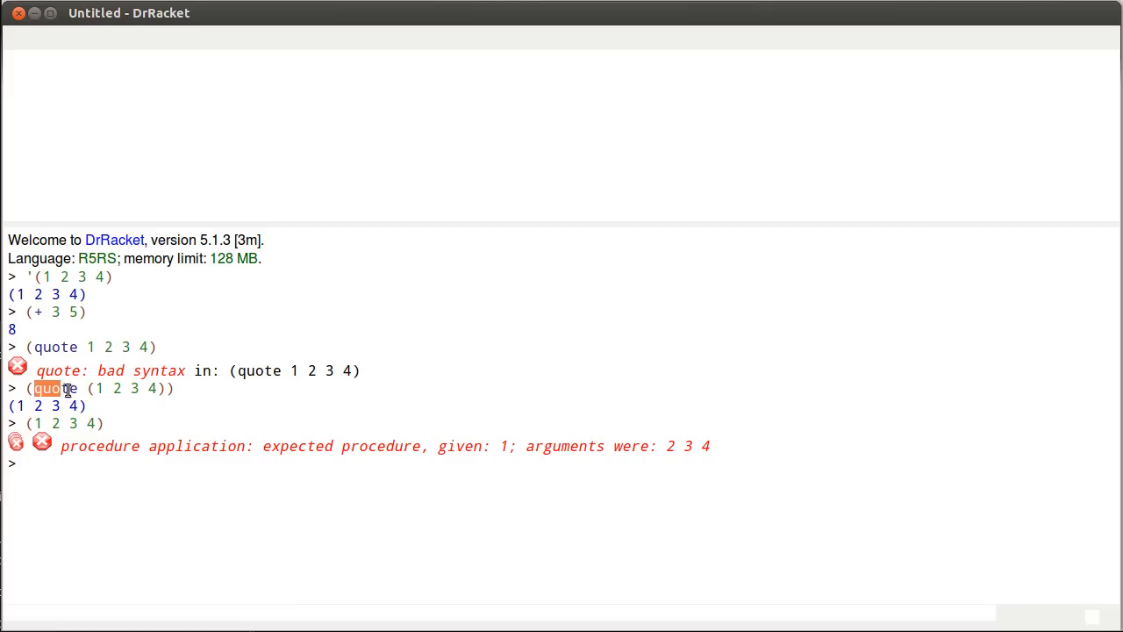
pyautogui.doubleClick(52, 388)
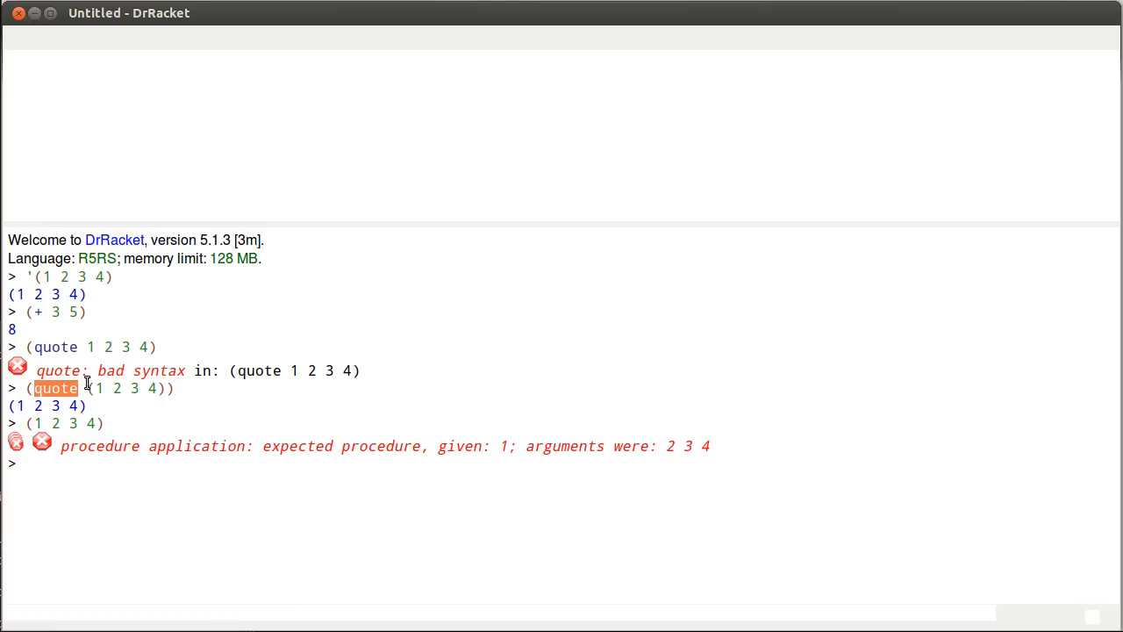
pyautogui.doubleClick(123, 388)
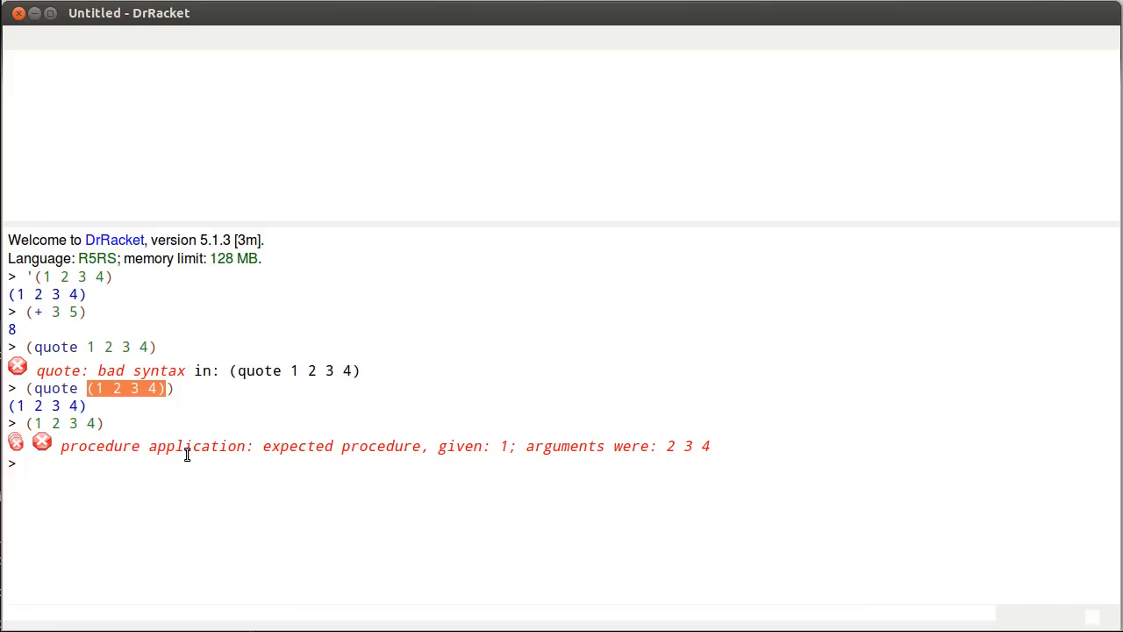
# Evaluate the nested quoted list '(1 (2 3) 4), which returns (1 (2 3) 4).
pyautogui.write("'(")
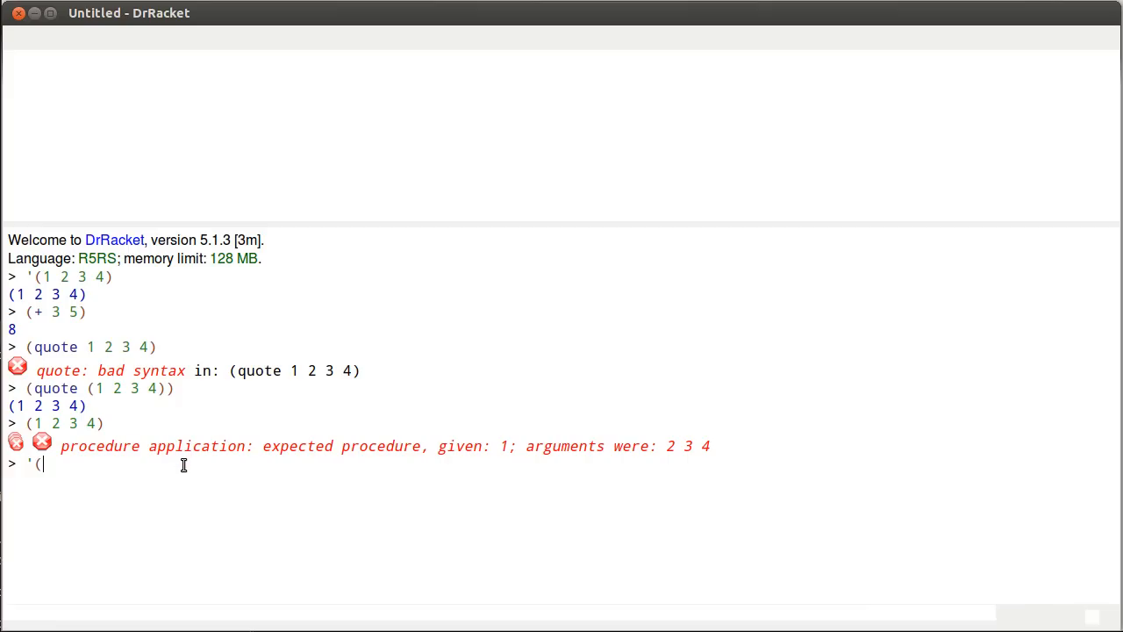
pyautogui.write('1')
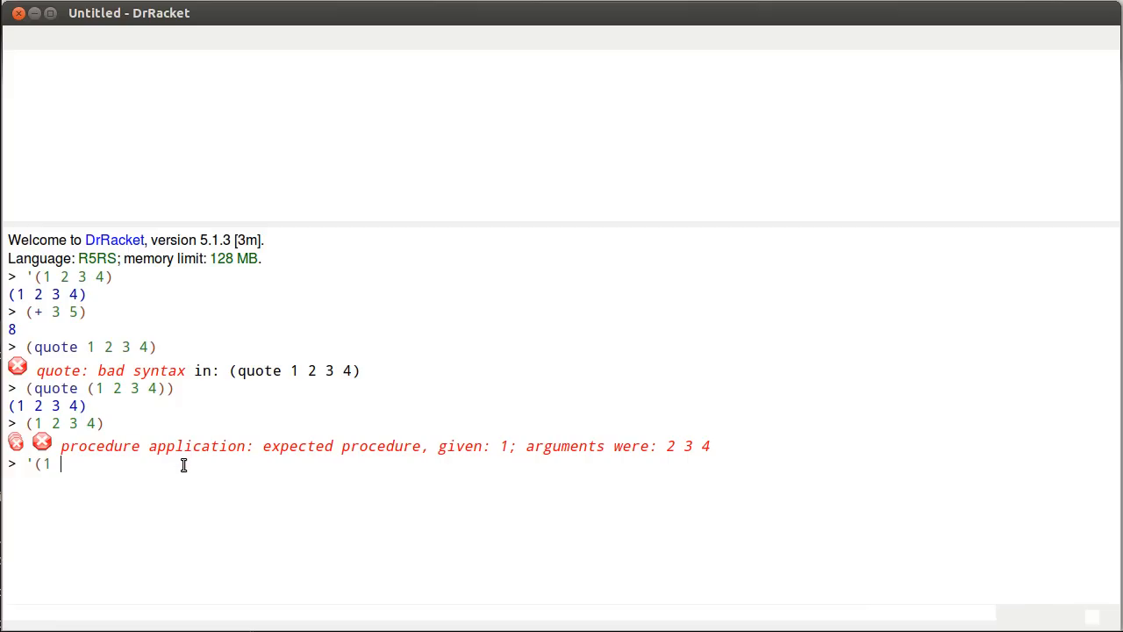
pyautogui.write('(2 3) 4')
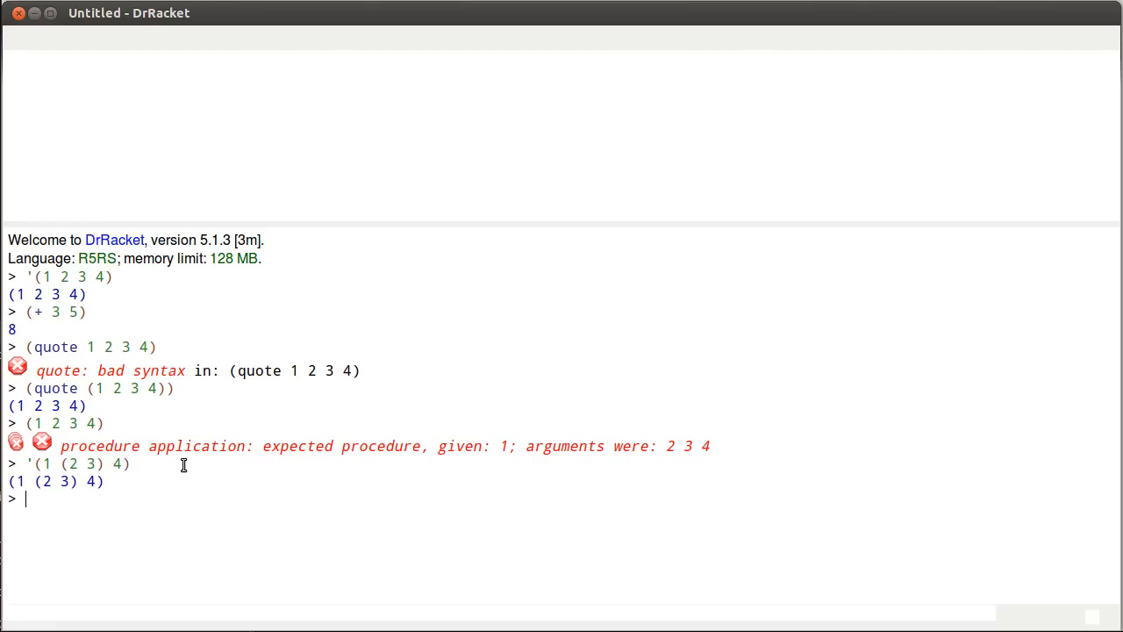
pyautogui.moveTo(58, 465)
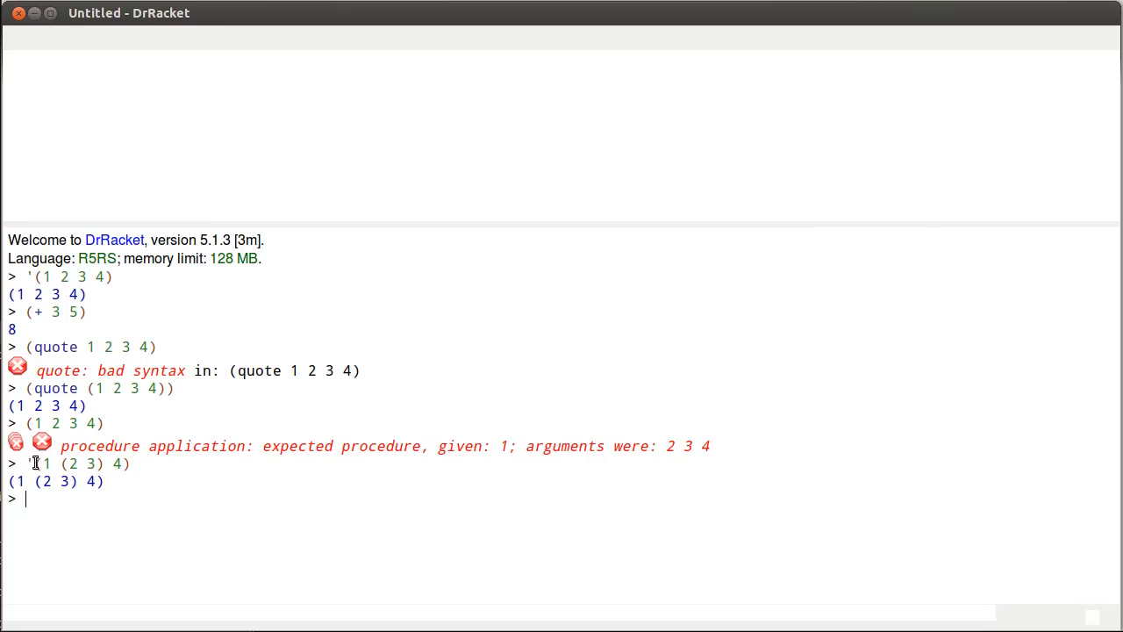
pyautogui.moveTo(33, 463); pyautogui.dragTo(131, 463)
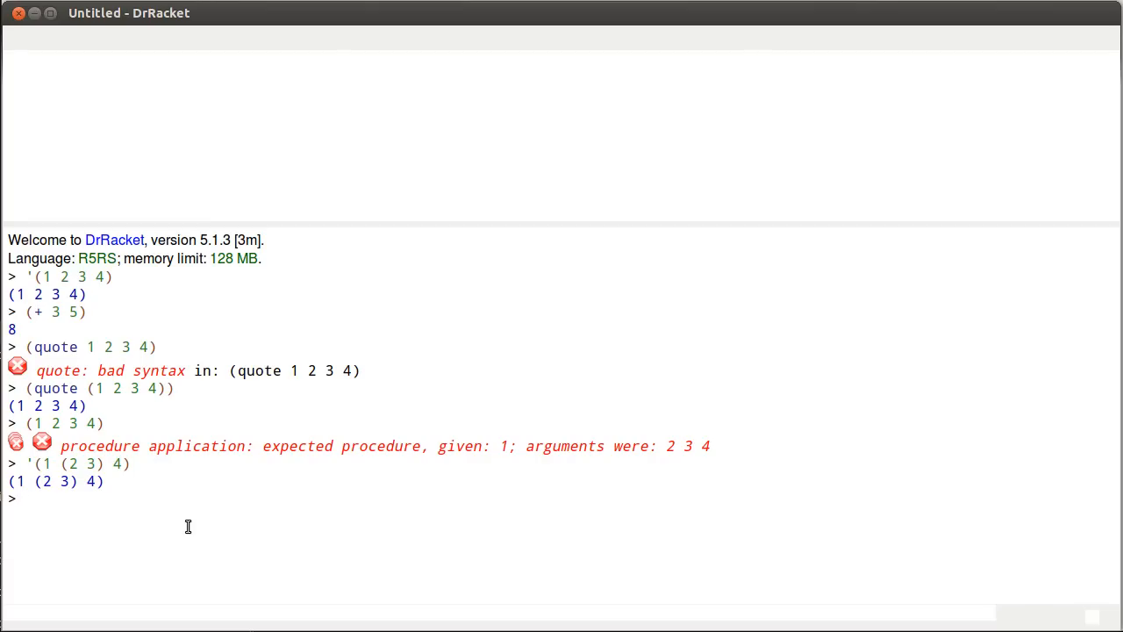
# Evaluate '(+ 3 5), returning (+ 3 5) unevaluated, then (+ 3 5 2), returning 10.
pyautogui.write("'(+")
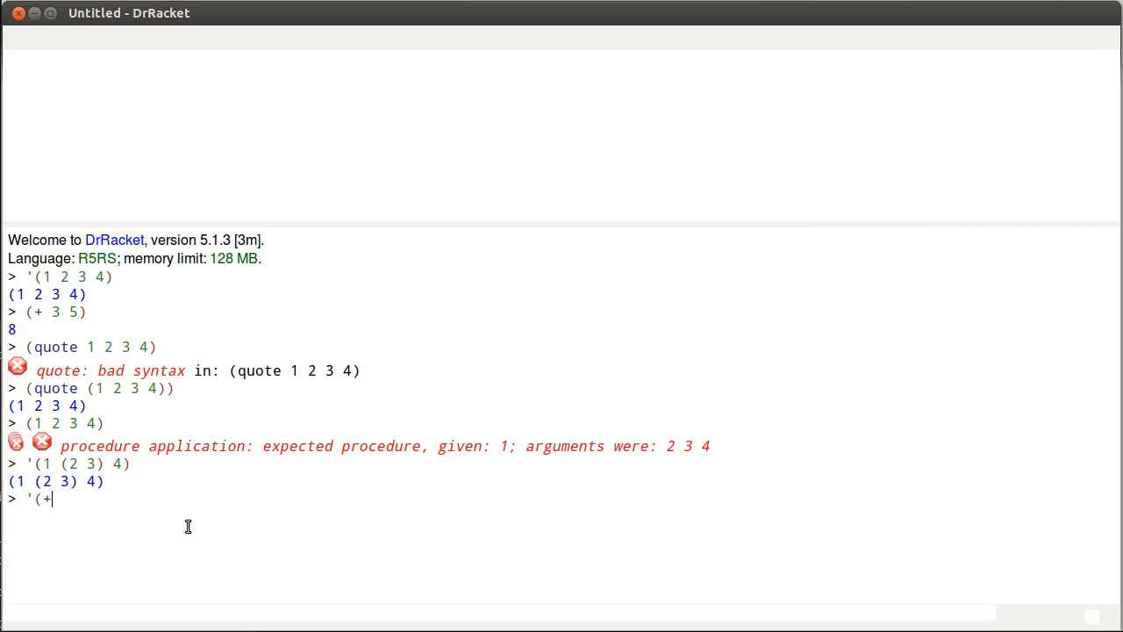
pyautogui.press('Return')
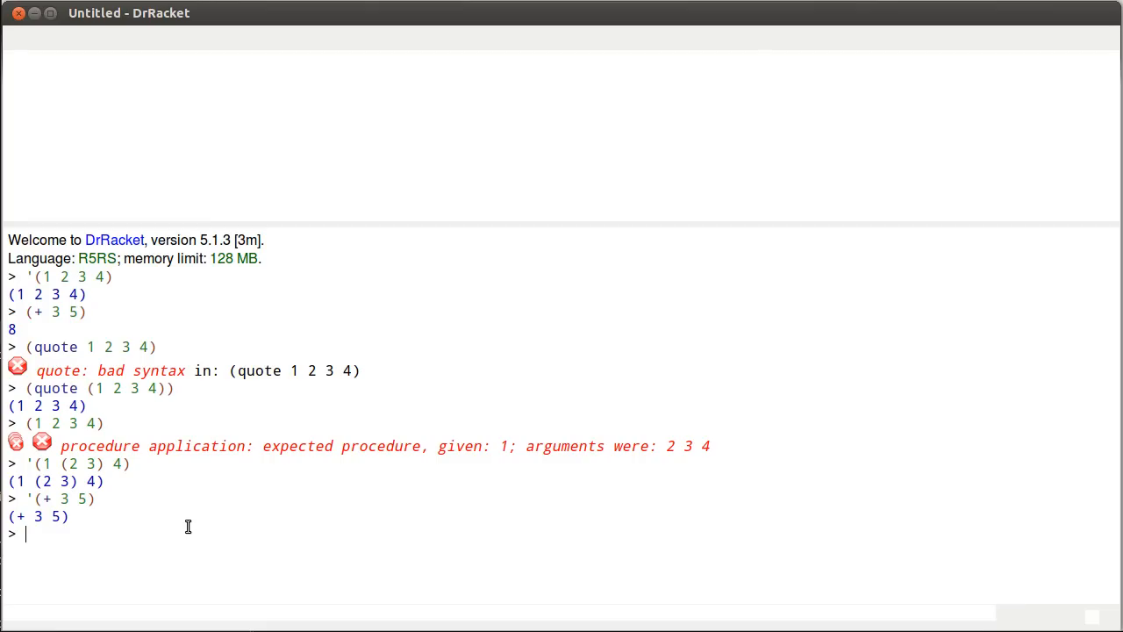
pyautogui.write('(+ 3 5 2')
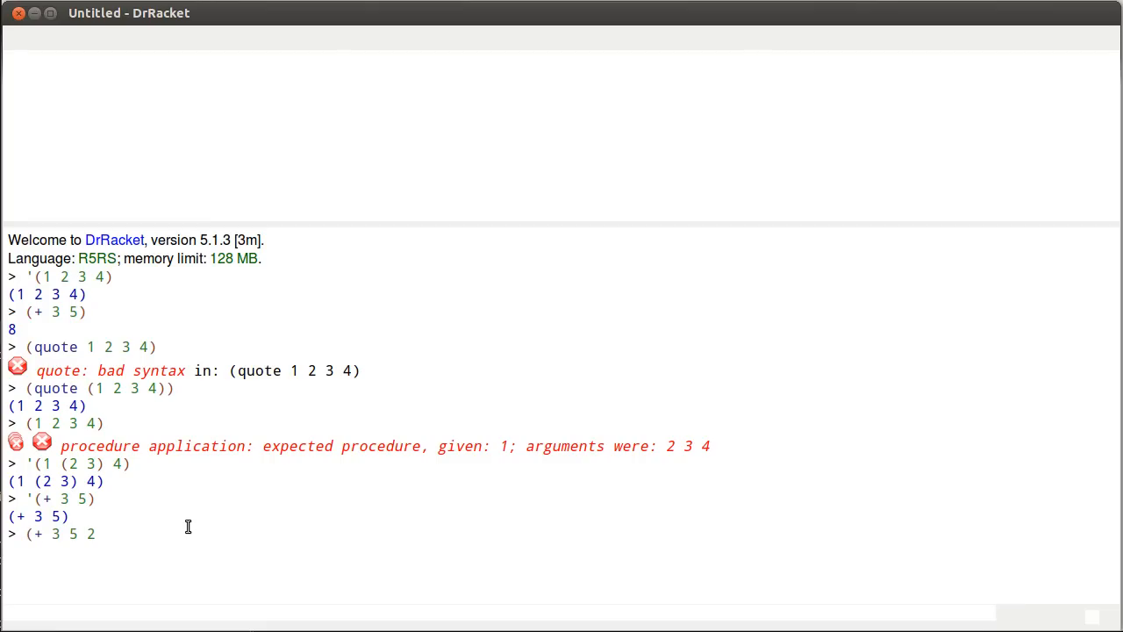
pyautogui.press('Return')
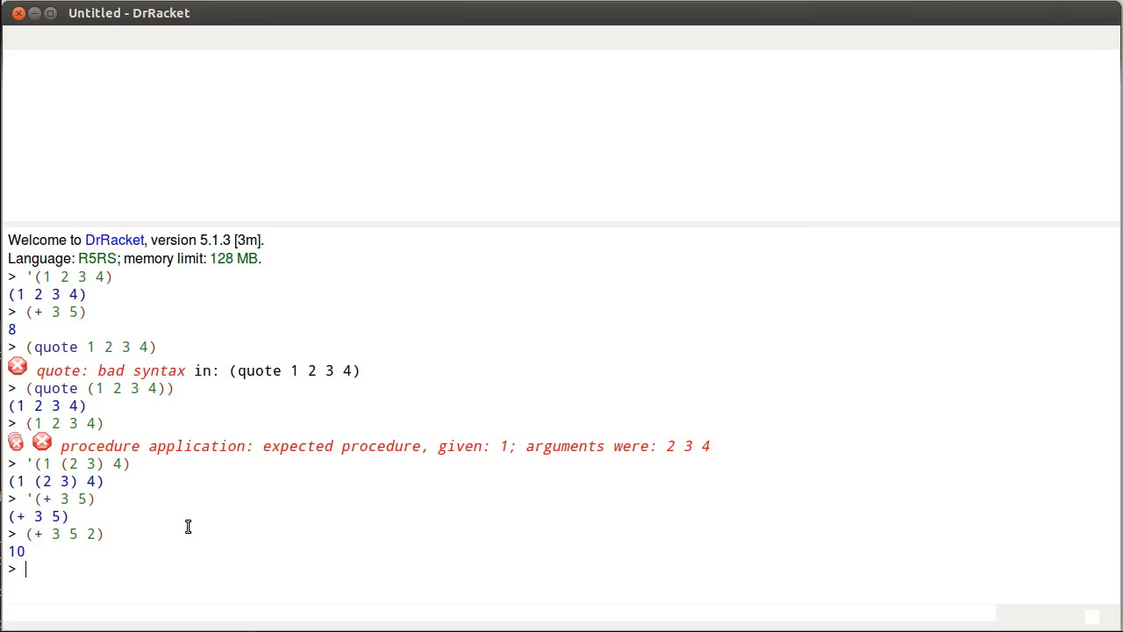
pyautogui.write('f(')
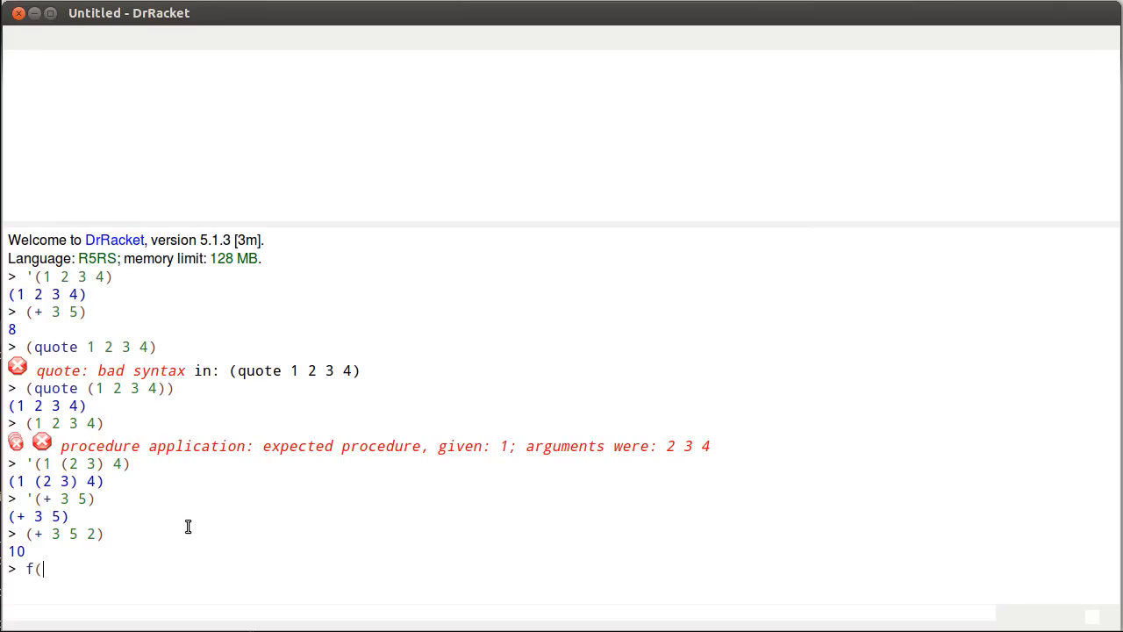
pyautogui.write('x)')
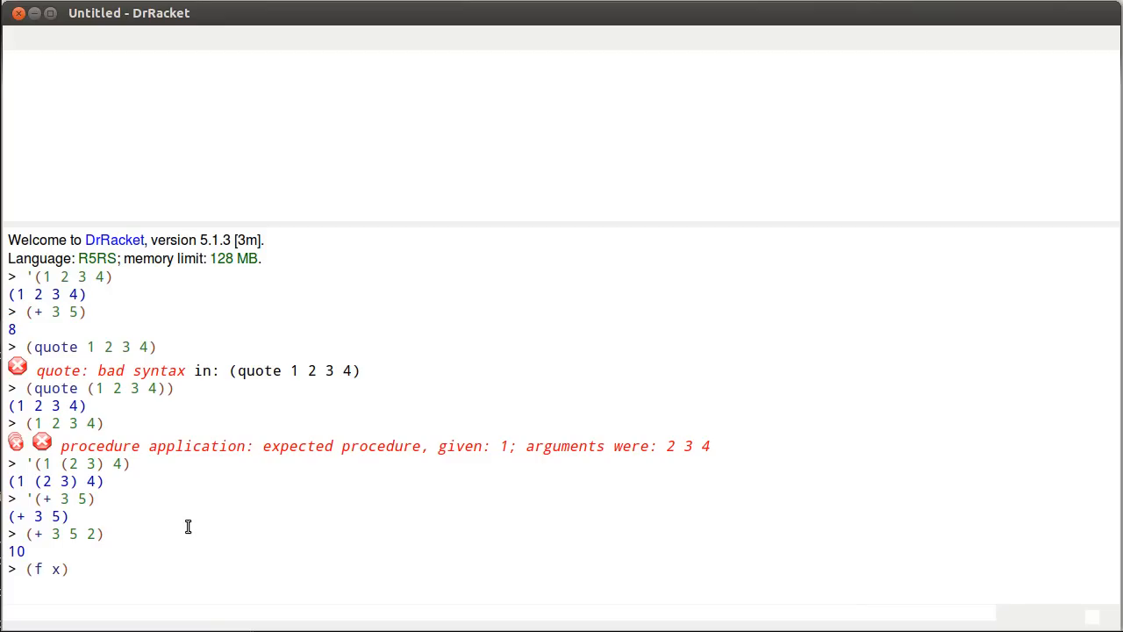
pyautogui.press('BackSpace')
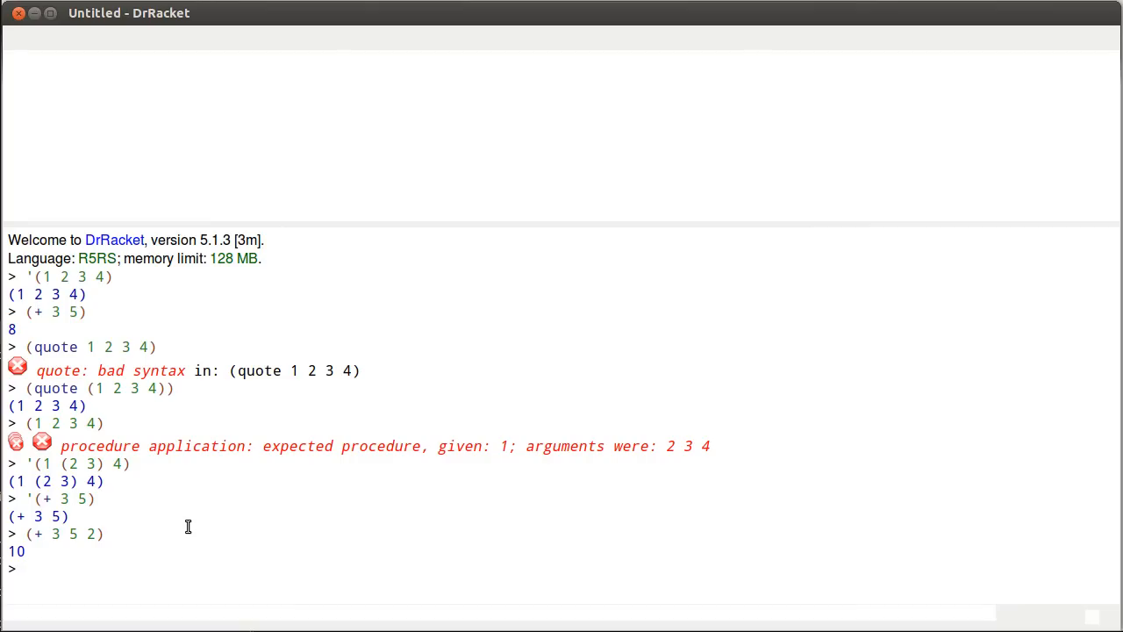
pyautogui.write('f(')
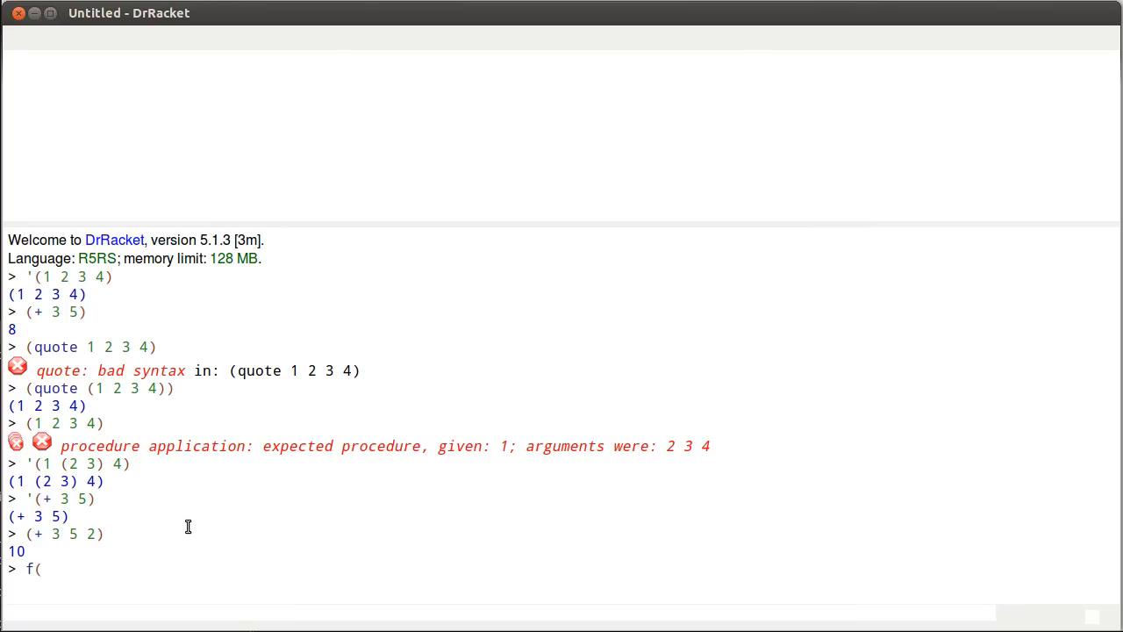
pyautogui.write('x,y)')
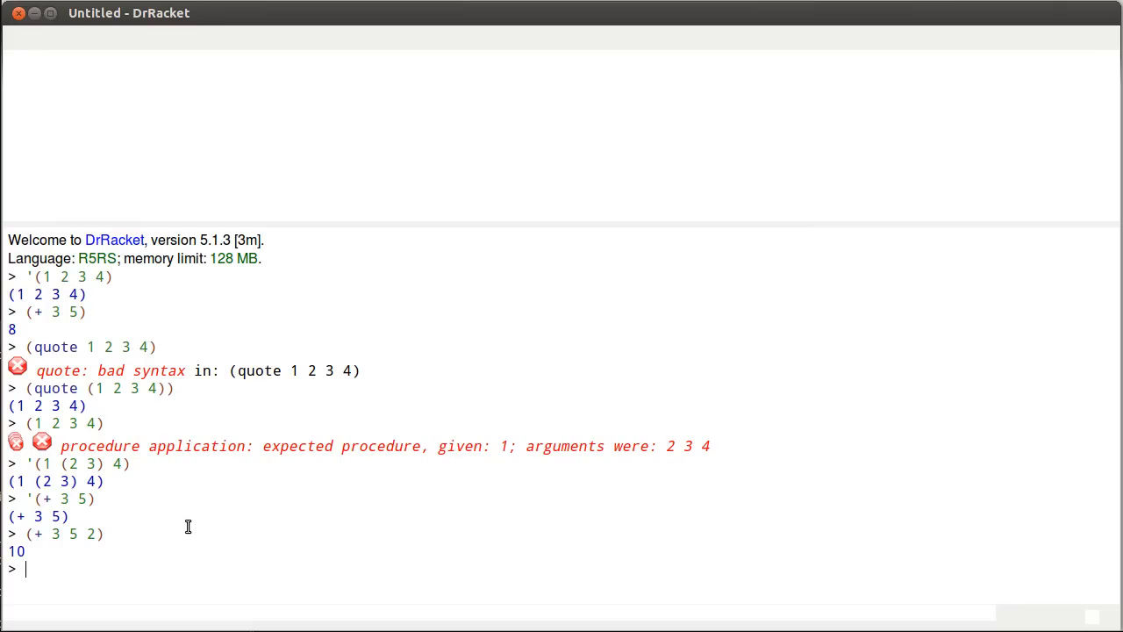
pyautogui.moveTo(235, 584)
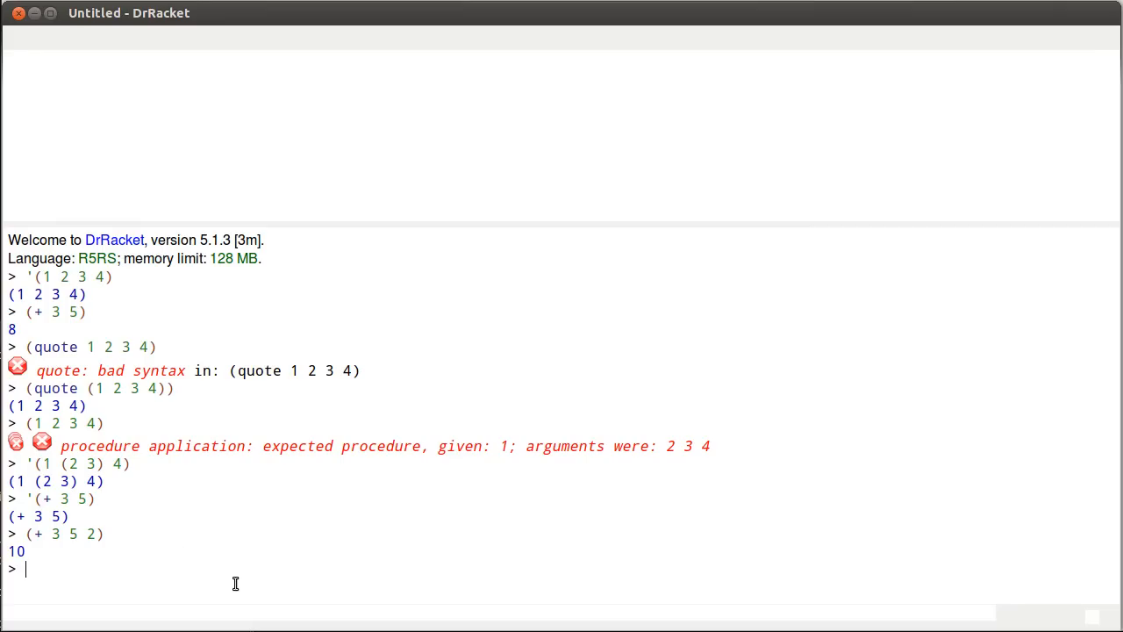
# Evaluate (- 8 5) to 3, (* 5 6) to 30, and '(1 2 3) to (1 2 3).
pyautogui.write('(- 8 5')
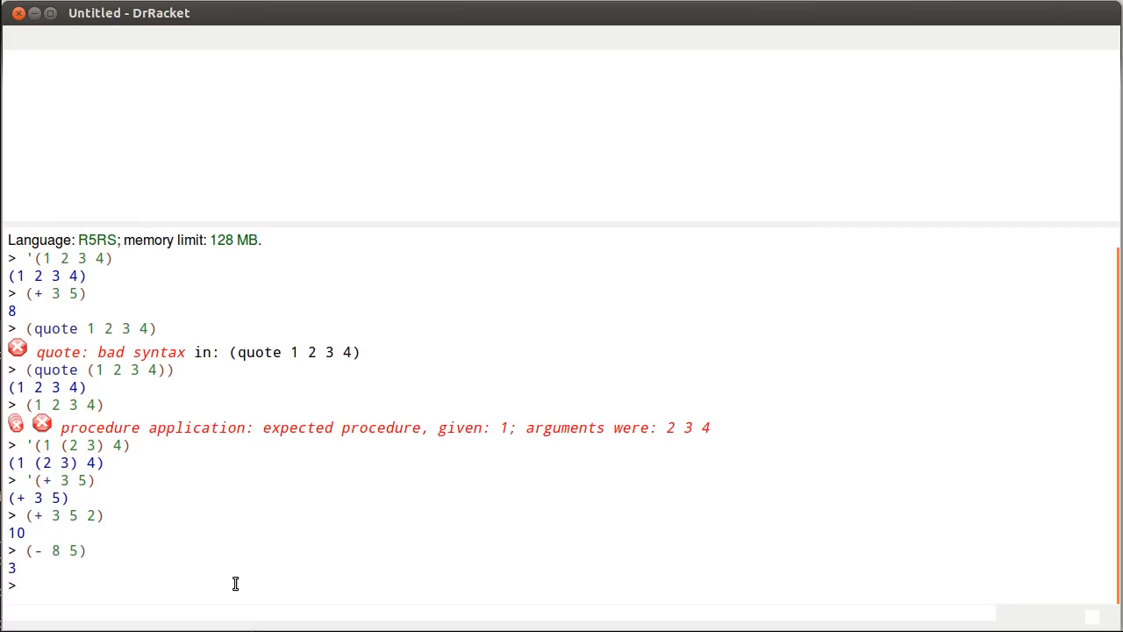
pyautogui.write('(* 5 6')
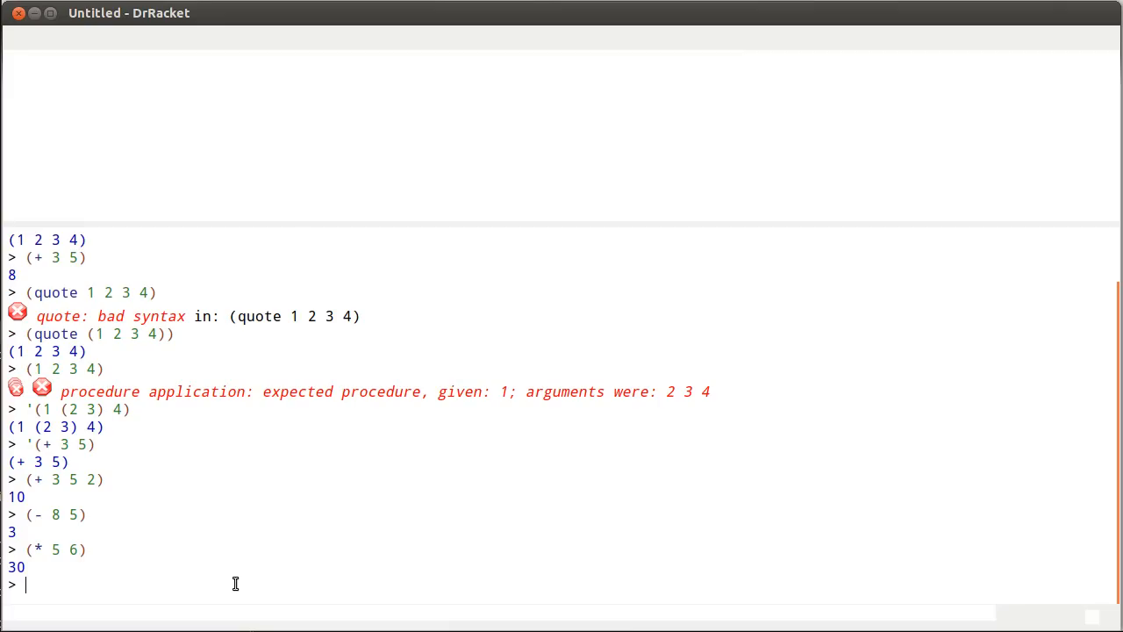
pyautogui.write("'1")
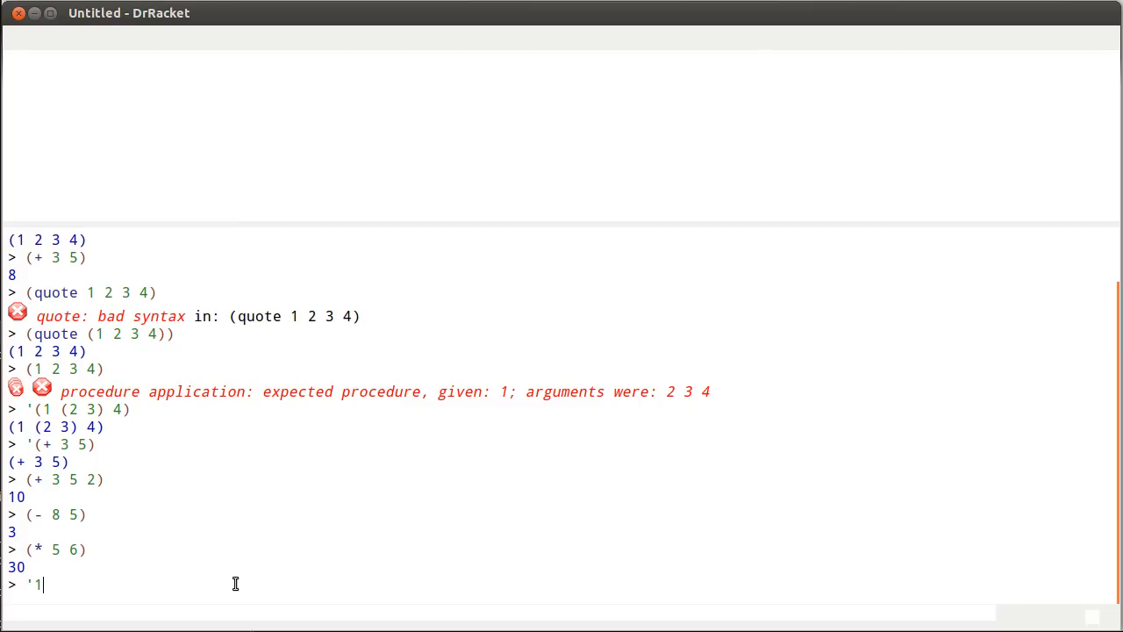
pyautogui.write('(1 2')
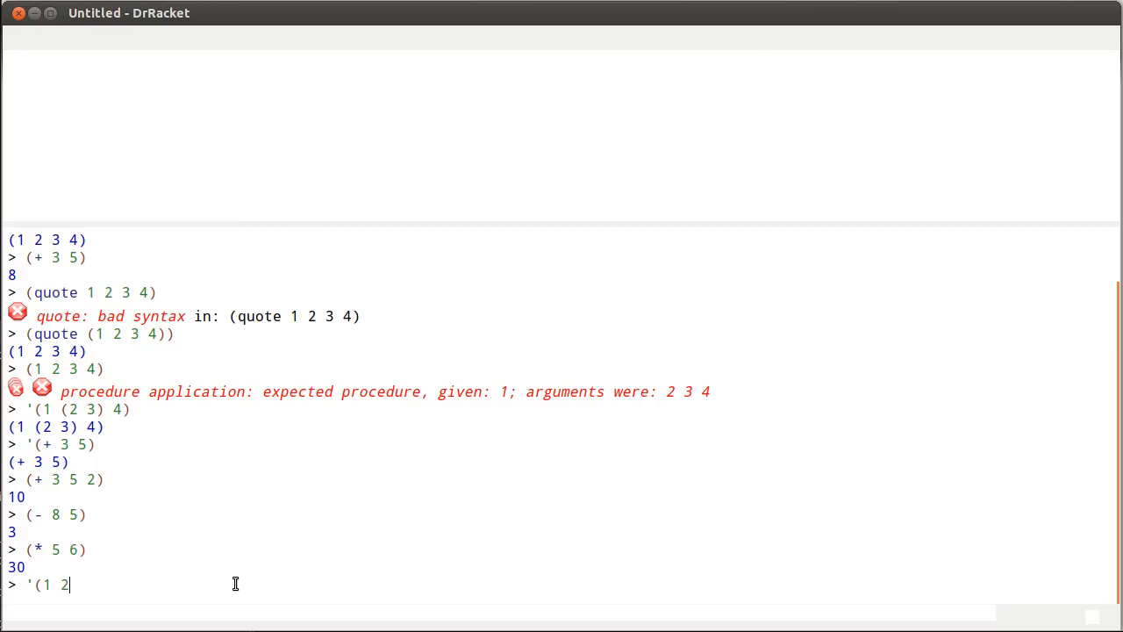
pyautogui.press('Return')
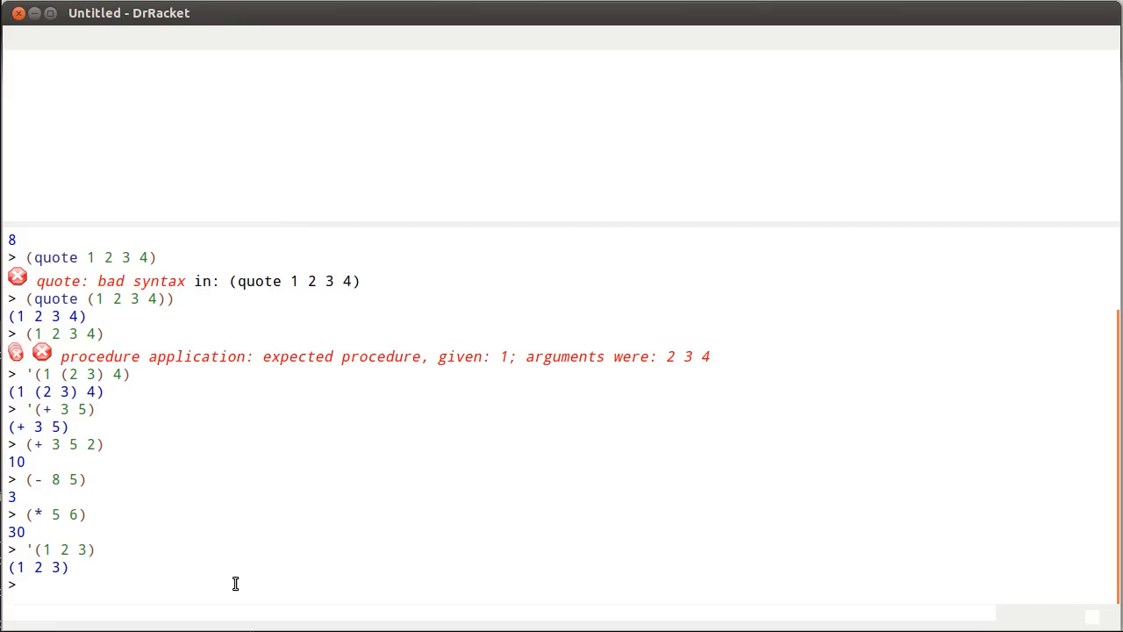
# Evaluate (car '(1 2 3)) returning 1 and (cdr '(1 2 3)) returning (2 3).
pyautogui.write('(')
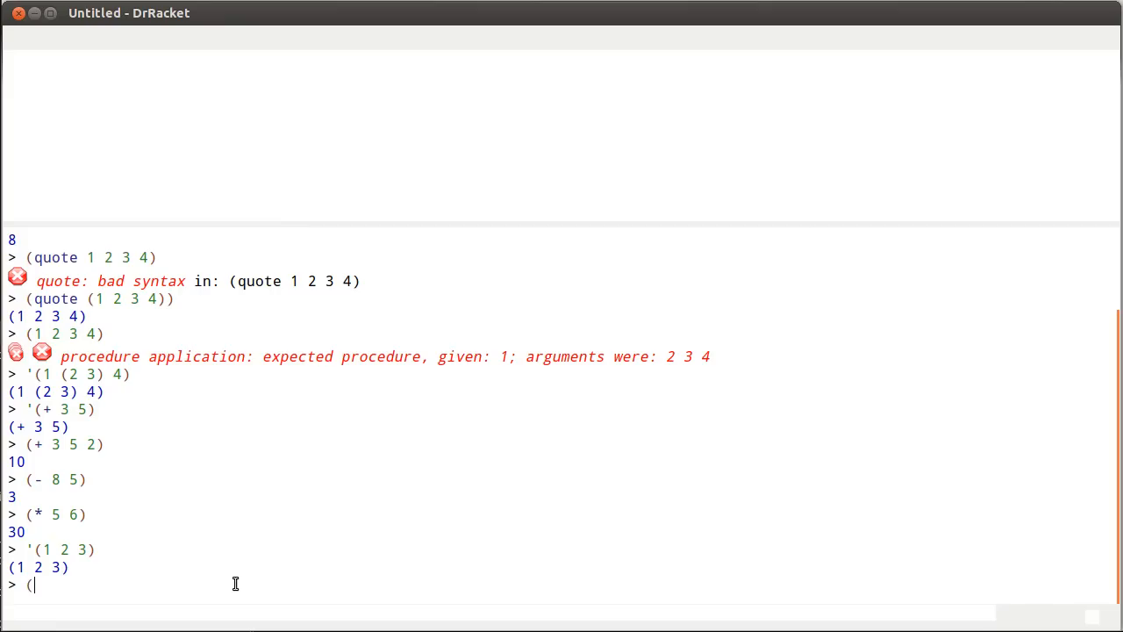
pyautogui.write('car')
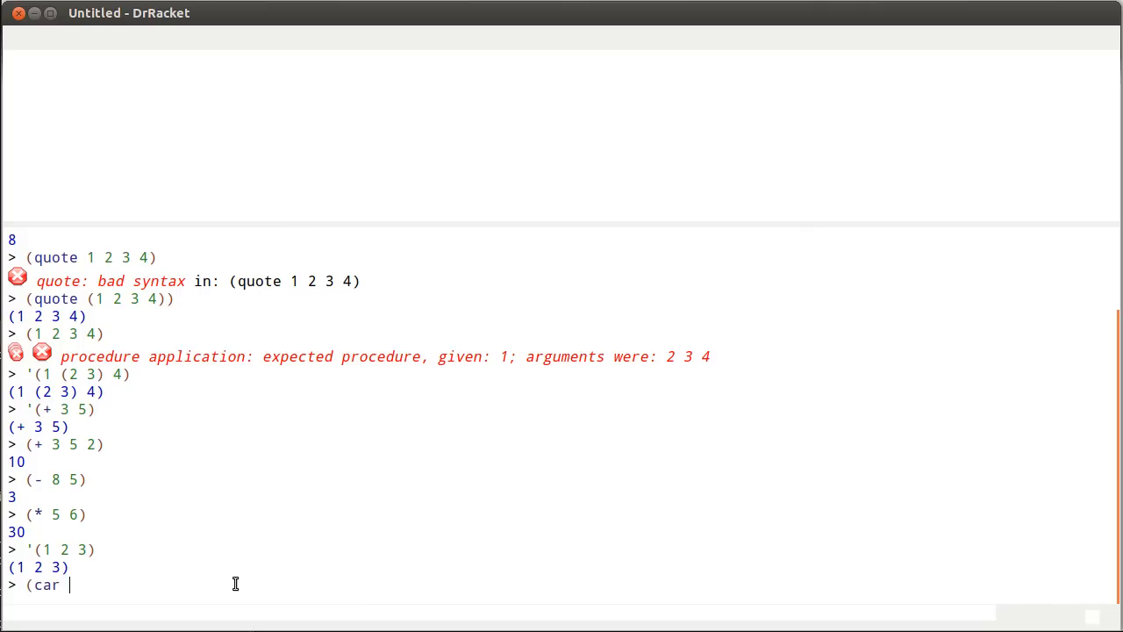
pyautogui.write("'(1 2 3")
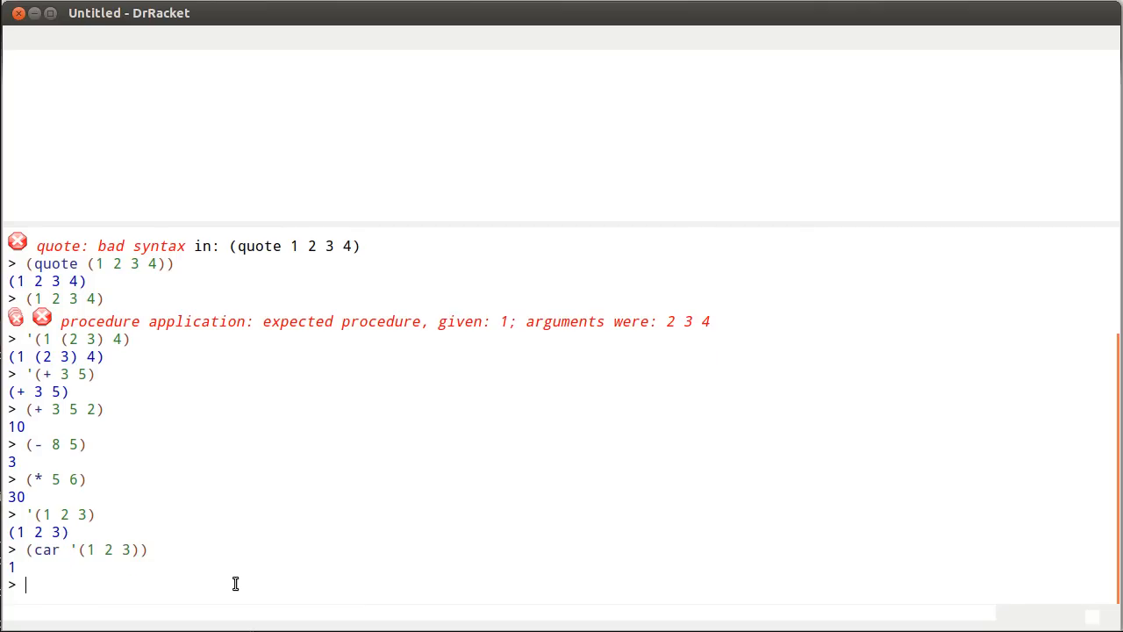
pyautogui.moveTo(87, 550)
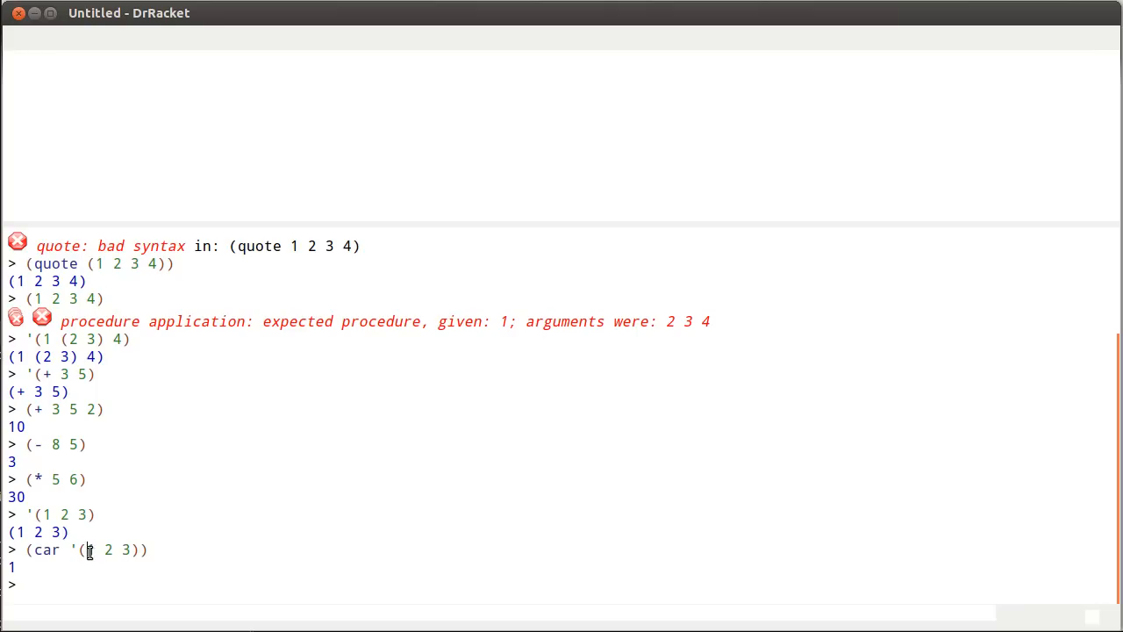
pyautogui.doubleClick(90, 550)
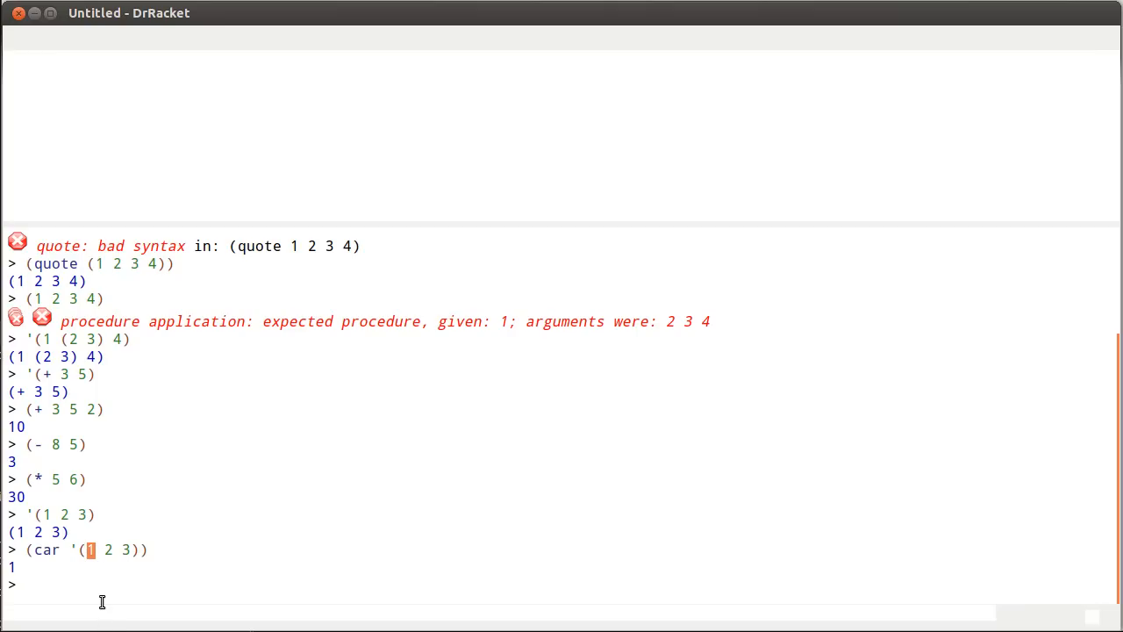
pyautogui.write("(car '(1 2 3))")
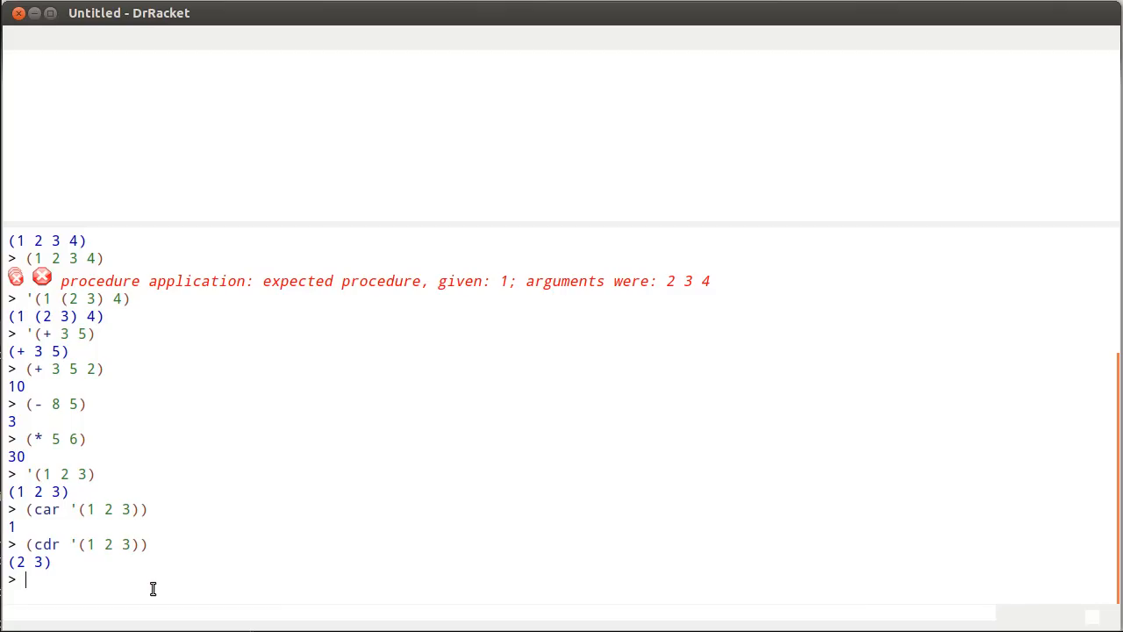
pyautogui.moveTo(102, 529)
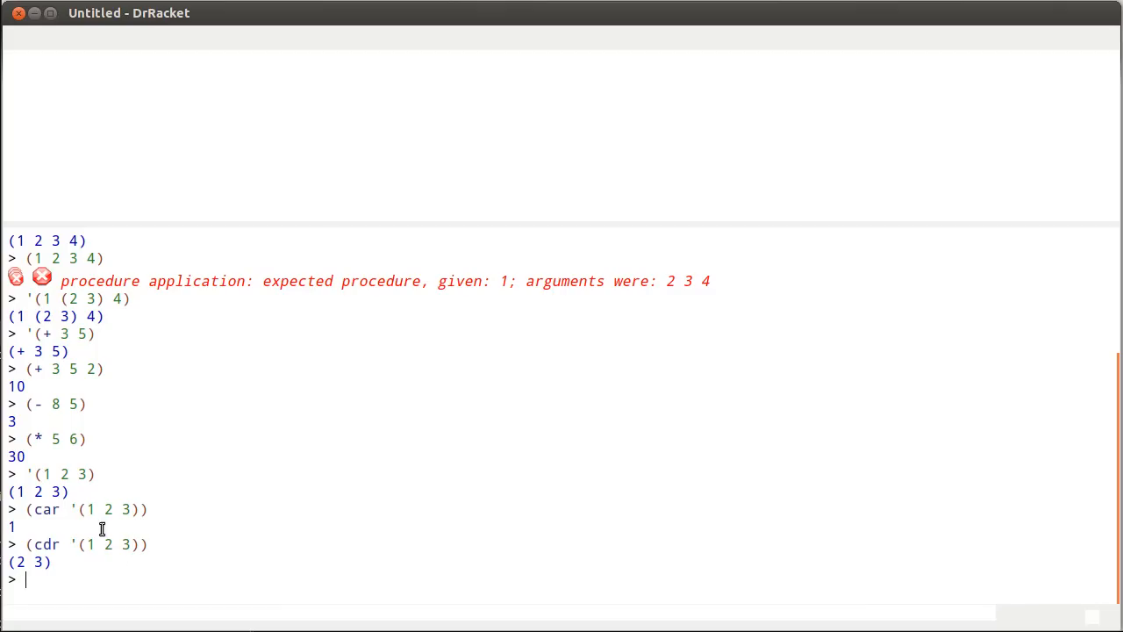
pyautogui.doubleClick(108, 509)
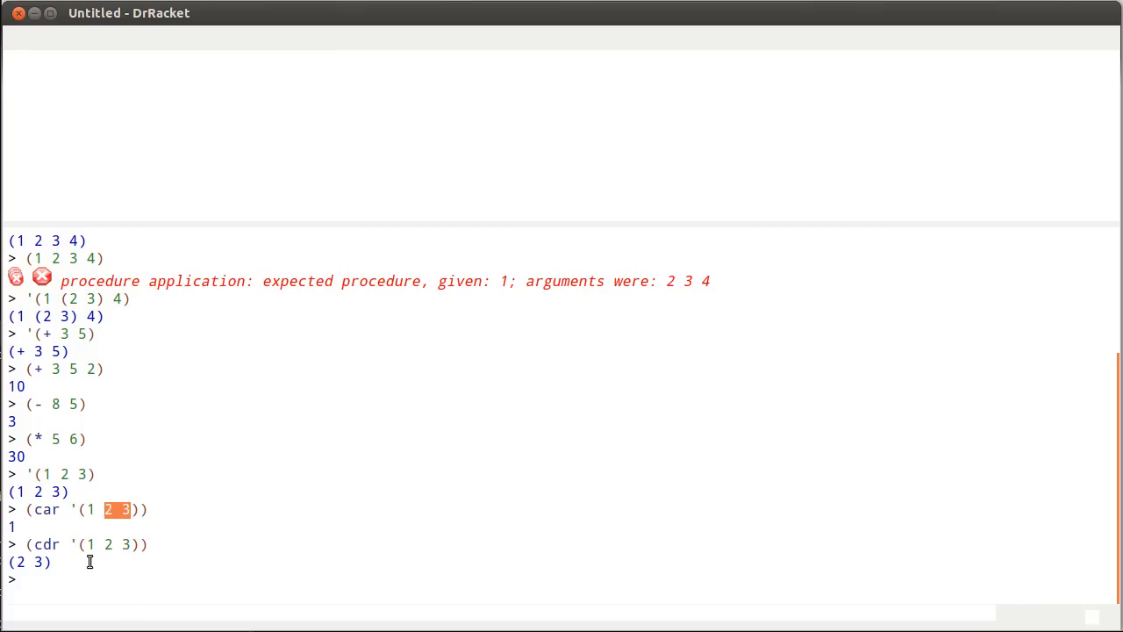
pyautogui.moveTo(99, 582)
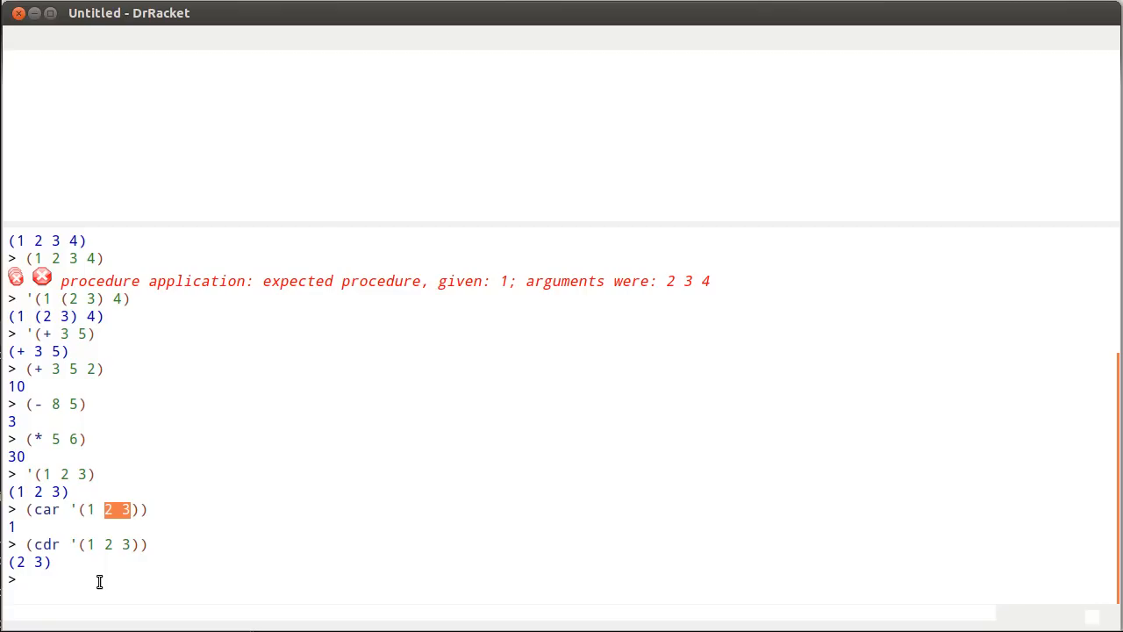
pyautogui.moveTo(131, 598)
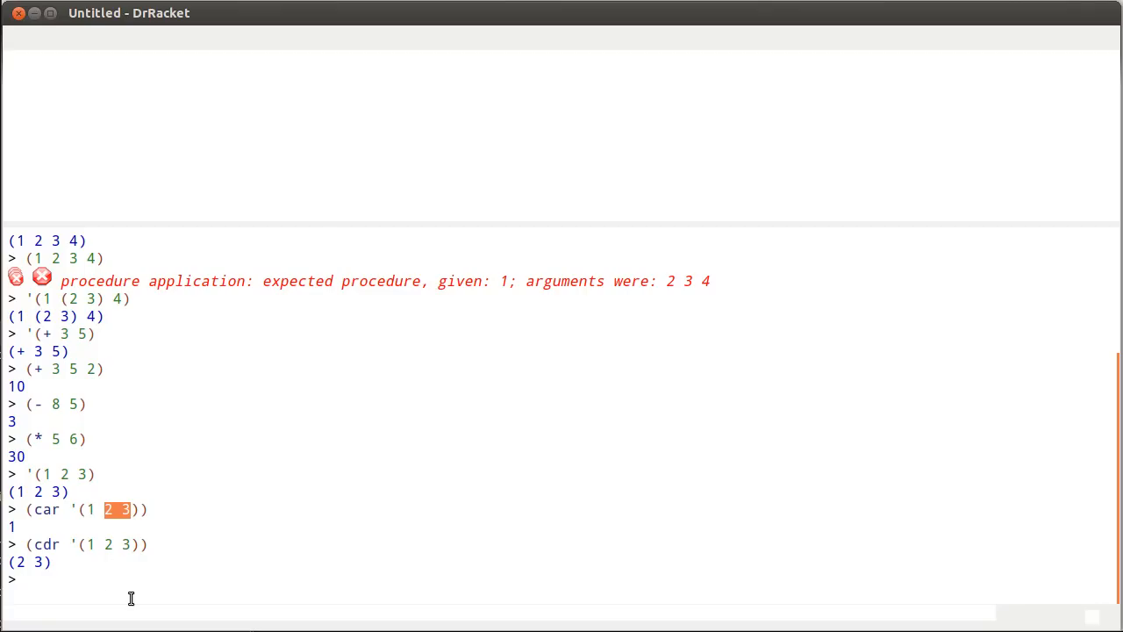
pyautogui.moveTo(127, 627)
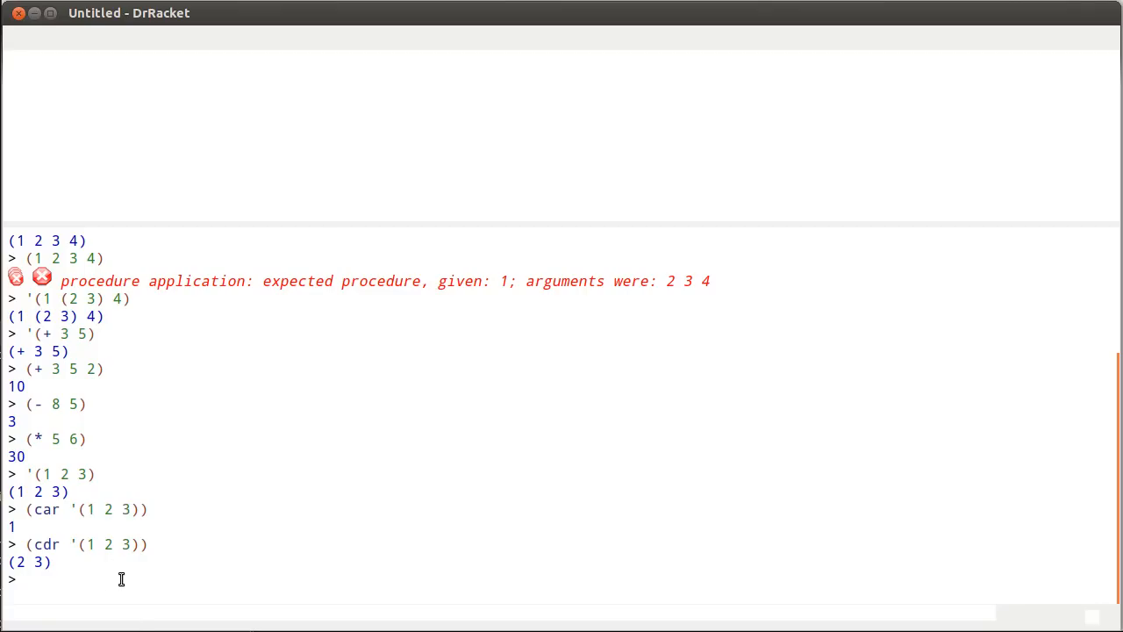
# Enter the nested (car (cdr '(1 2 3))) and get 2.
pyautogui.write('(car')
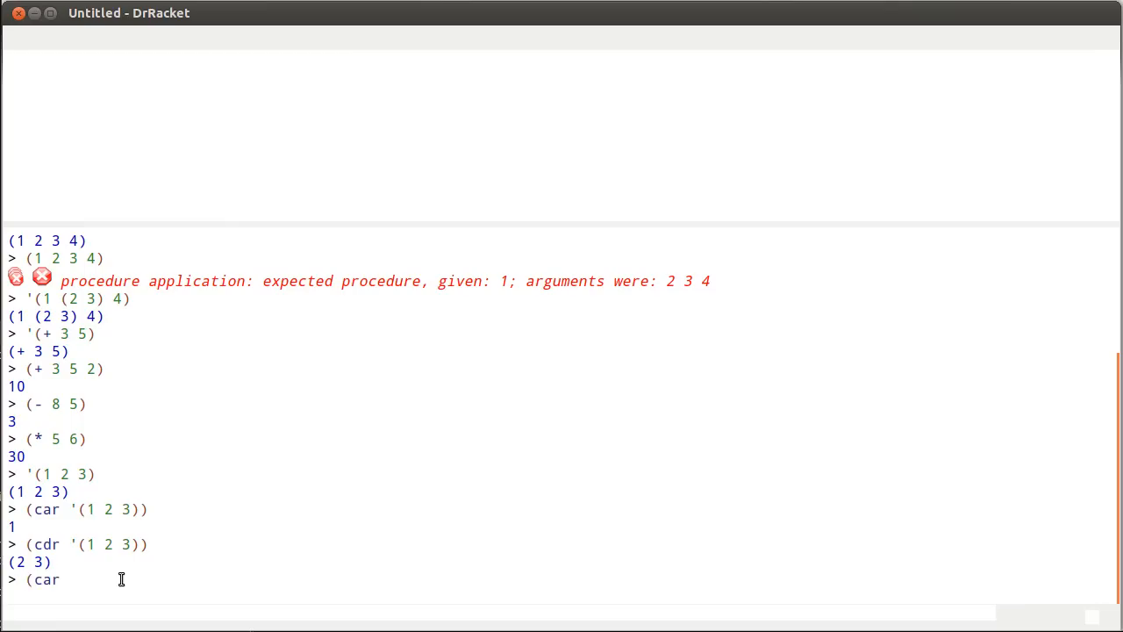
pyautogui.write('(cdr')
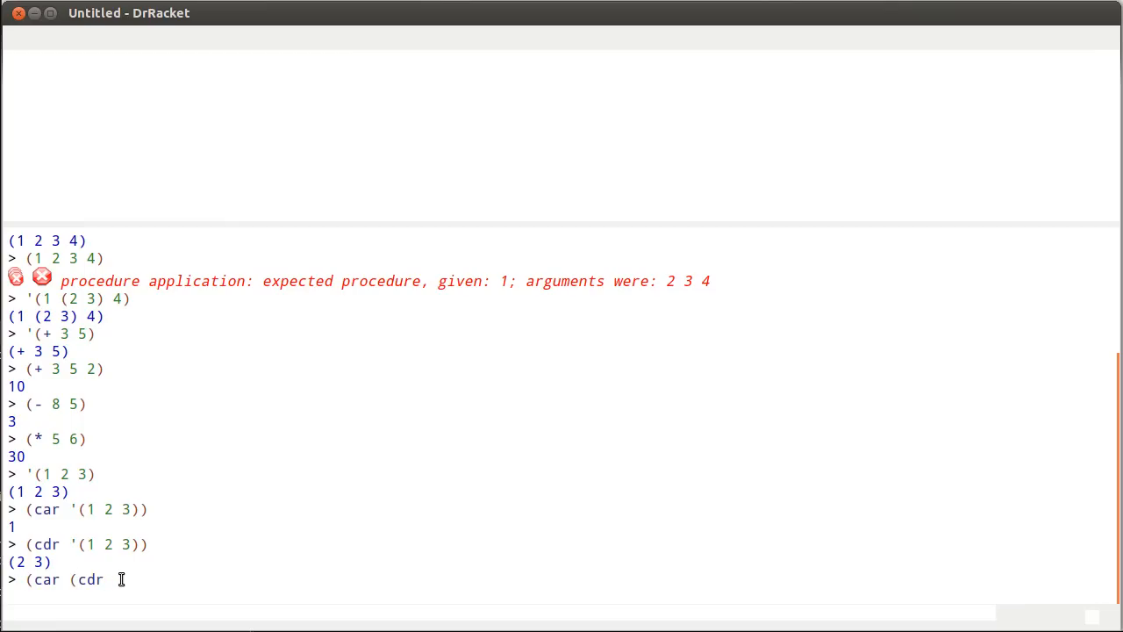
pyautogui.write("'(1 2 3")
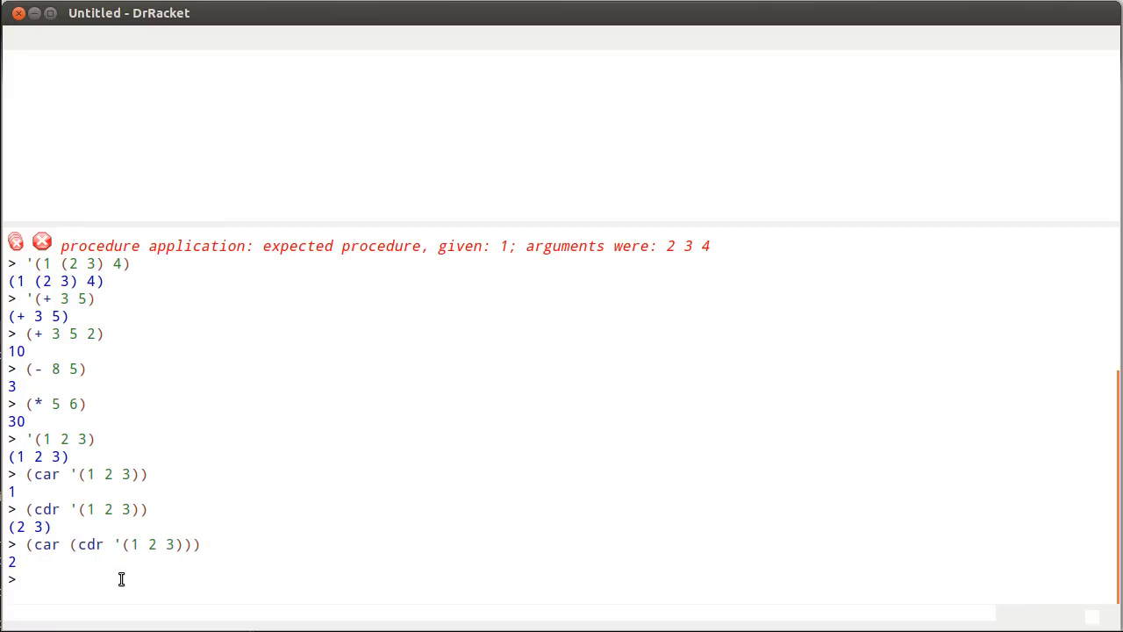
pyautogui.moveTo(392, 576)
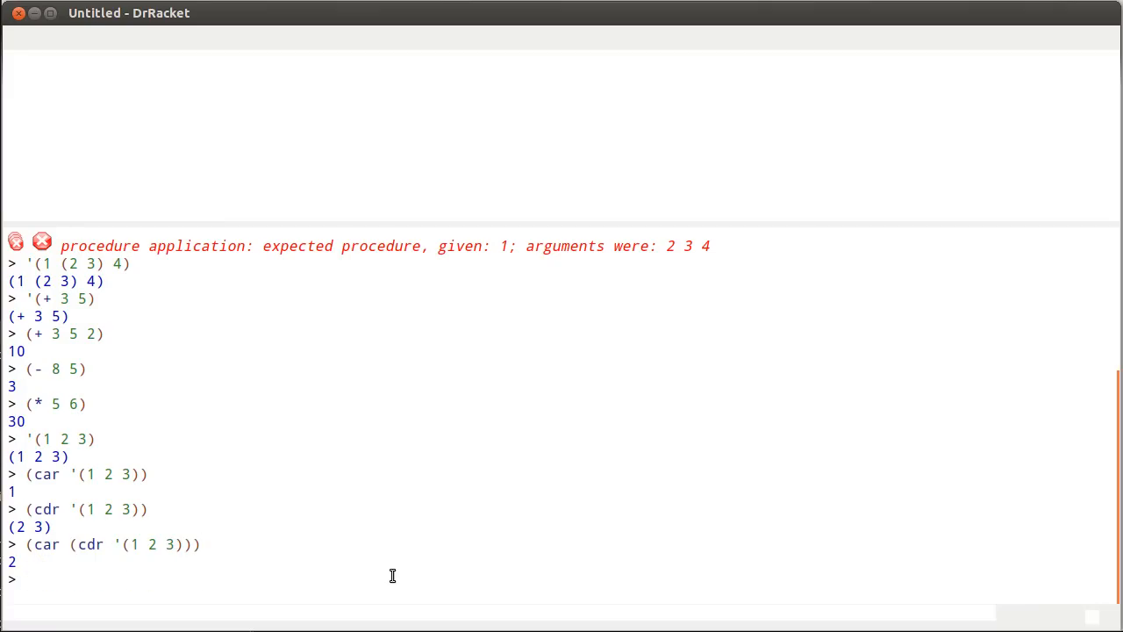
pyautogui.moveTo(51, 545)
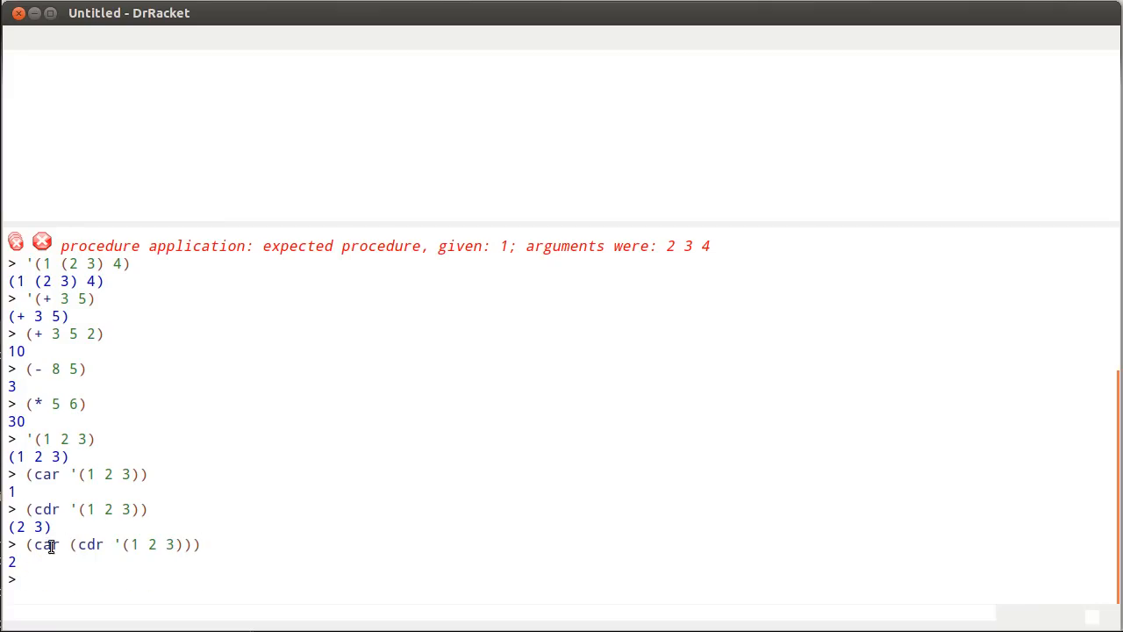
pyautogui.moveTo(182, 599)
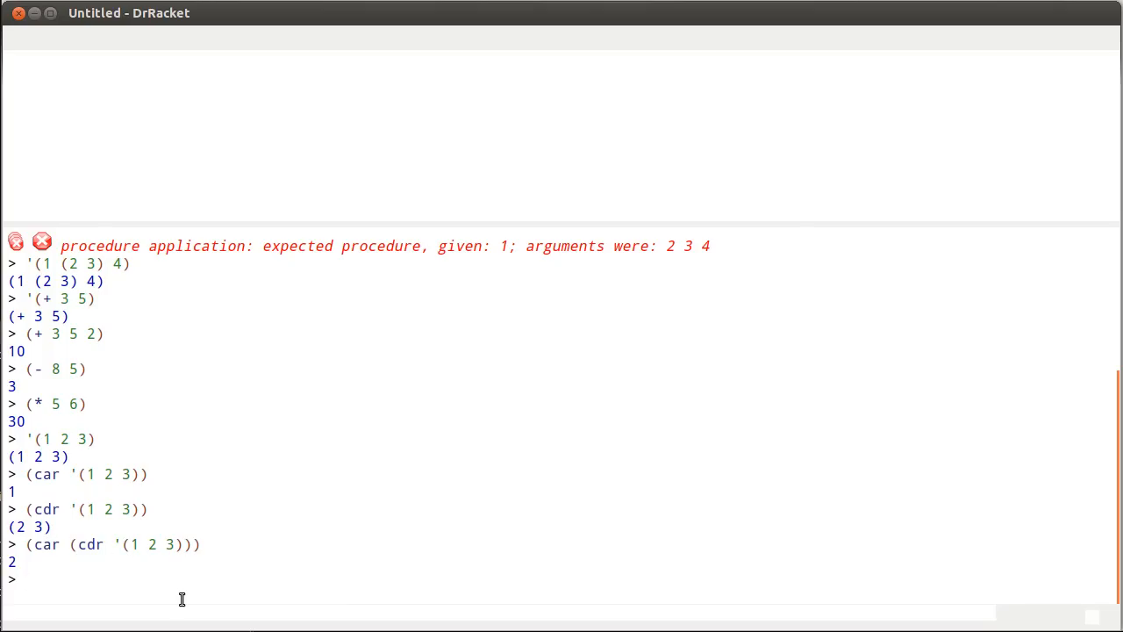
# Evaluate (cadr '(1 2 3)), returning the second element 2.
pyautogui.write('(cadr')
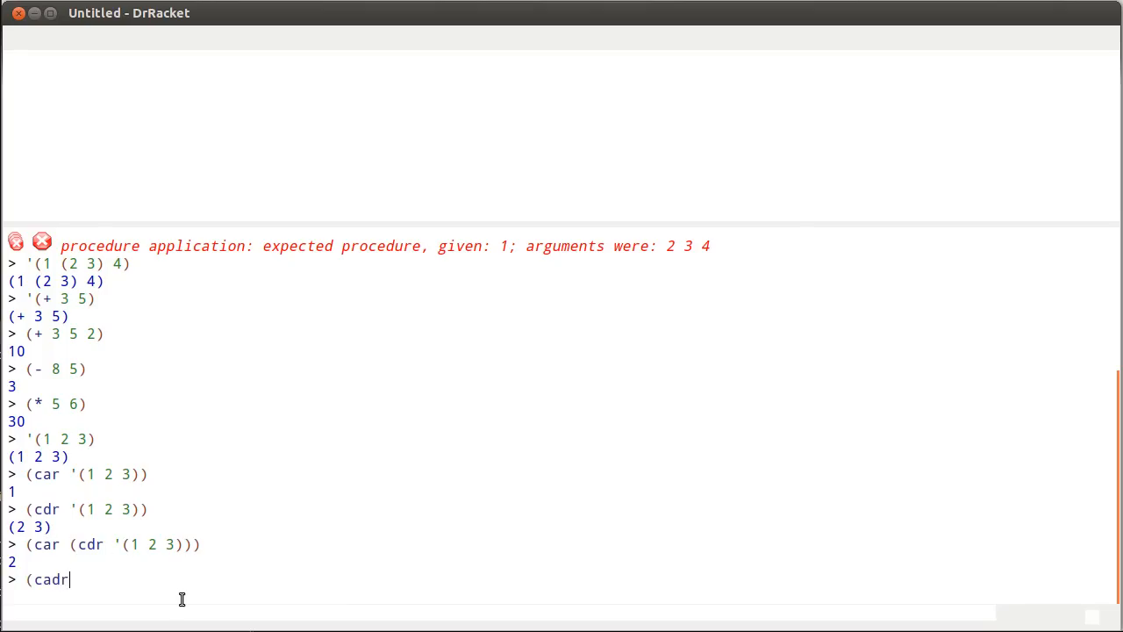
pyautogui.write("'")
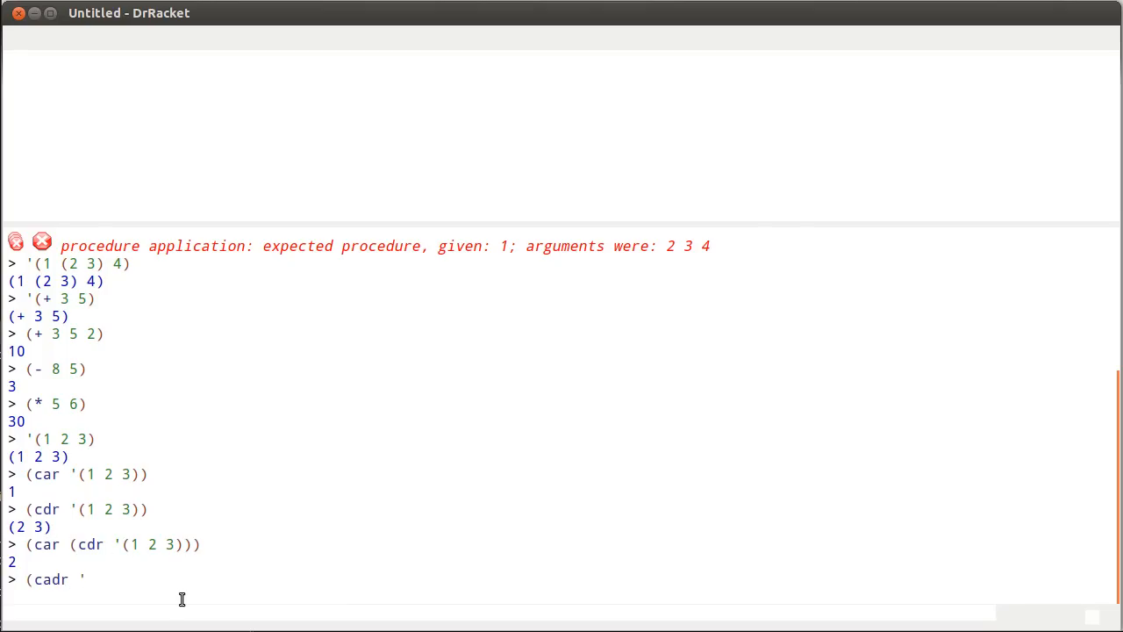
pyautogui.write('(1 2 3))')
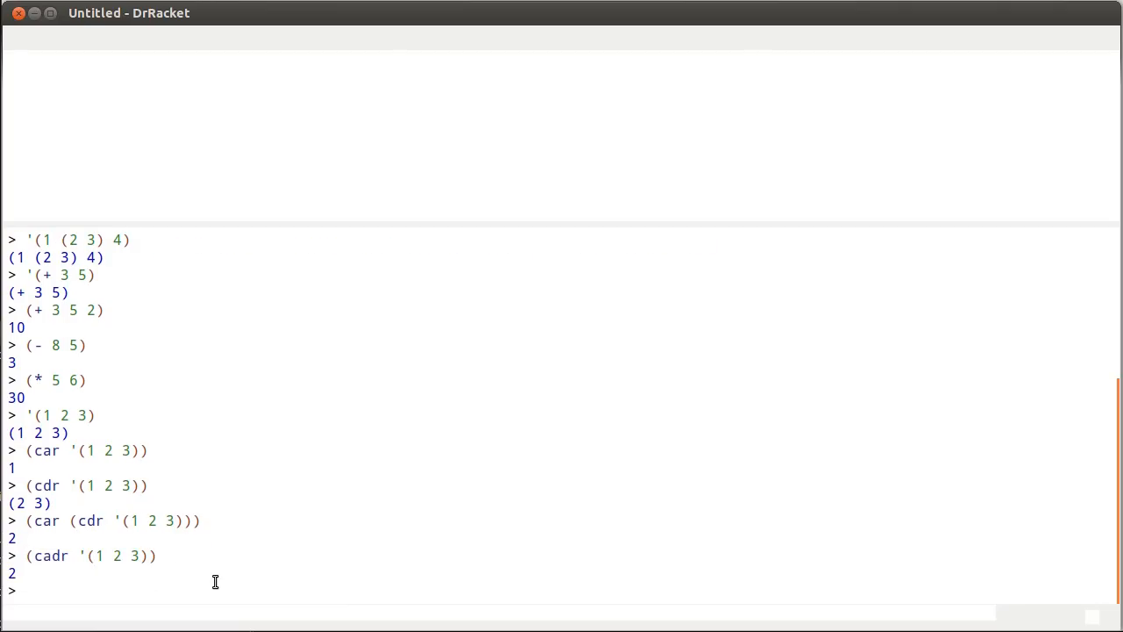
pyautogui.moveTo(204, 624)
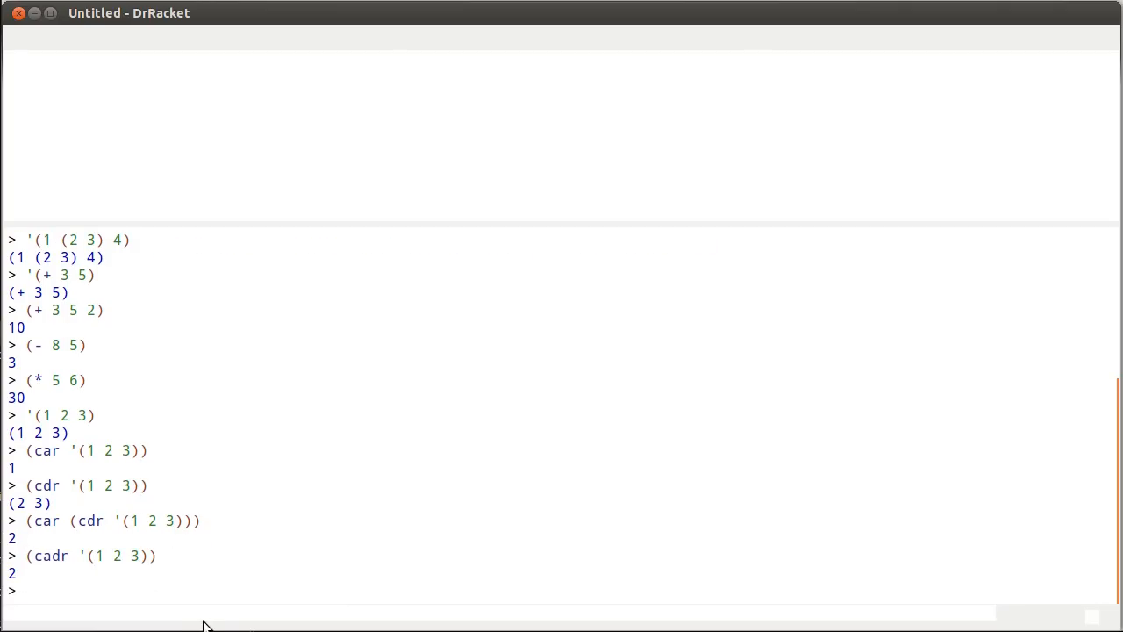
# Evaluate (caddr '(1 2 3)), returning the third element 3.
pyautogui.write('(')
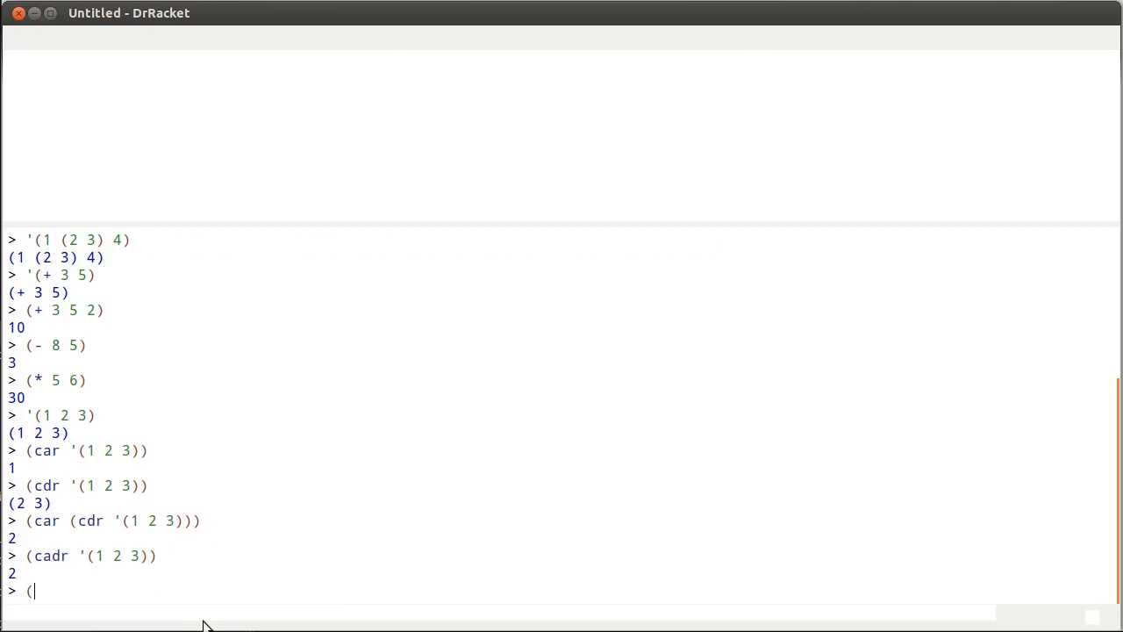
pyautogui.write('ca')
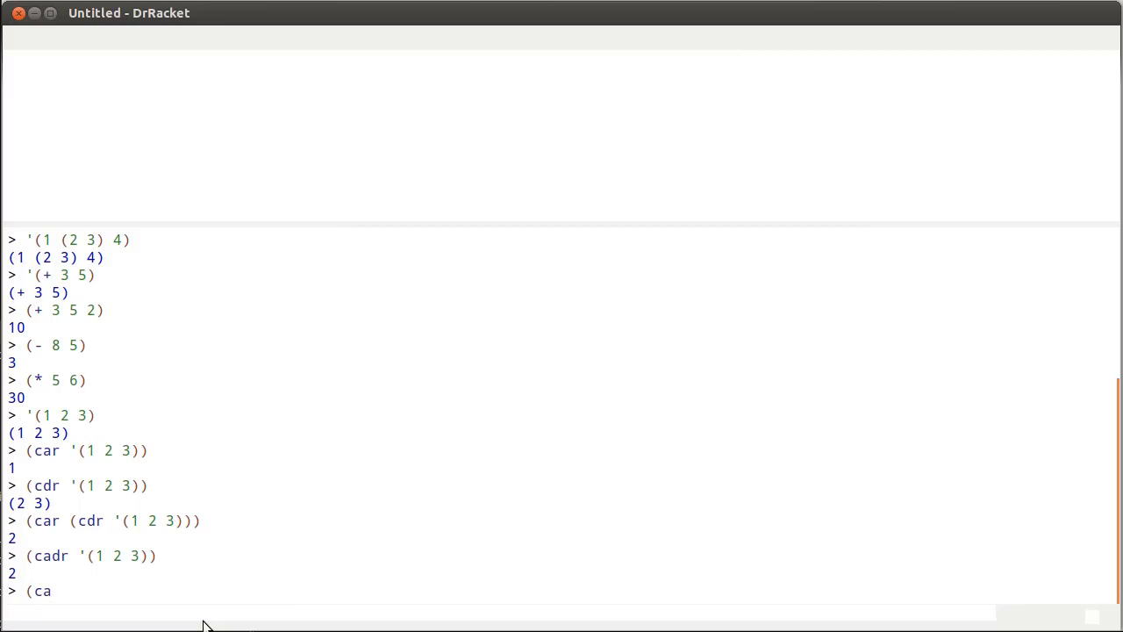
pyautogui.write('ddr')
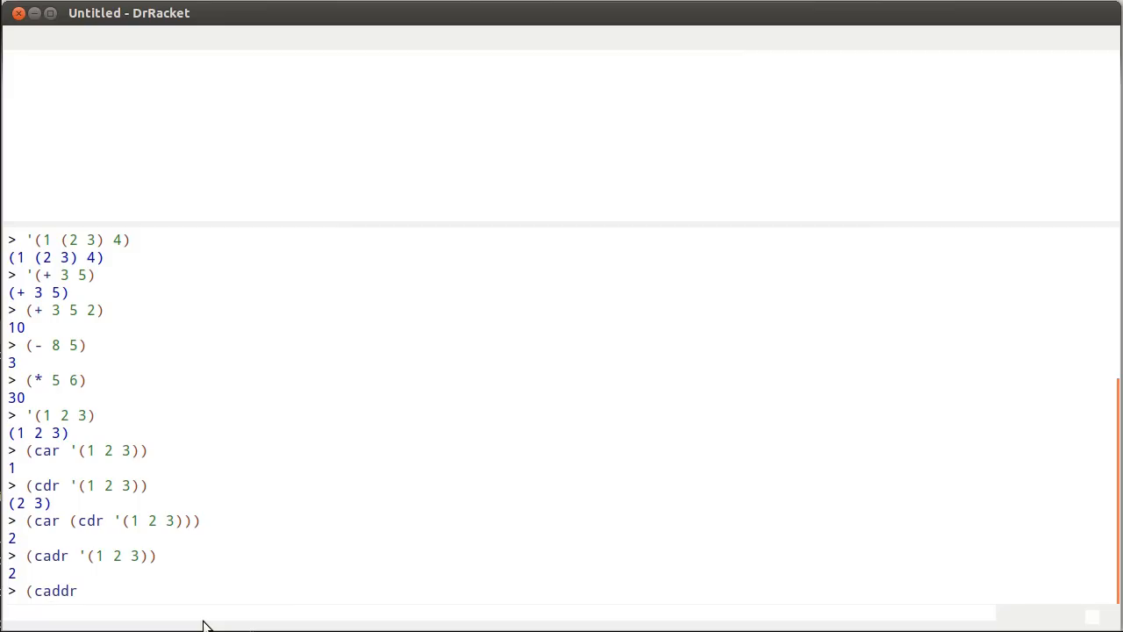
pyautogui.write("'")
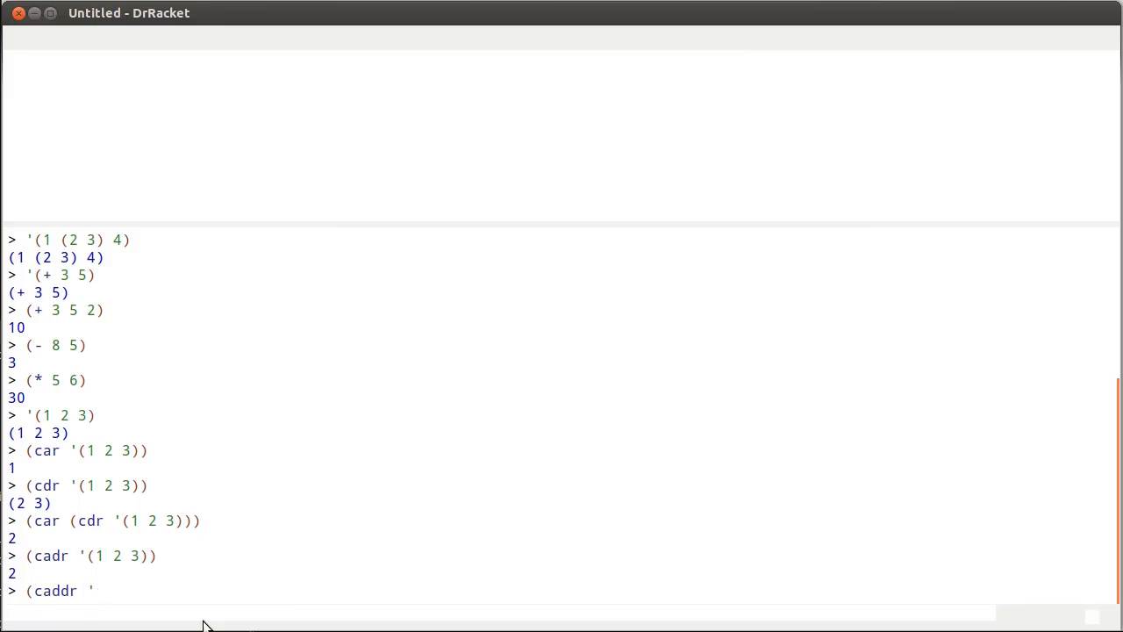
pyautogui.write("'(1 2 3")
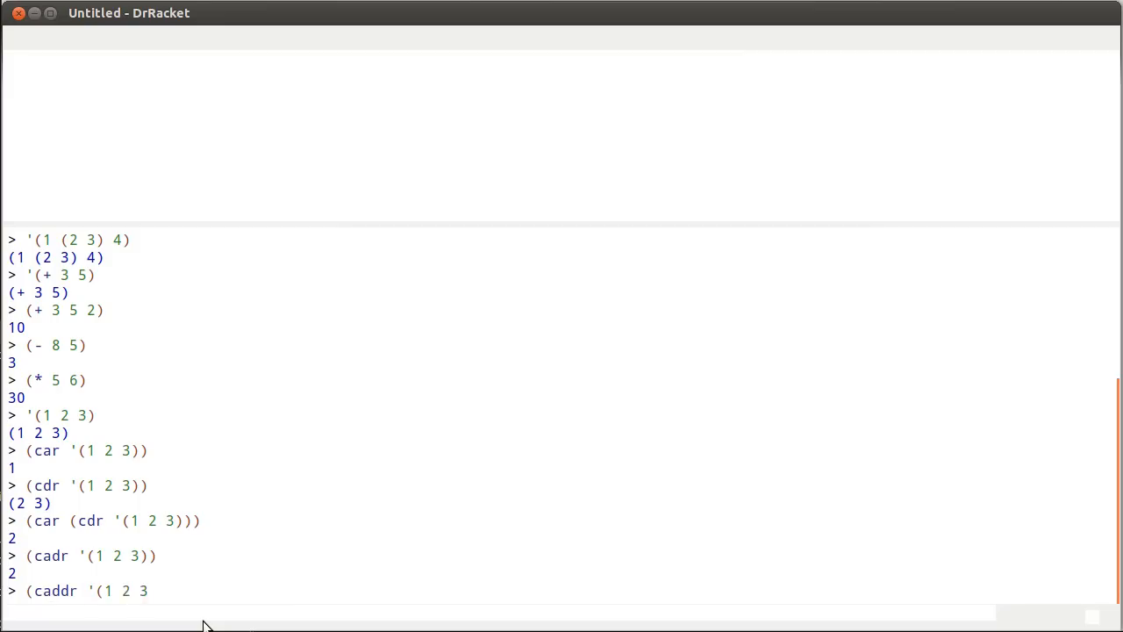
pyautogui.press('Return')
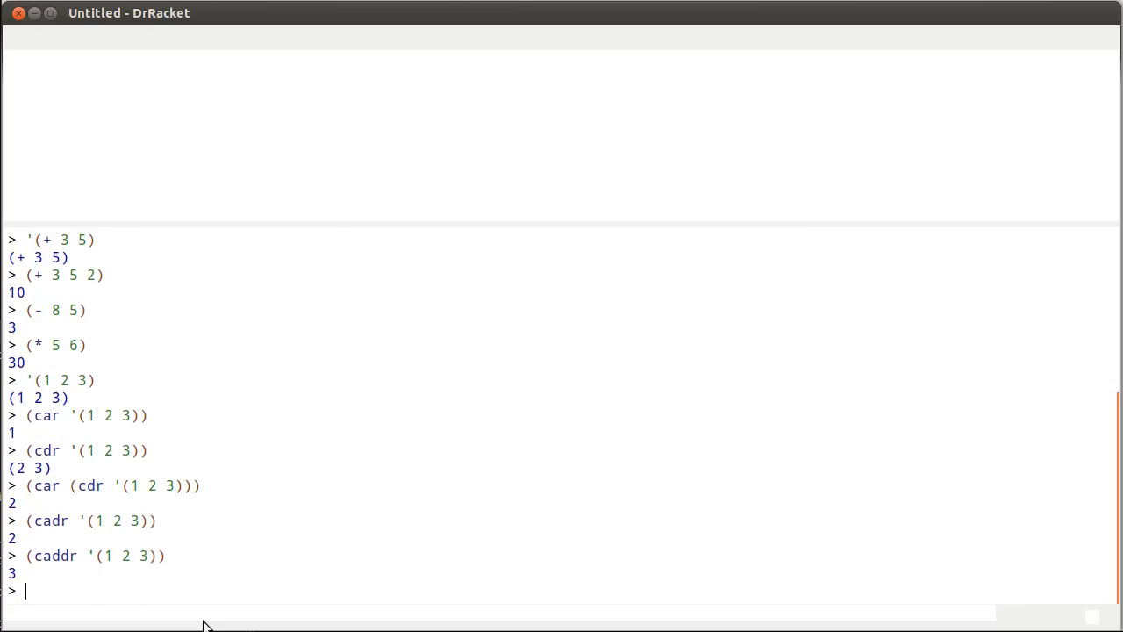
pyautogui.moveTo(8, 446)
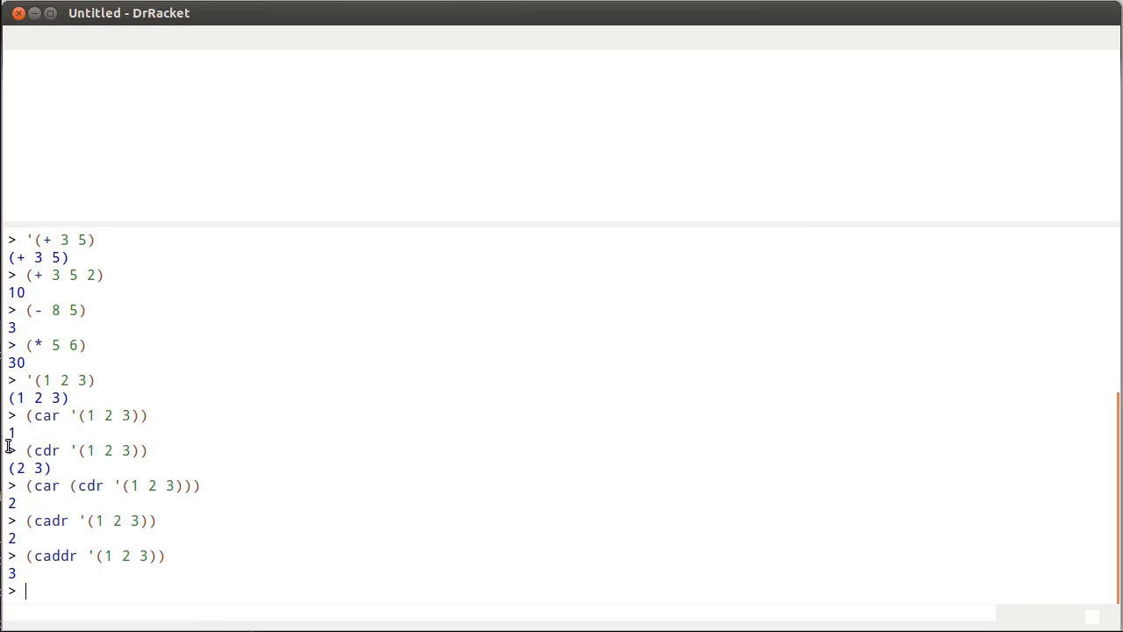
pyautogui.moveTo(260, 499)
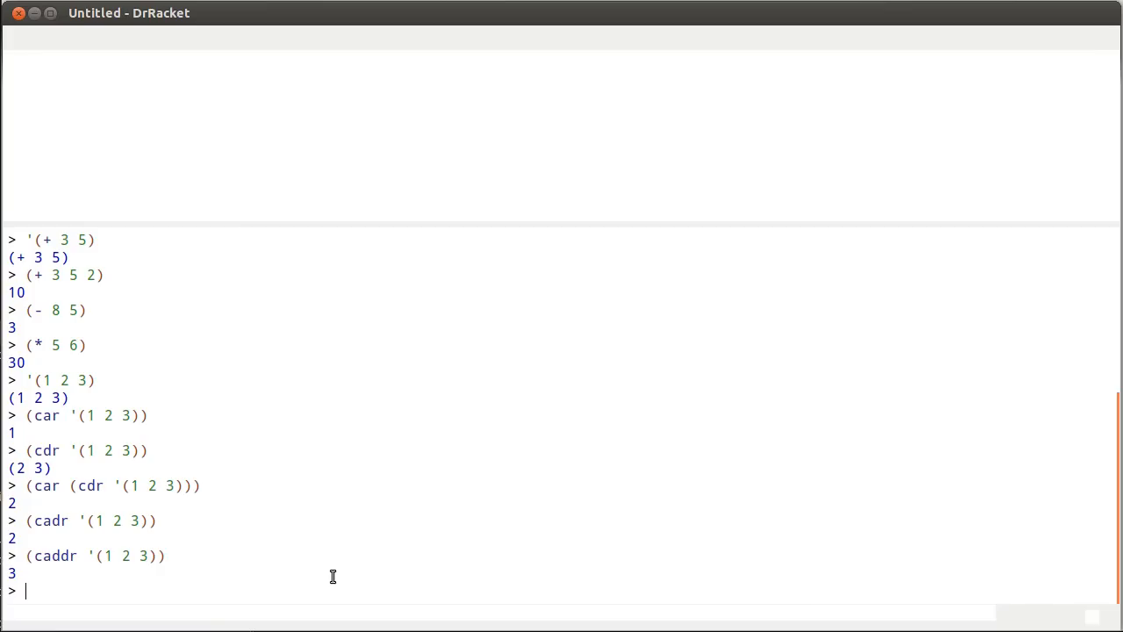
pyautogui.write('(co')
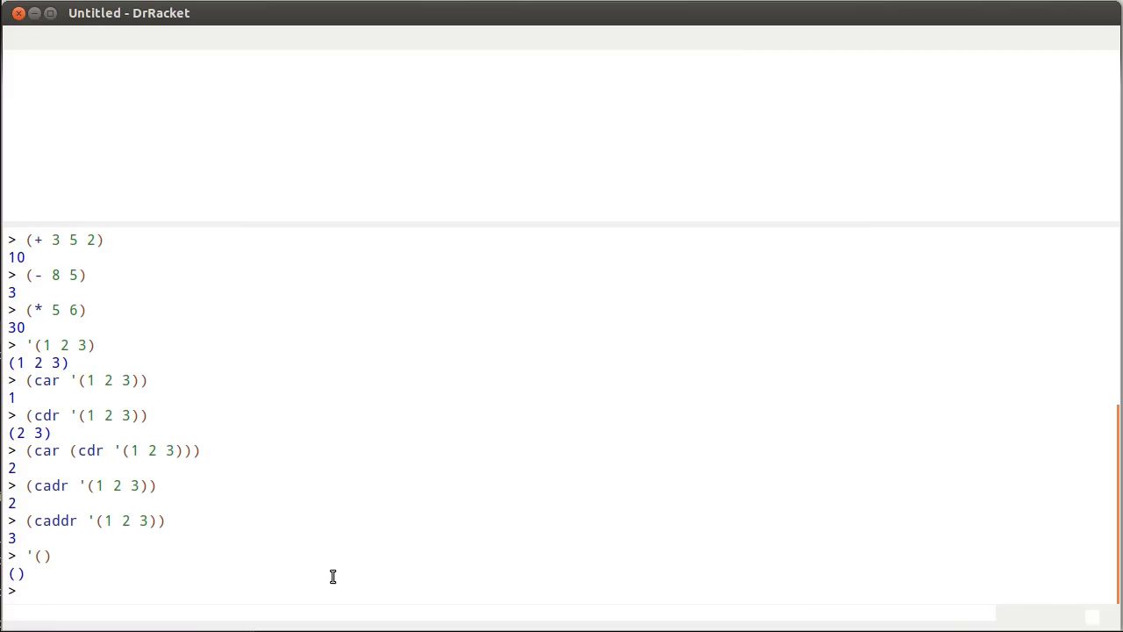
# Evaluate (cons 2 '()) in the REPL to get the list (2).
pyautogui.write('(')
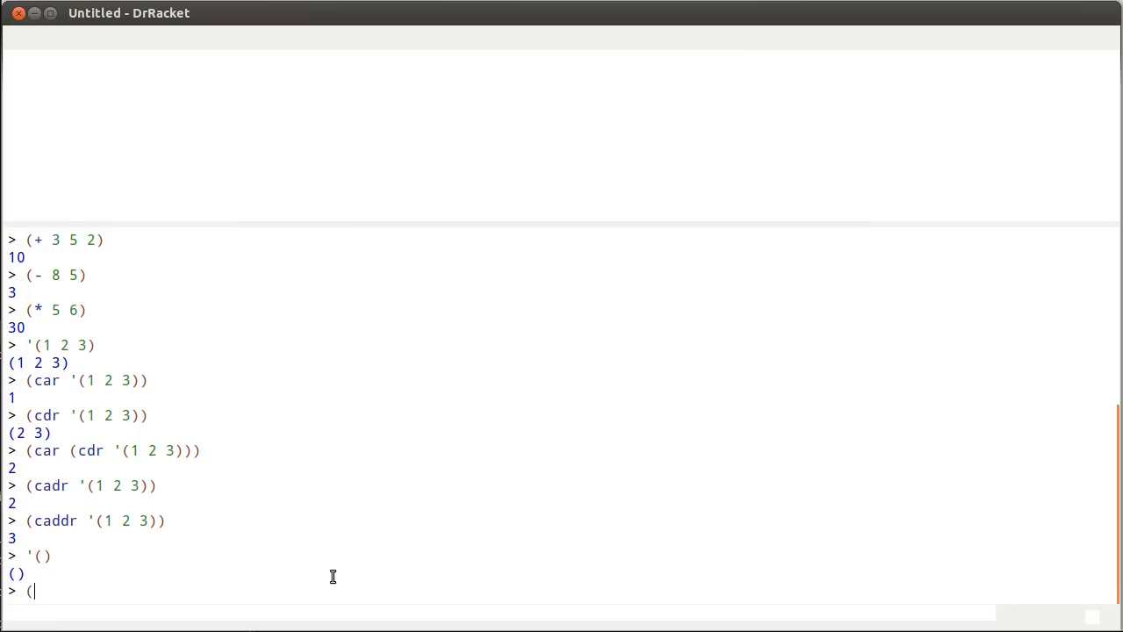
pyautogui.write('cons')
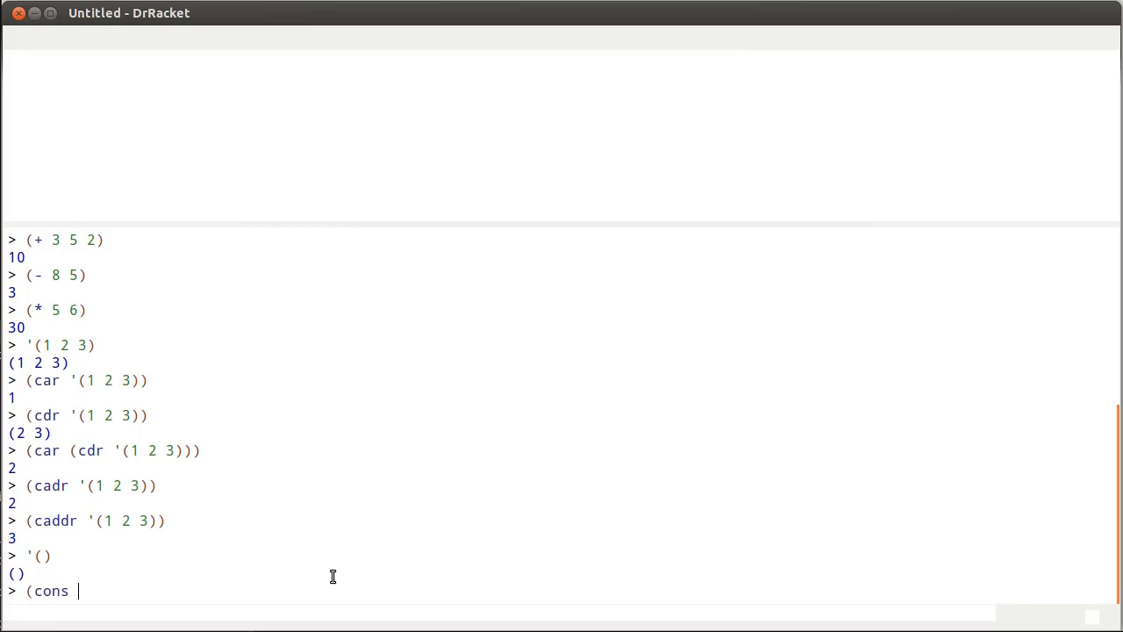
pyautogui.write('2')
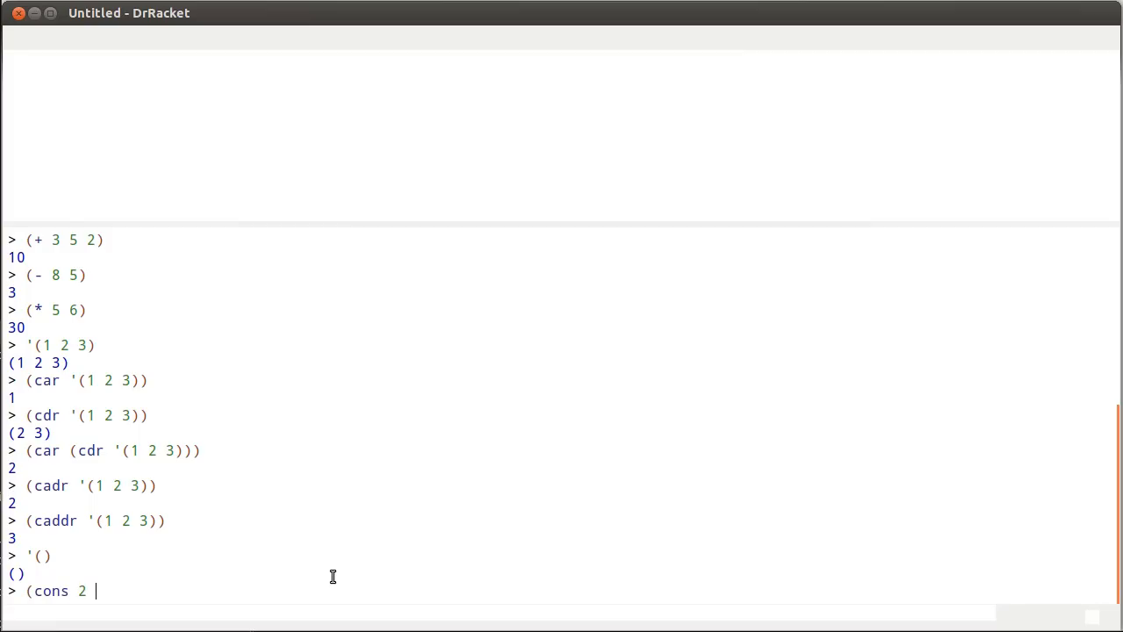
pyautogui.write("'())")
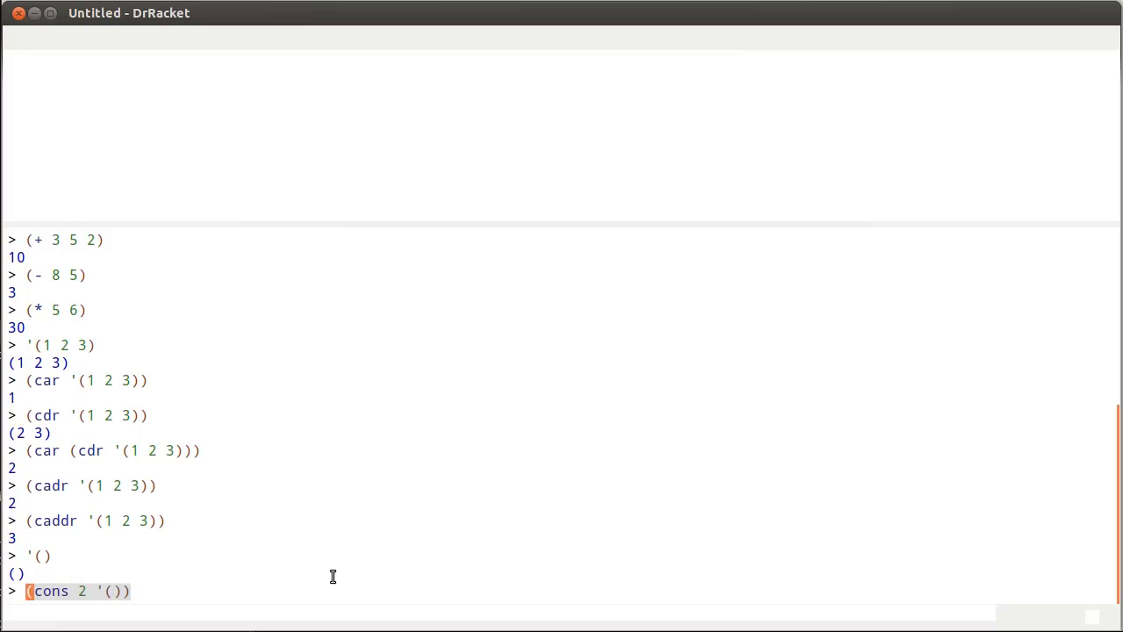
pyautogui.press('Return')
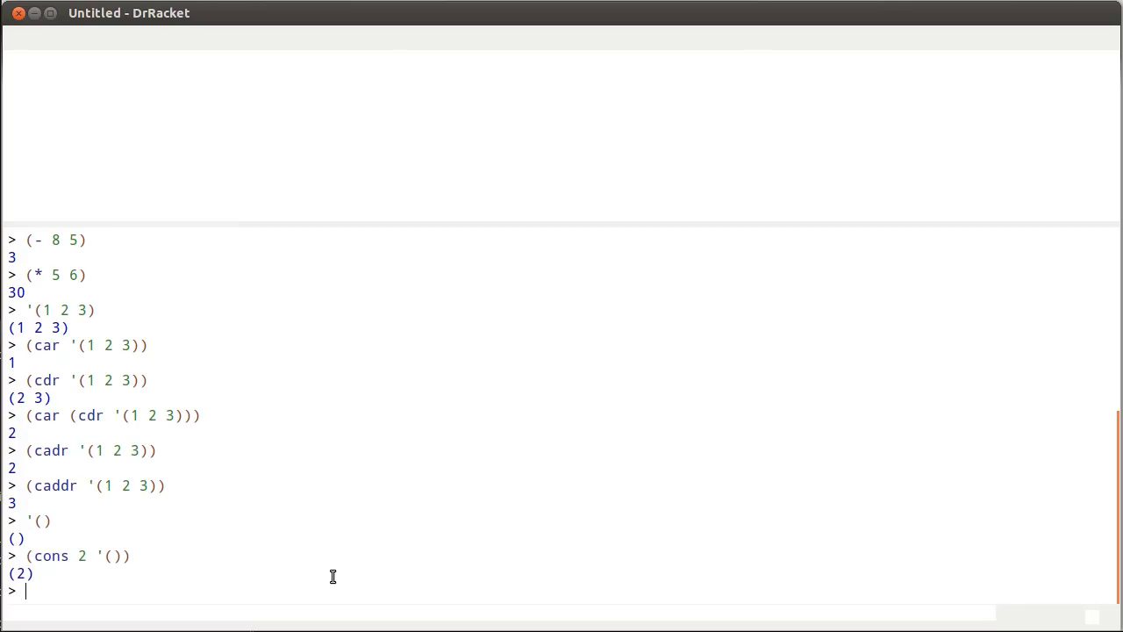
# Enter (cons 1 (cons 2 '())) for (1 2), then the literal '(1 2 3).
pyautogui.write('(cons 1')
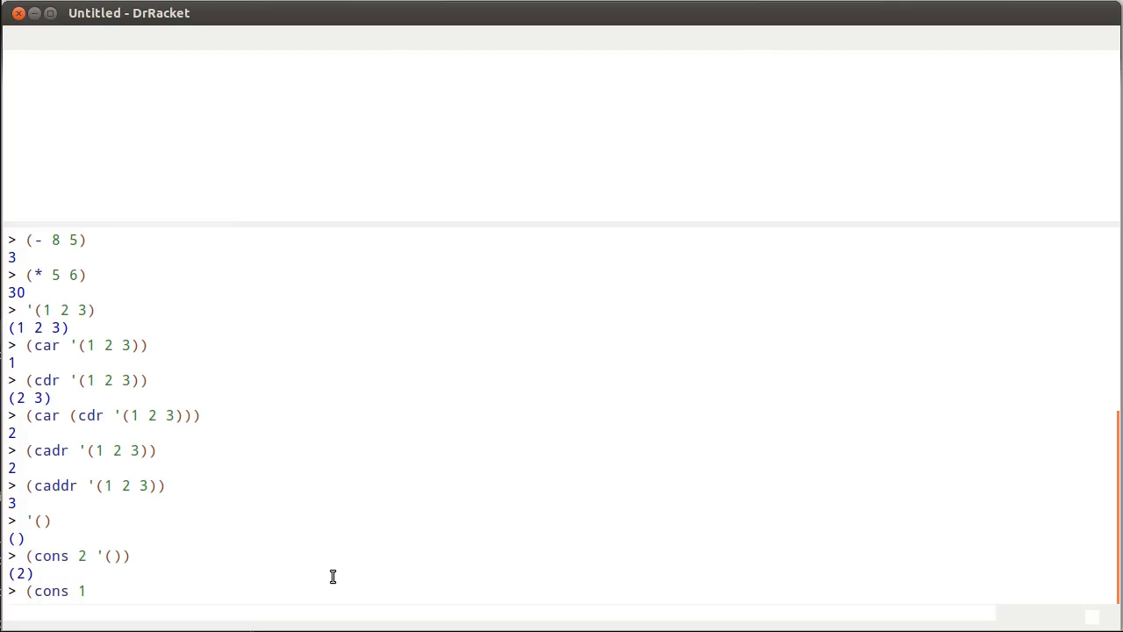
pyautogui.write("(cons 2 '(")
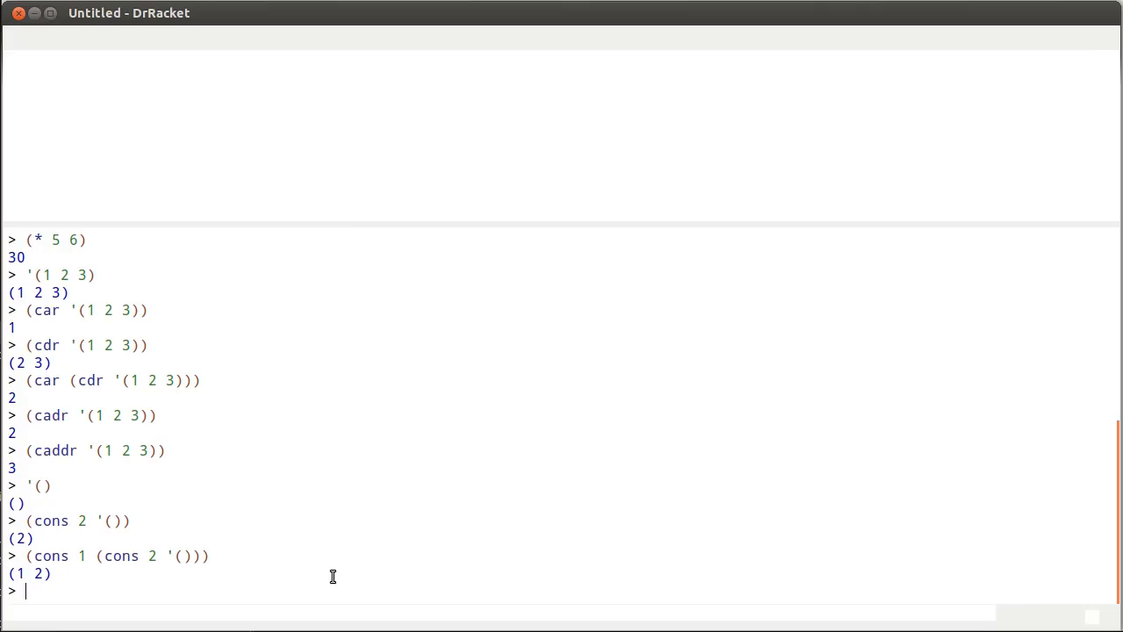
pyautogui.write("'(12")
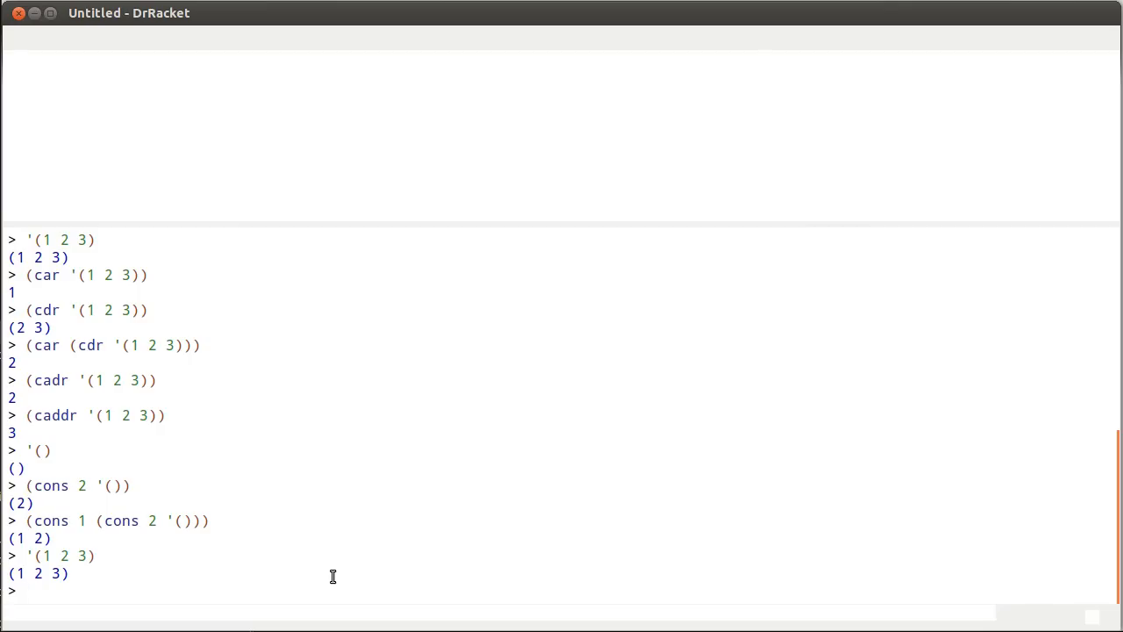
# Define lst as the quoted list '(1 2 3 4).
pyautogui.write('(')
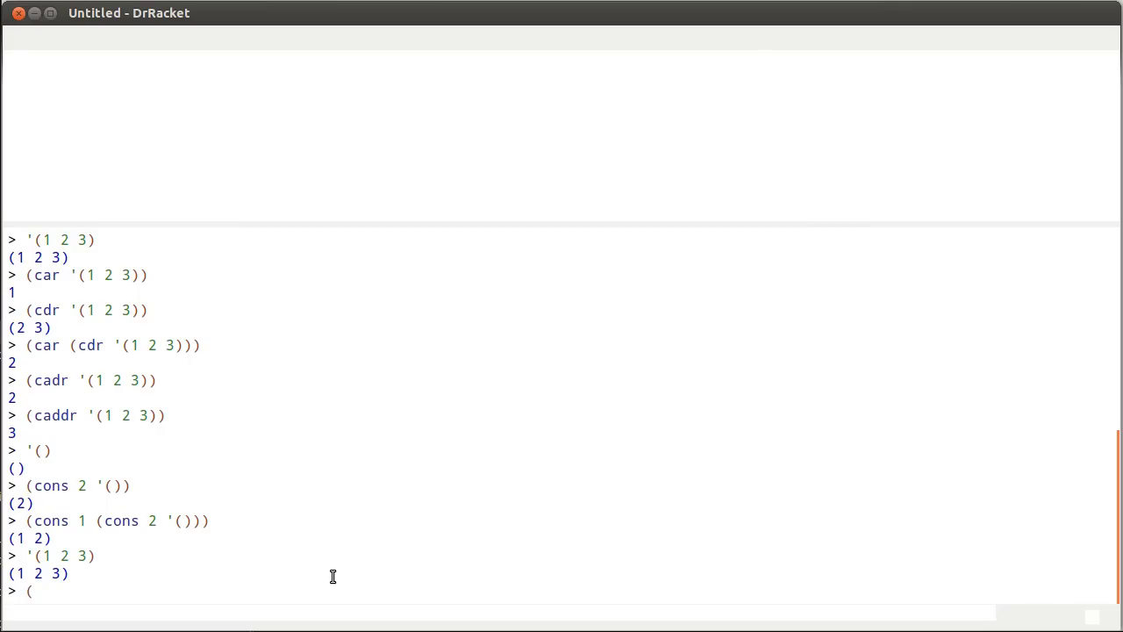
pyautogui.write('define')
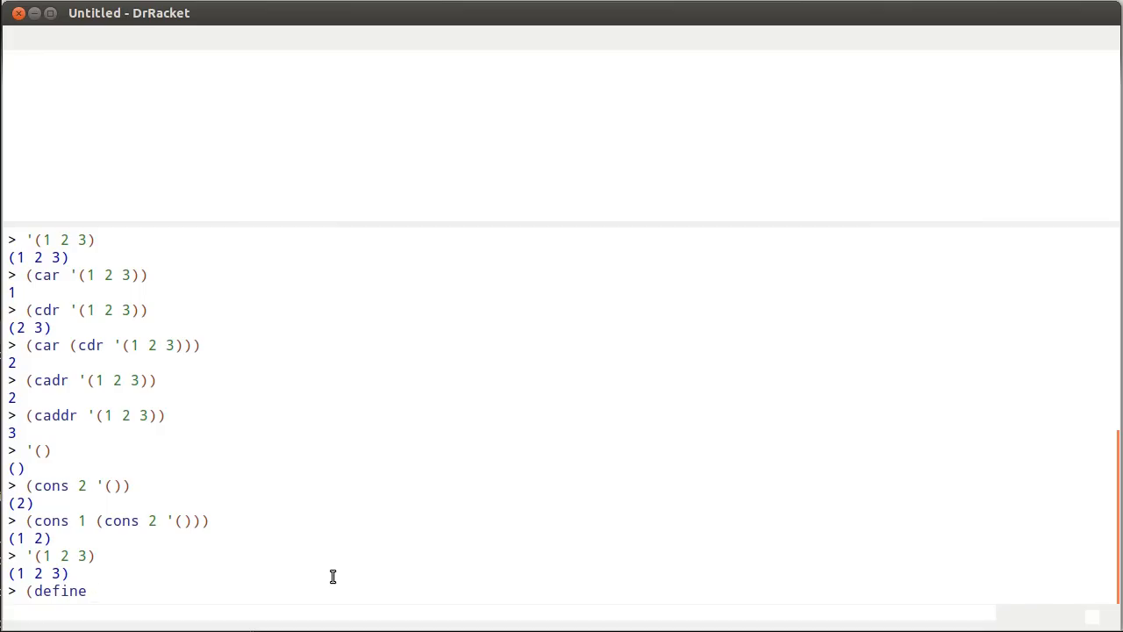
pyautogui.write('lst')
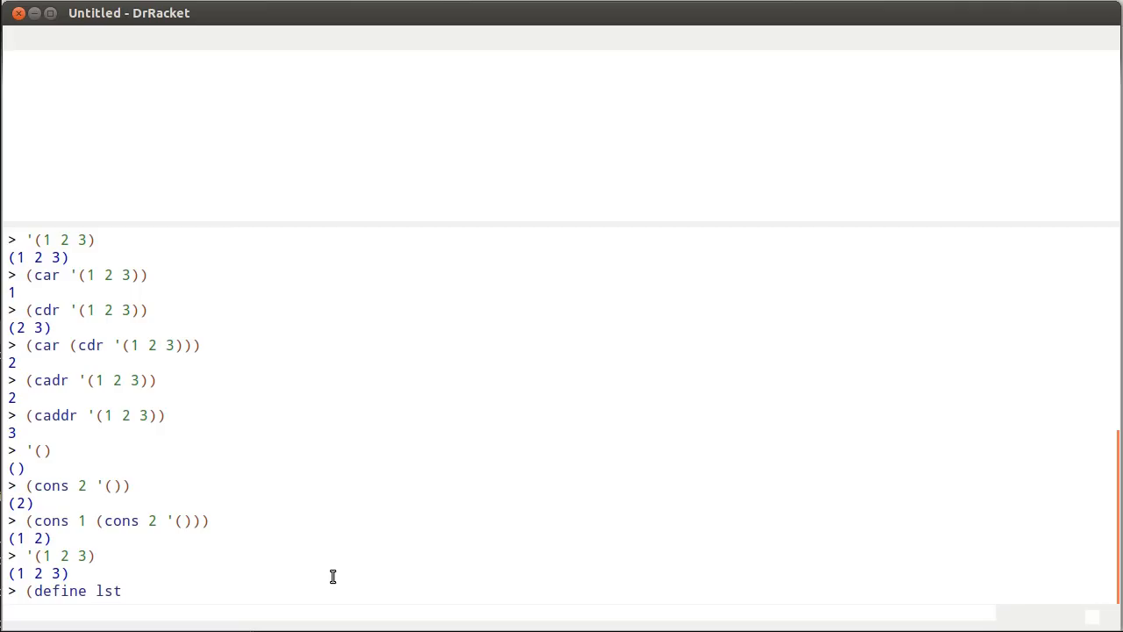
pyautogui.write("'(")
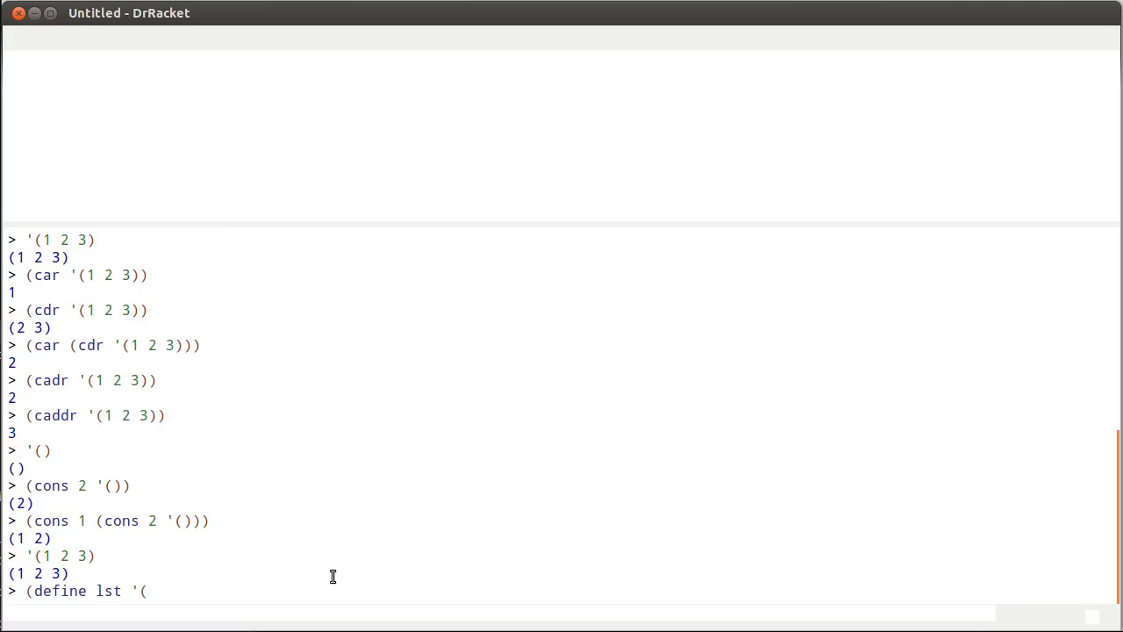
pyautogui.write('1 2 3 4)')
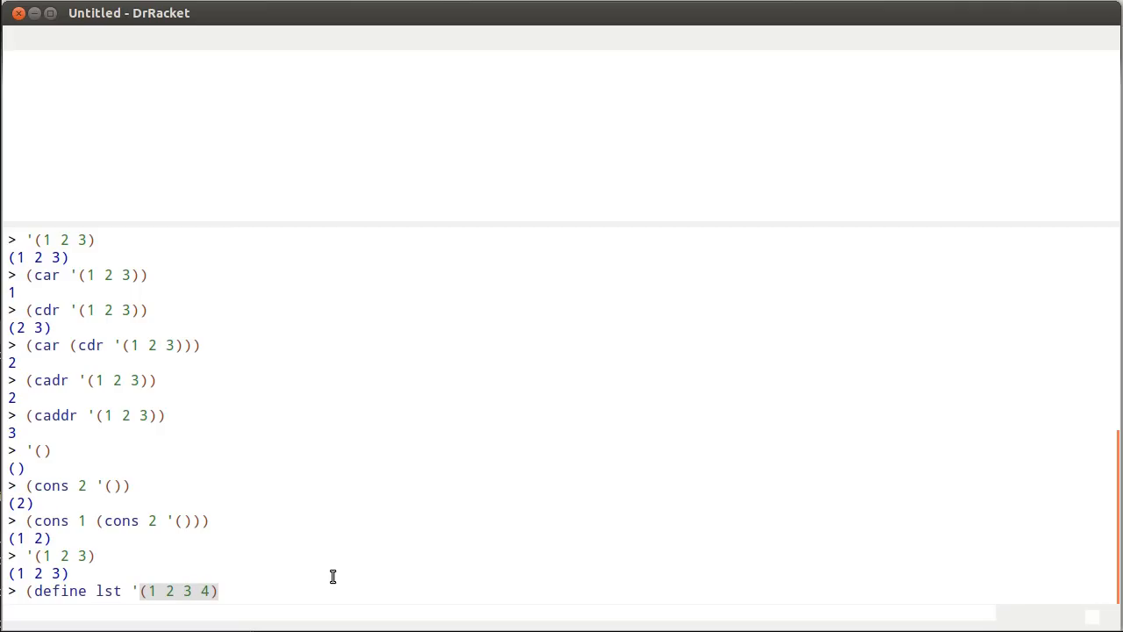
pyautogui.press('Return')
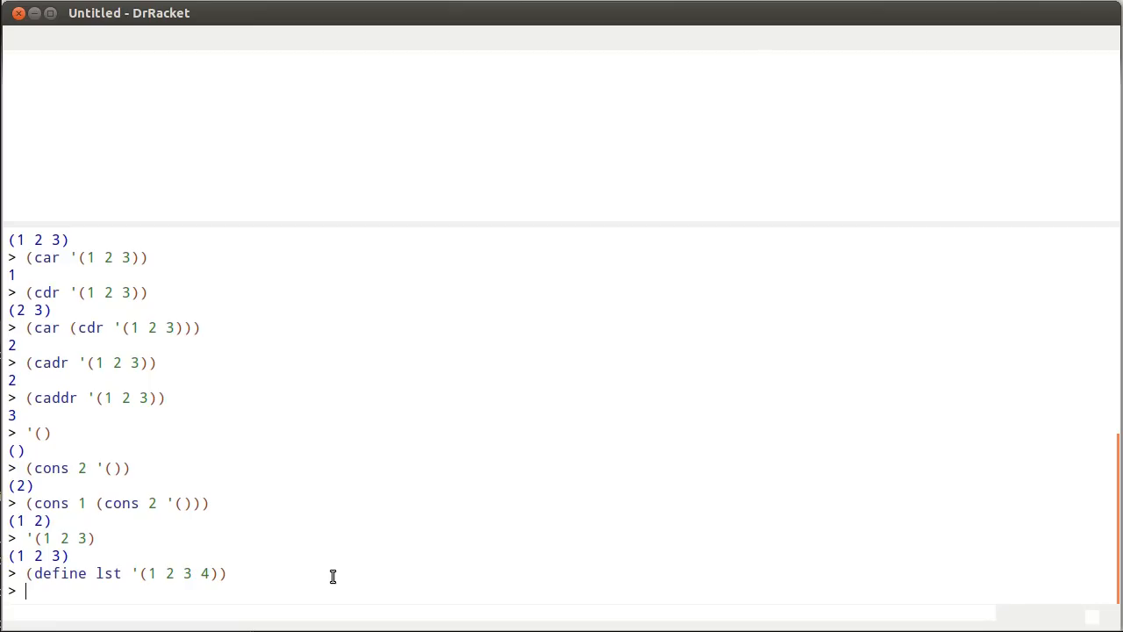
# Evaluate car, cdr and cadr of lst, returning 1, (2 3 4) and 2.
pyautogui.write('(car lst')
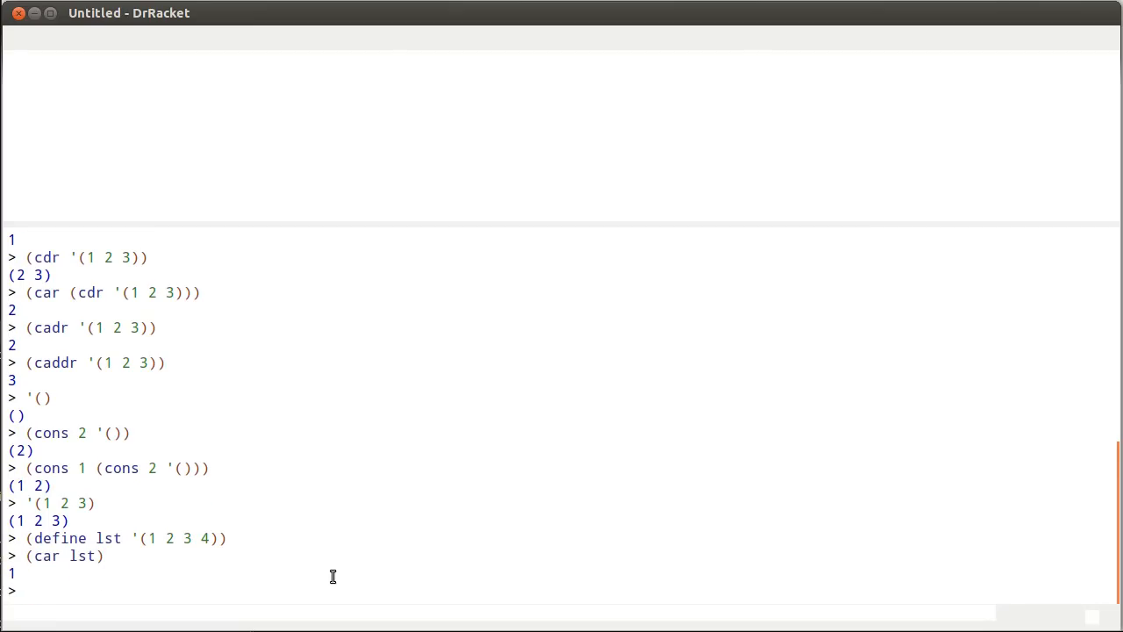
pyautogui.write('(cad')
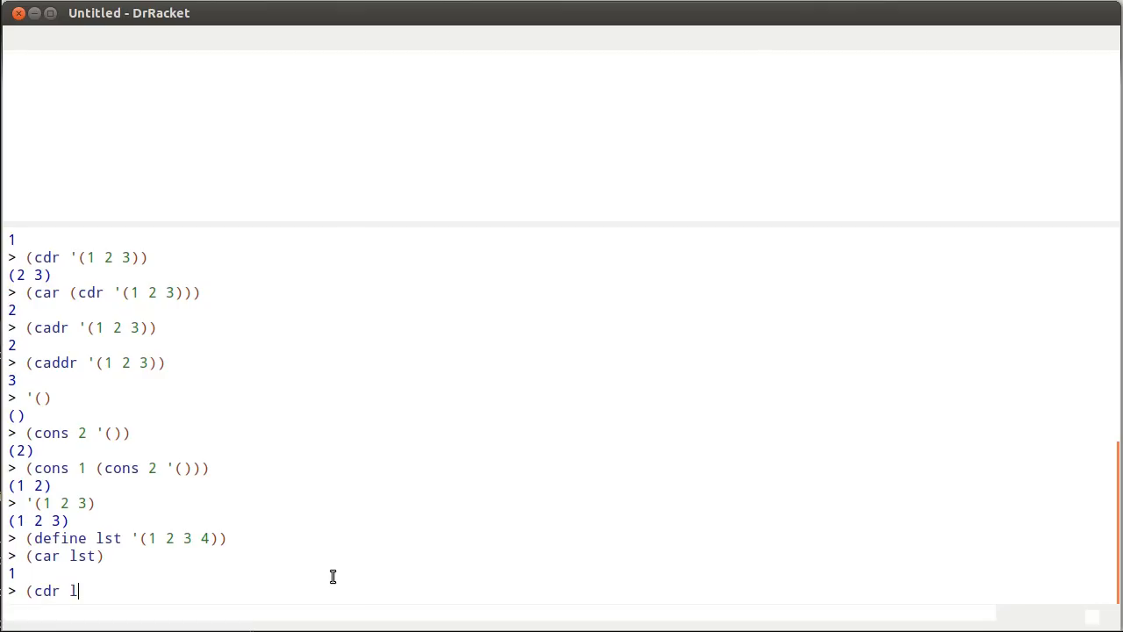
pyautogui.press('Return')
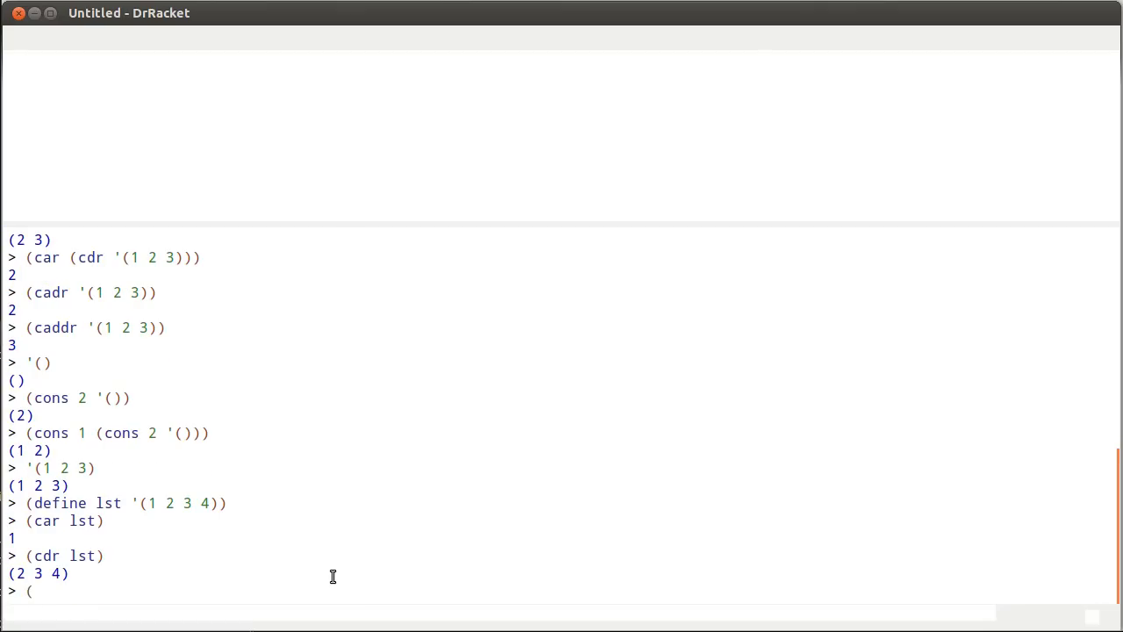
pyautogui.write('cadr l')
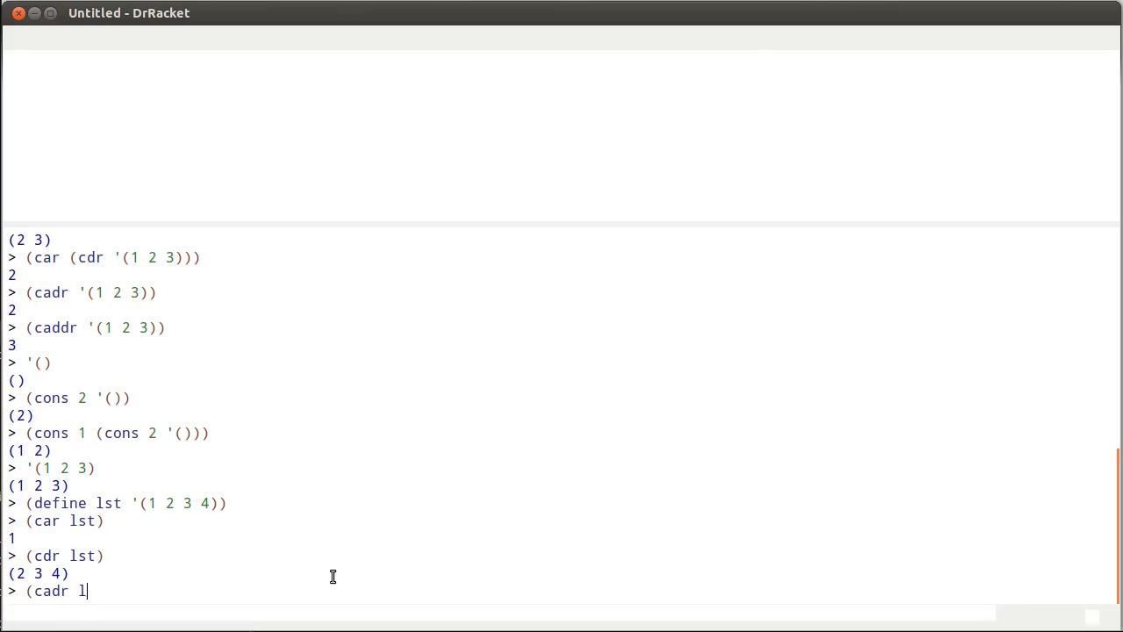
pyautogui.press('Return')
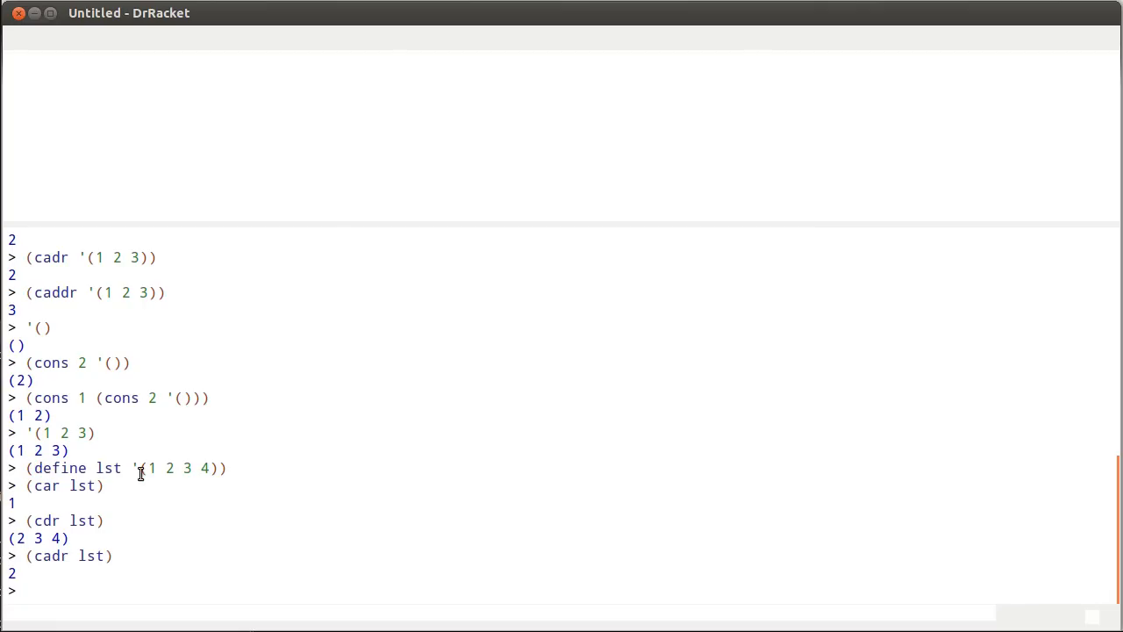
pyautogui.moveTo(112, 468)
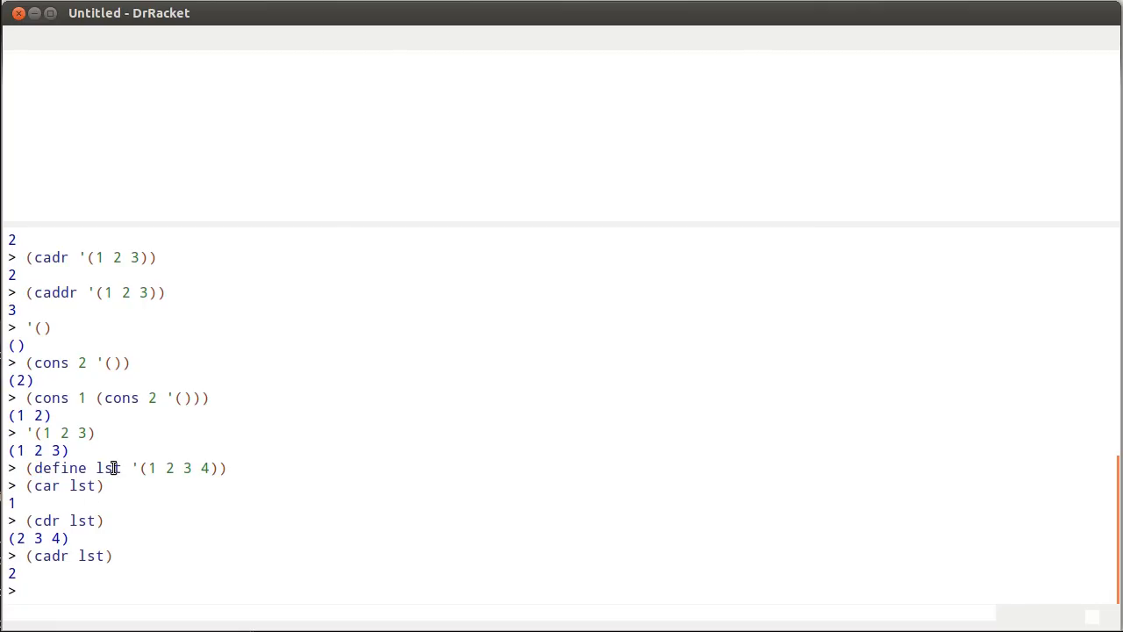
pyautogui.moveTo(104, 295)
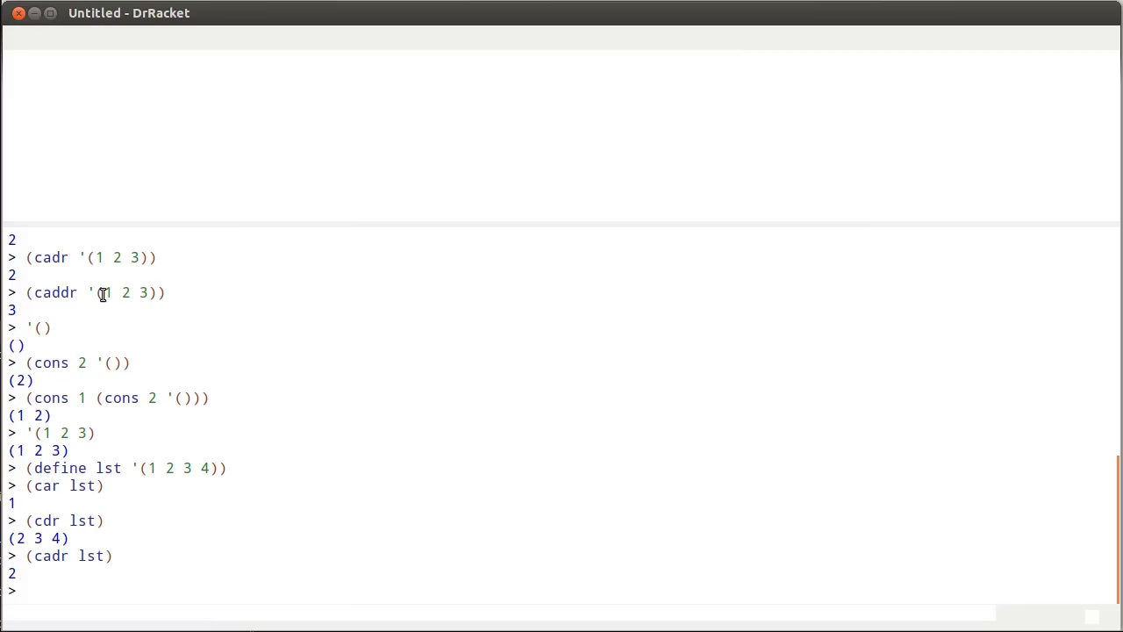
pyautogui.moveTo(95, 433)
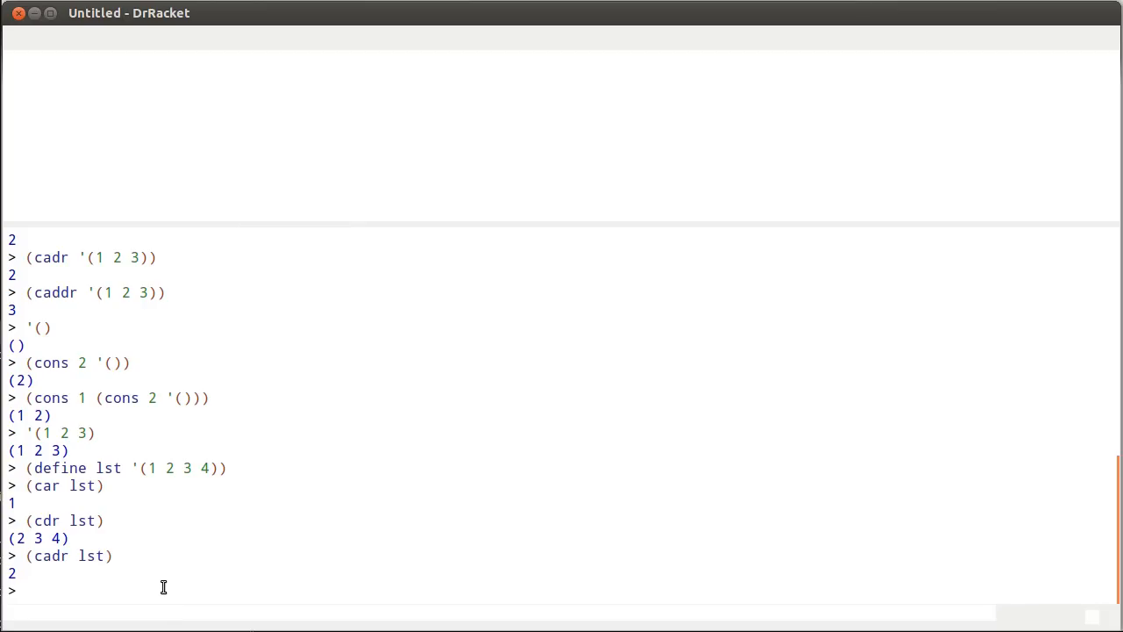
pyautogui.write('(')
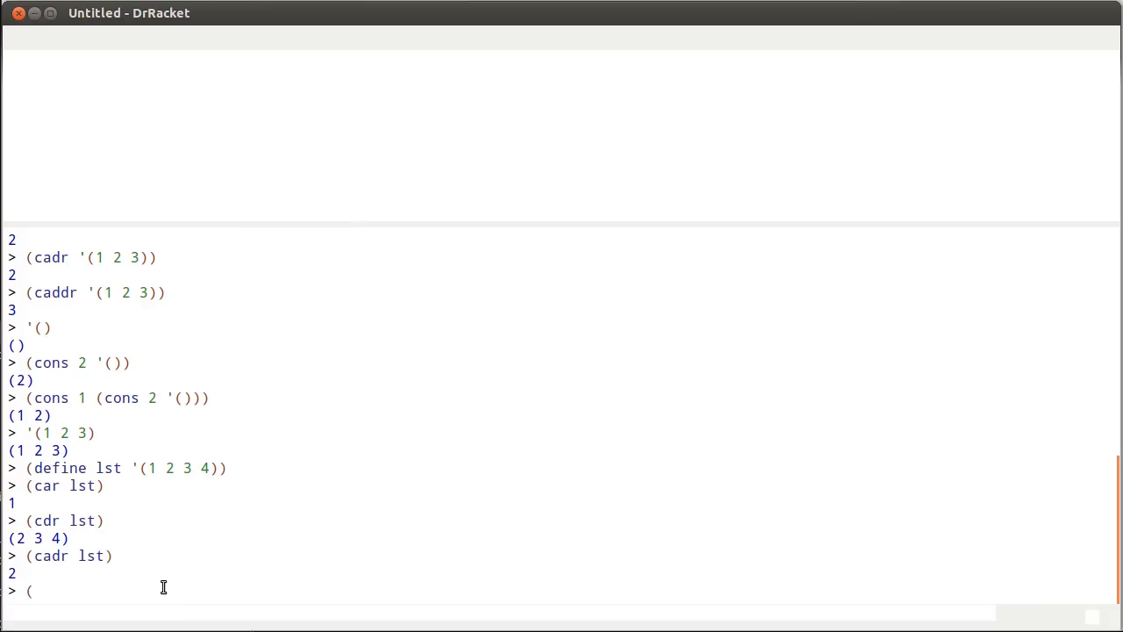
pyautogui.write('*')
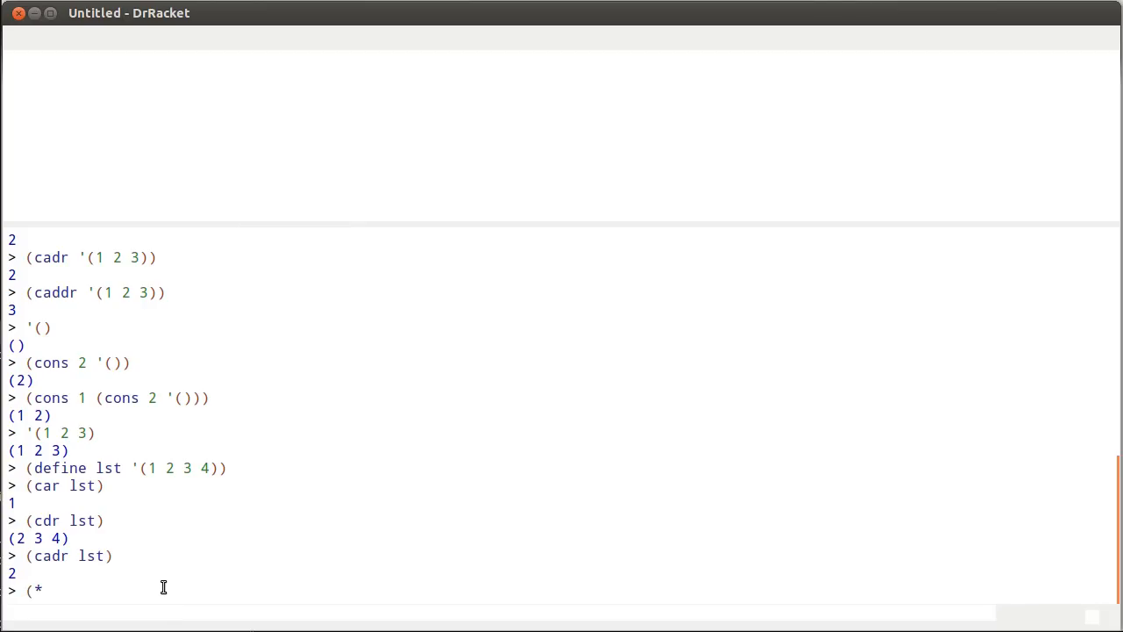
pyautogui.write('1000000000 1')
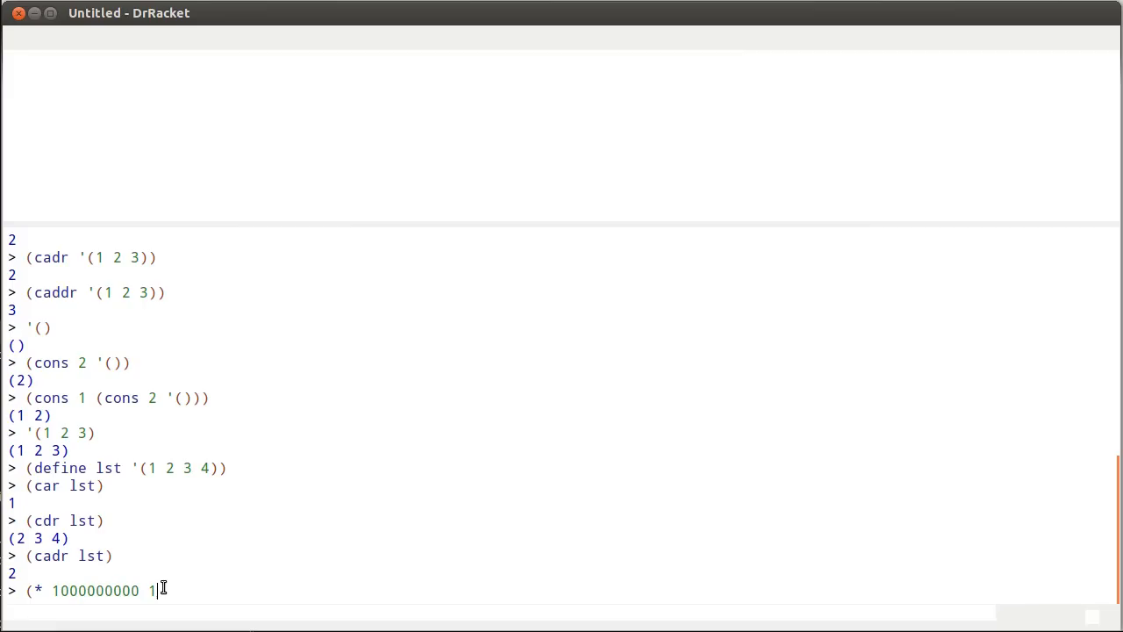
pyautogui.write('000000000')
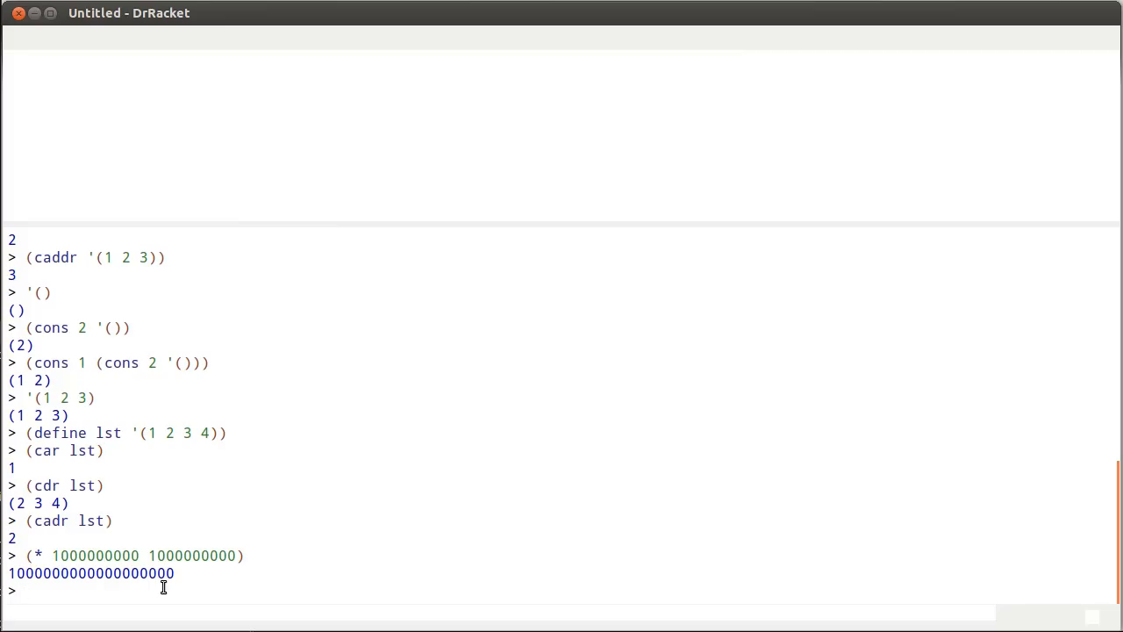
pyautogui.moveTo(544, 213)
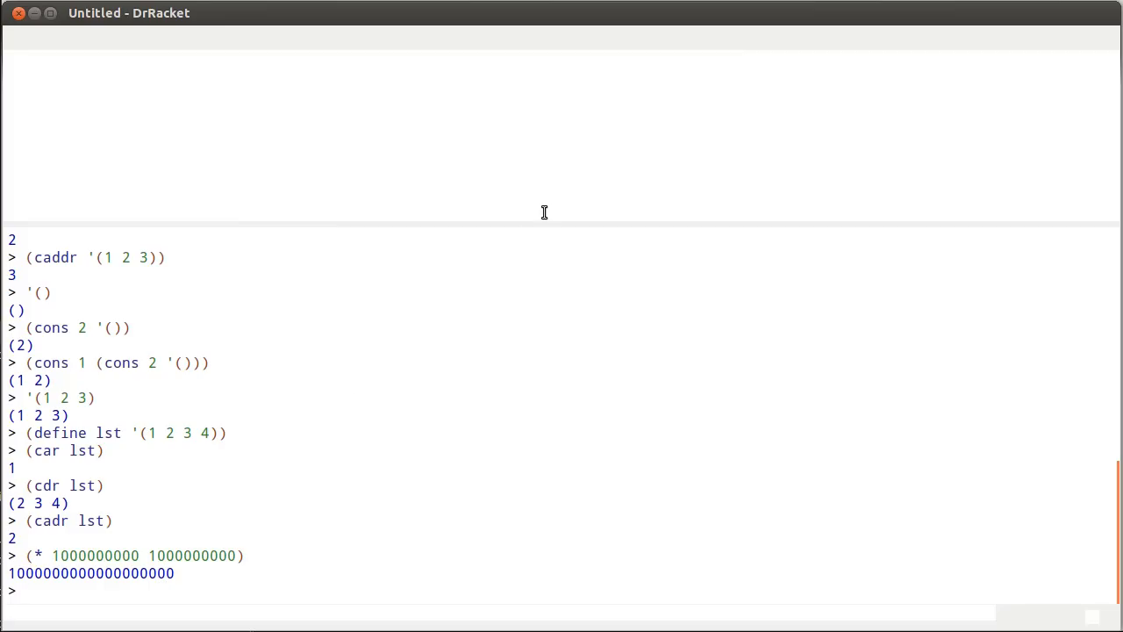